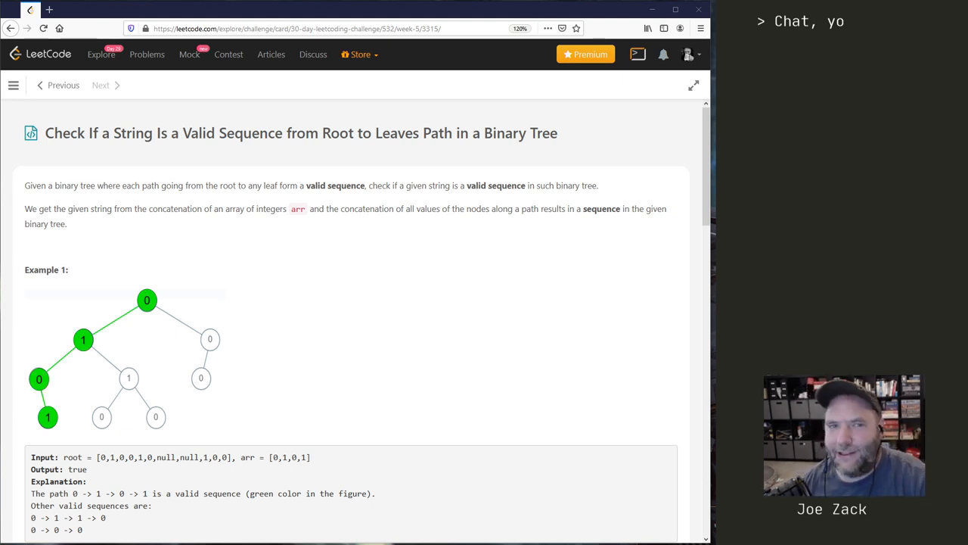
mouse_move(86, 78)
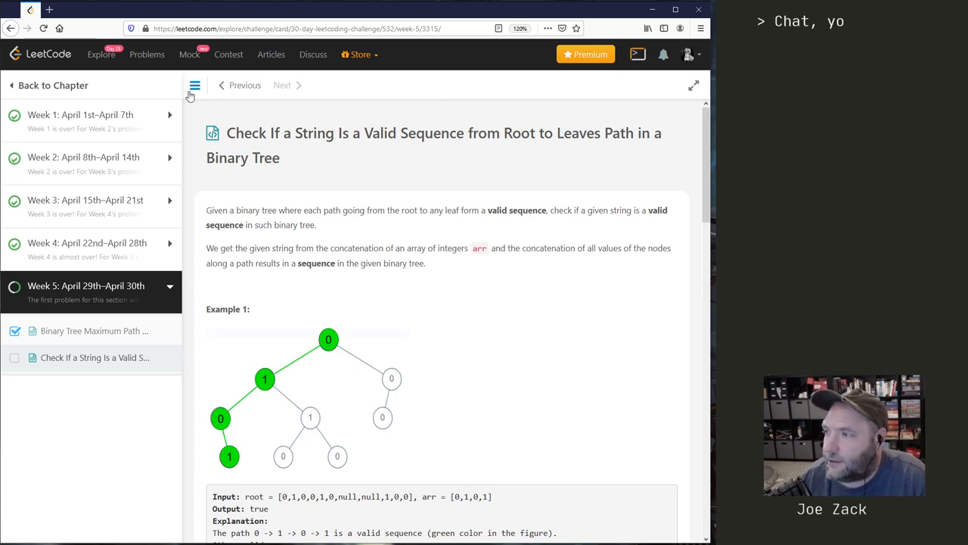
Close the challenge weeks list and highlight the title and the second description sentence
left_click(195, 84)
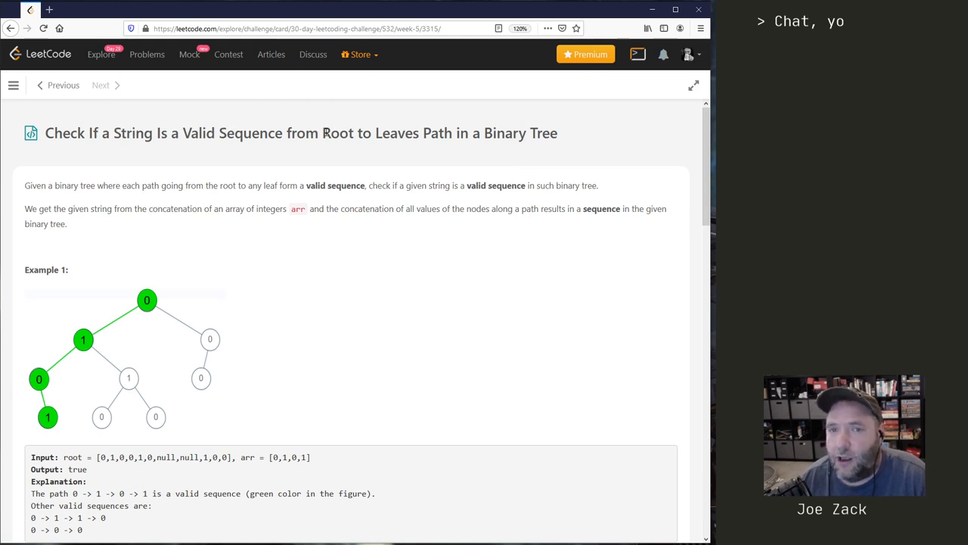
double_click(338, 133)
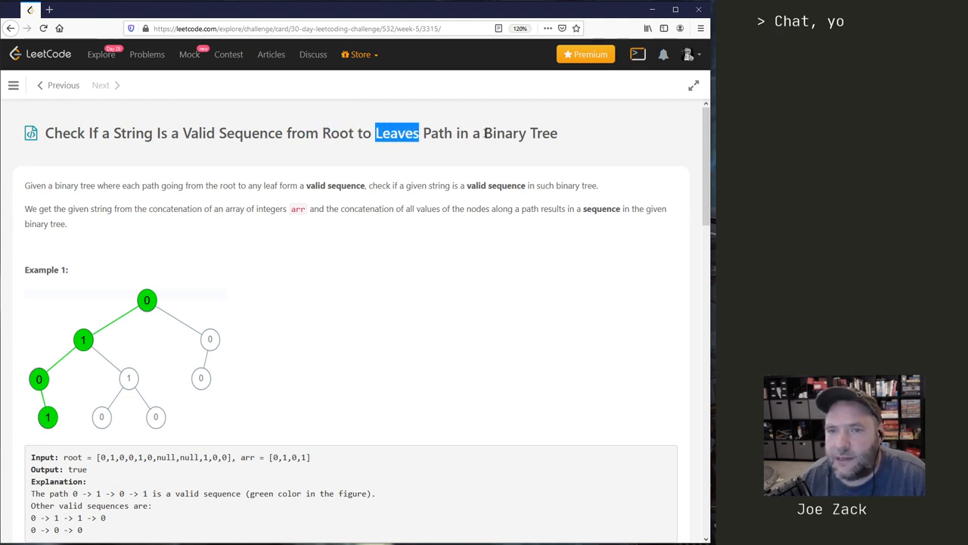
double_click(62, 185)
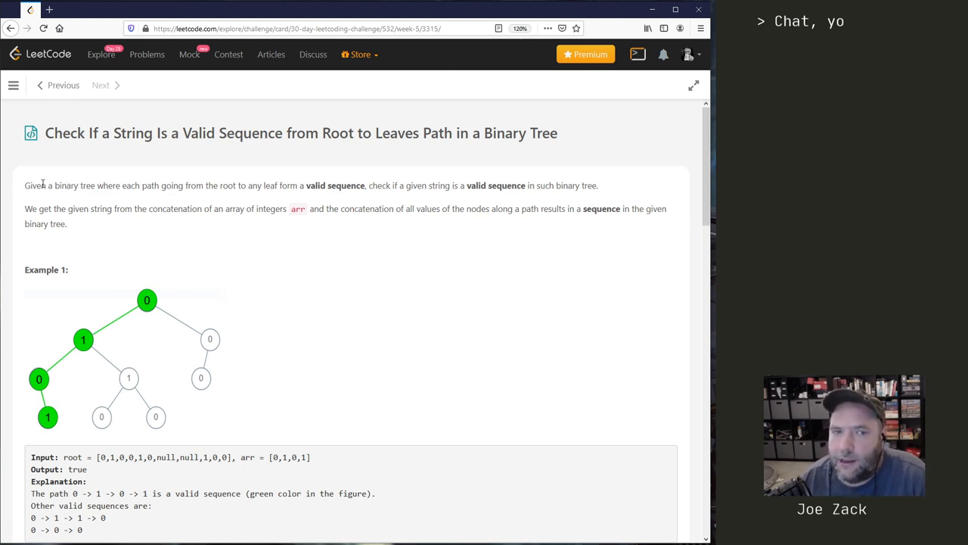
mouse_move(214, 181)
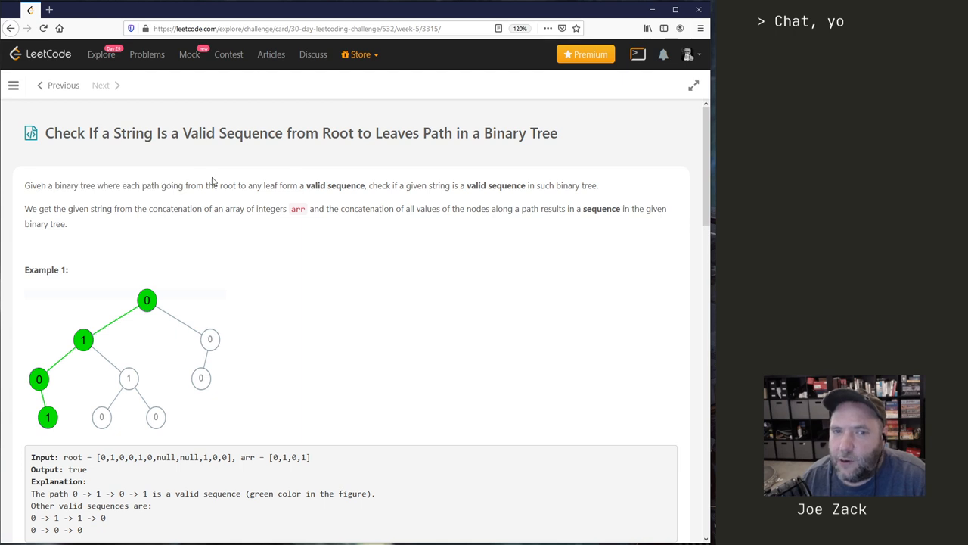
mouse_move(260, 185)
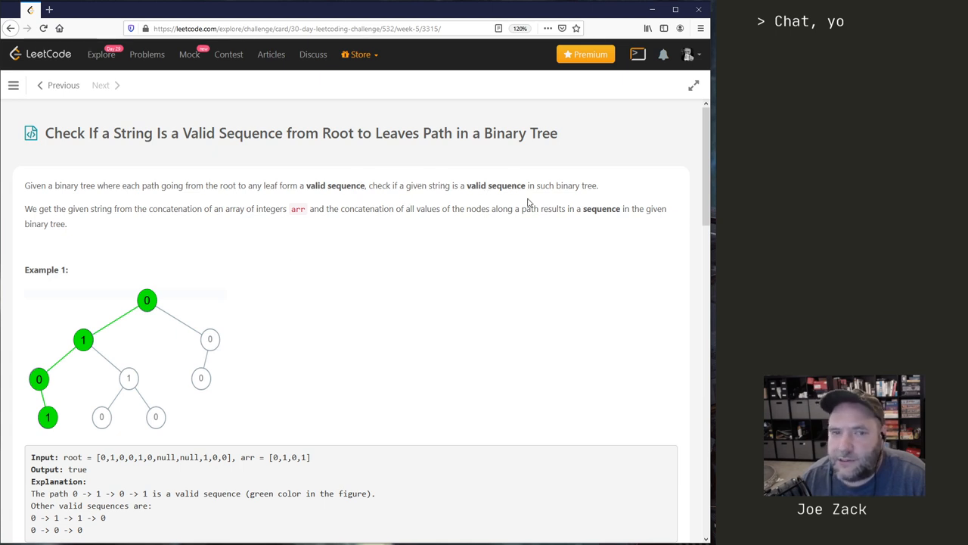
double_click(38, 209)
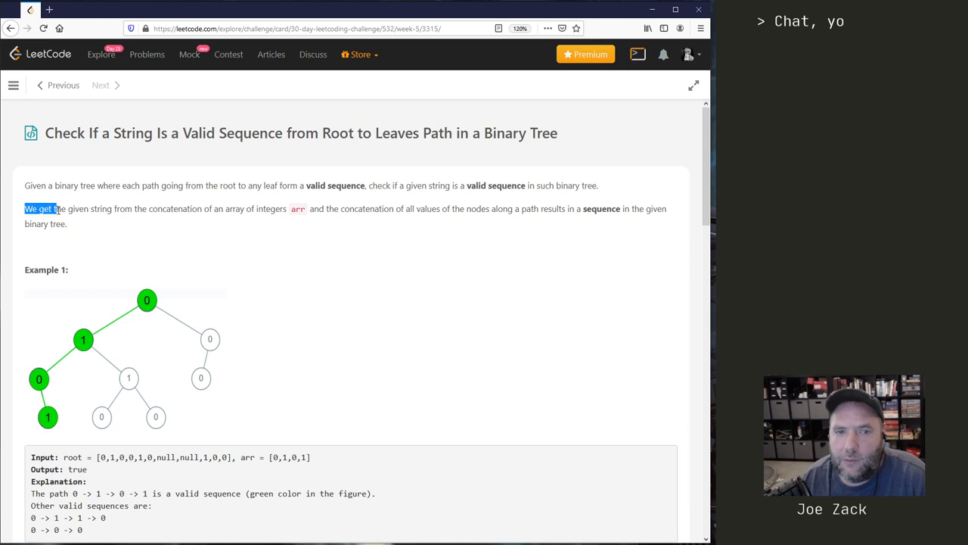
left_click_drag(55, 209, 216, 209)
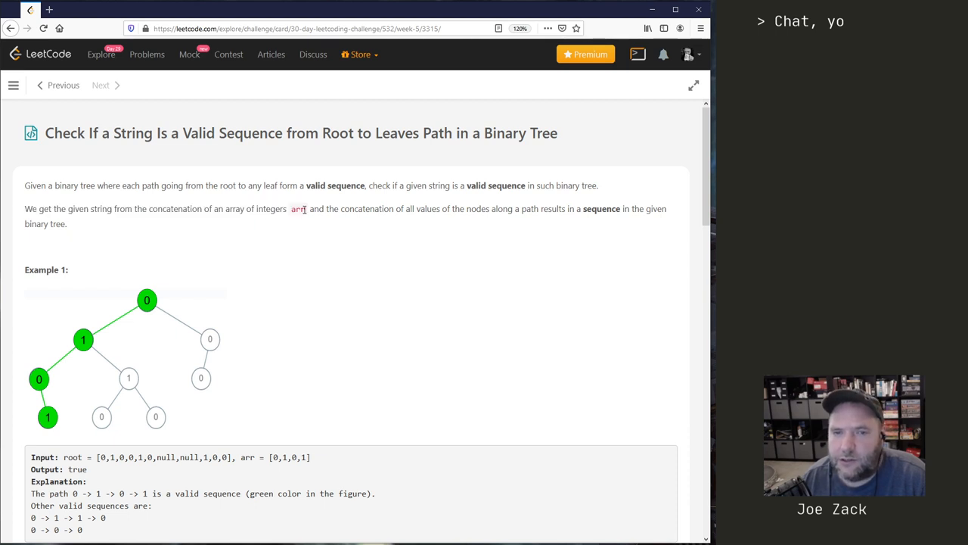
left_click_drag(309, 209, 382, 209)
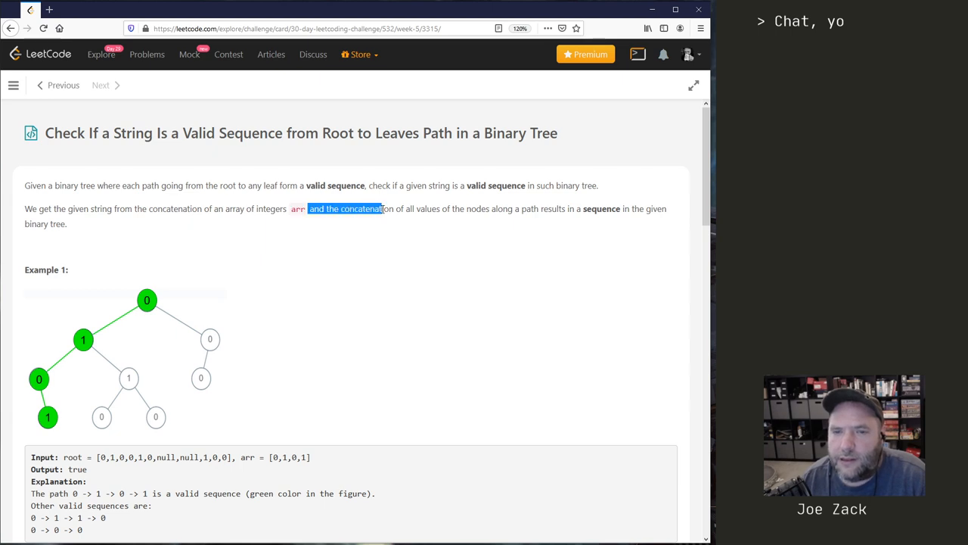
left_click_drag(382, 209, 472, 209)
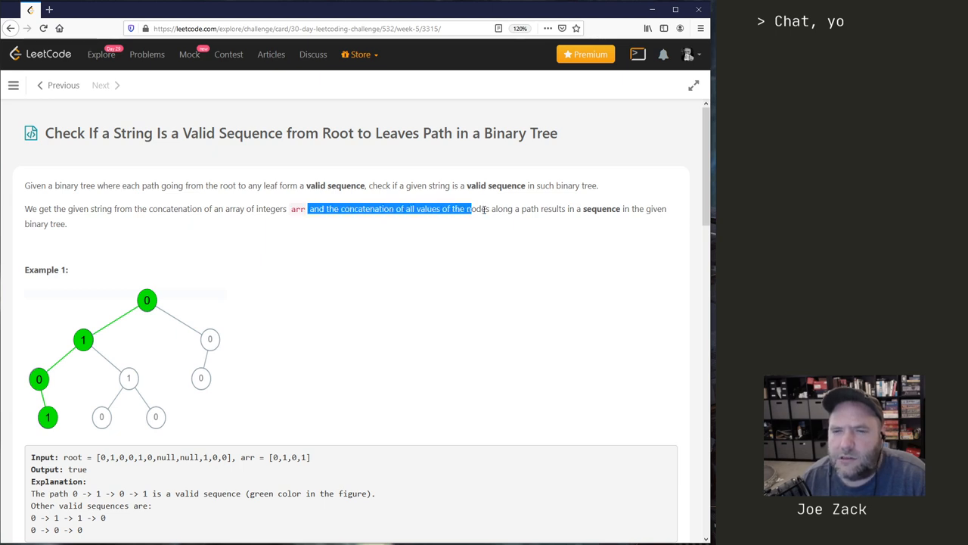
left_click_drag(469, 209, 565, 209)
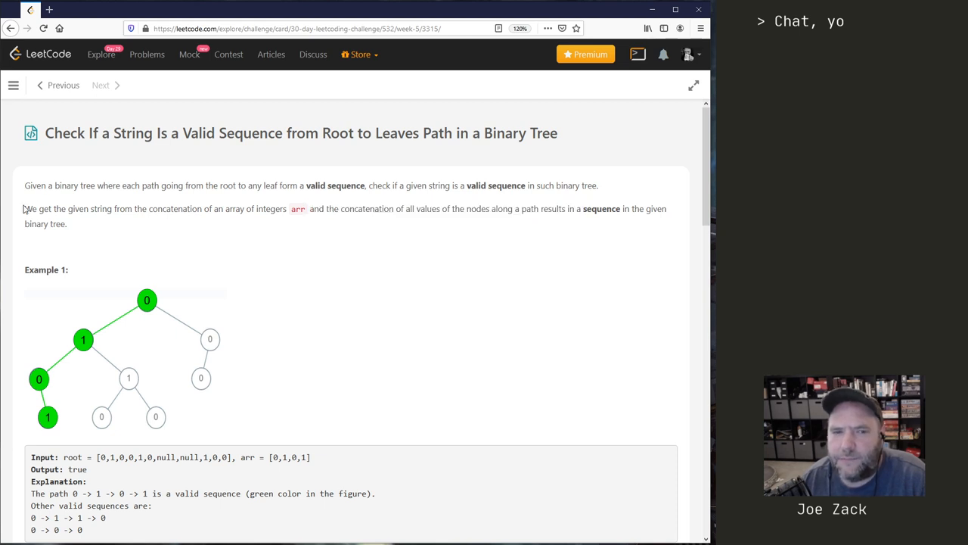
double_click(175, 209)
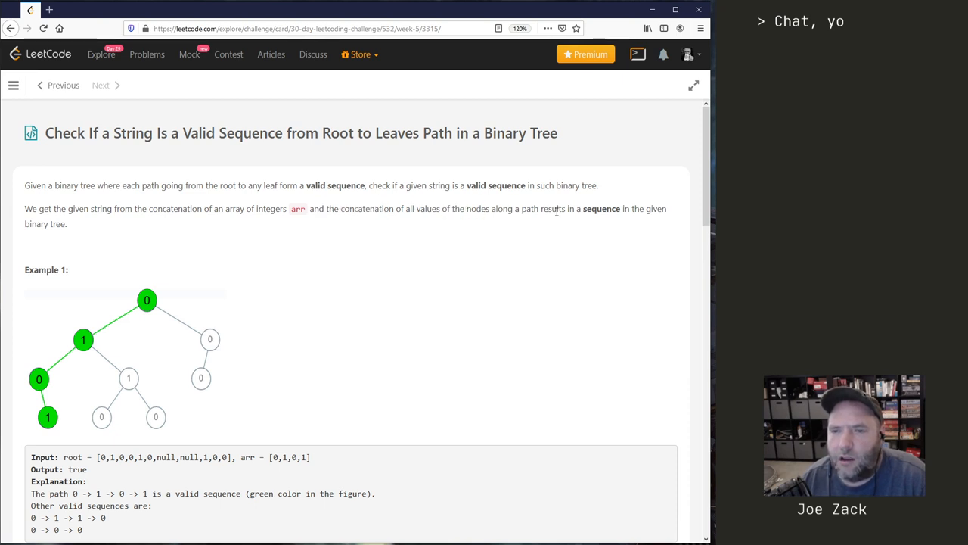
left_click_drag(582, 209, 665, 208)
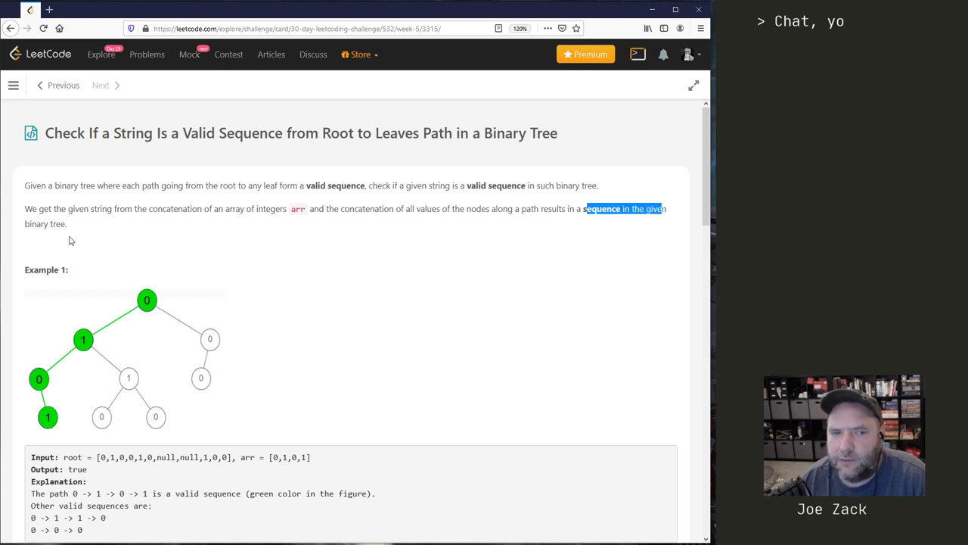
Scroll to the example and highlight the starter function name and the arr values
scroll("down", 3)
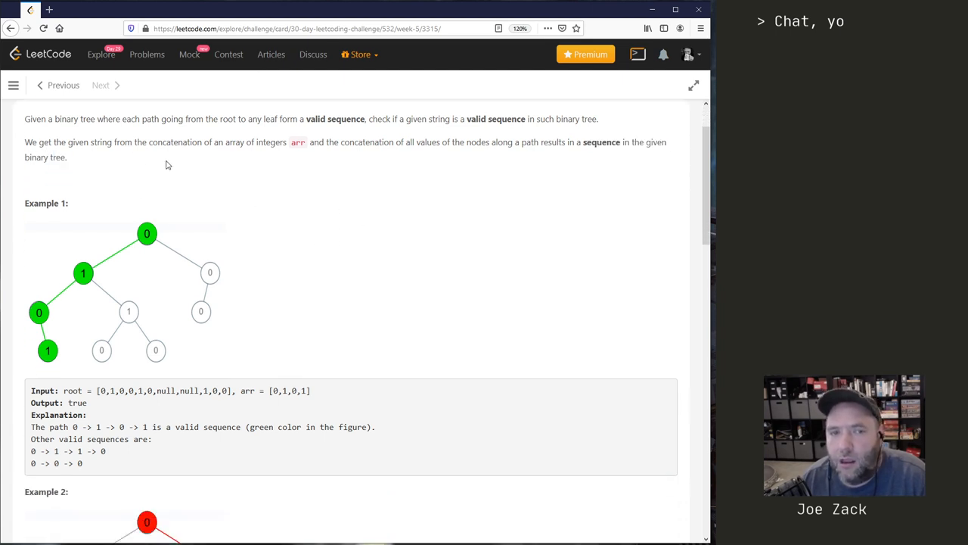
mouse_move(238, 174)
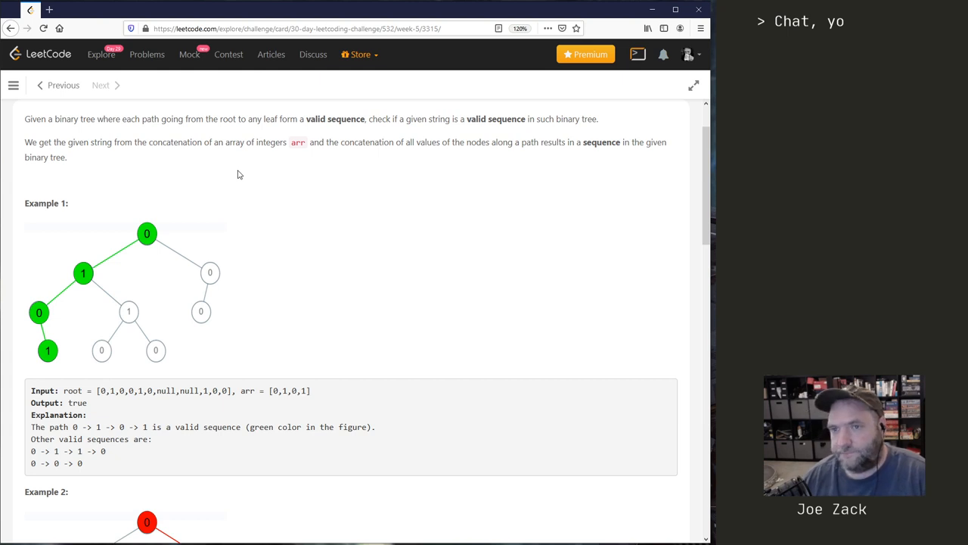
mouse_move(321, 225)
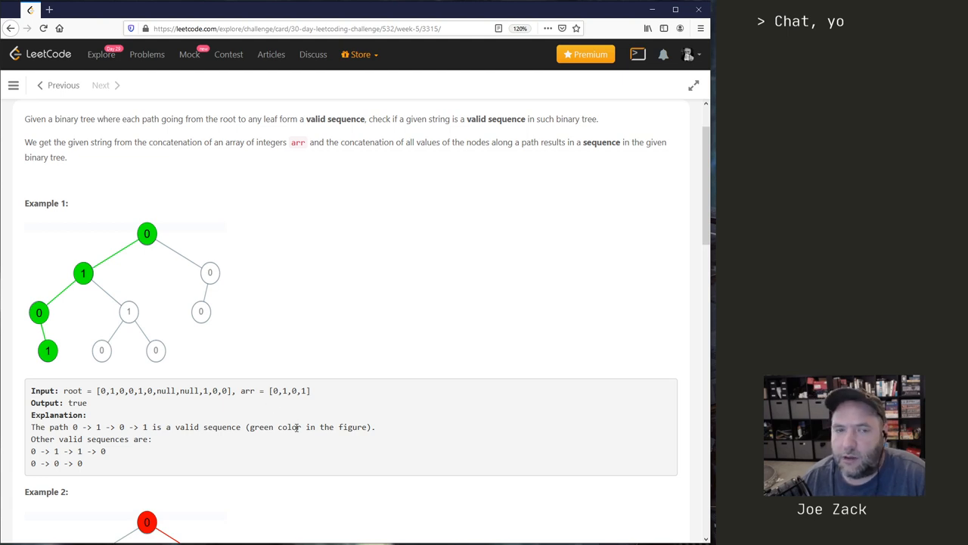
scroll("down", 3)
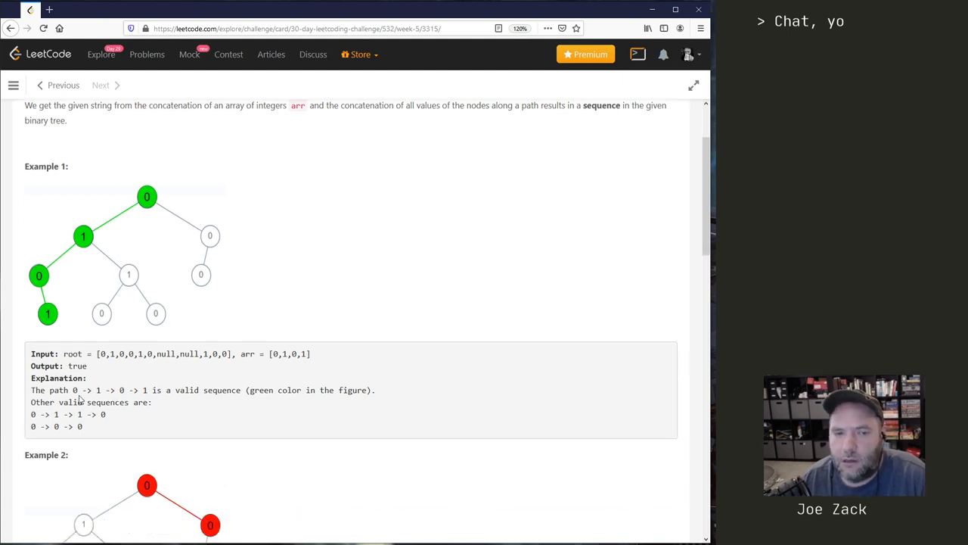
scroll("down", 3)
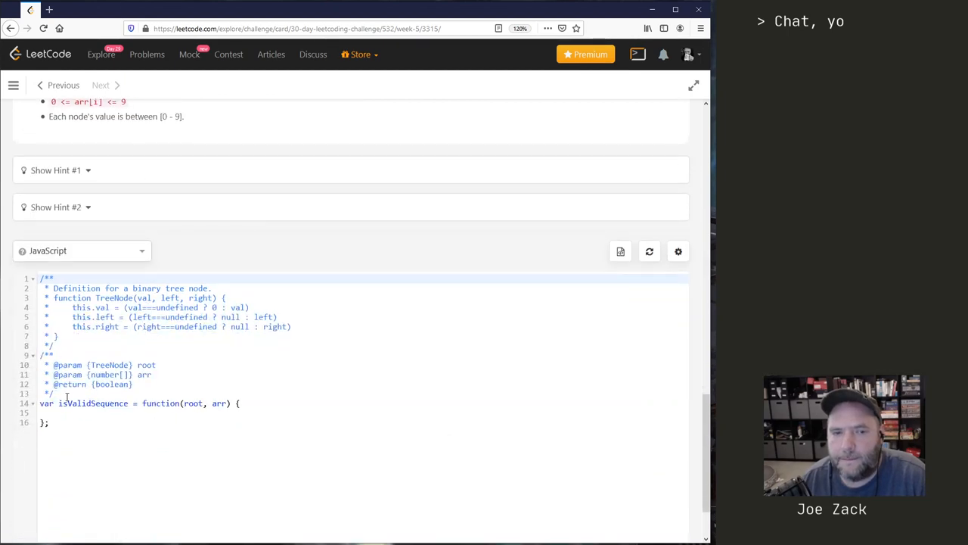
double_click(193, 402)
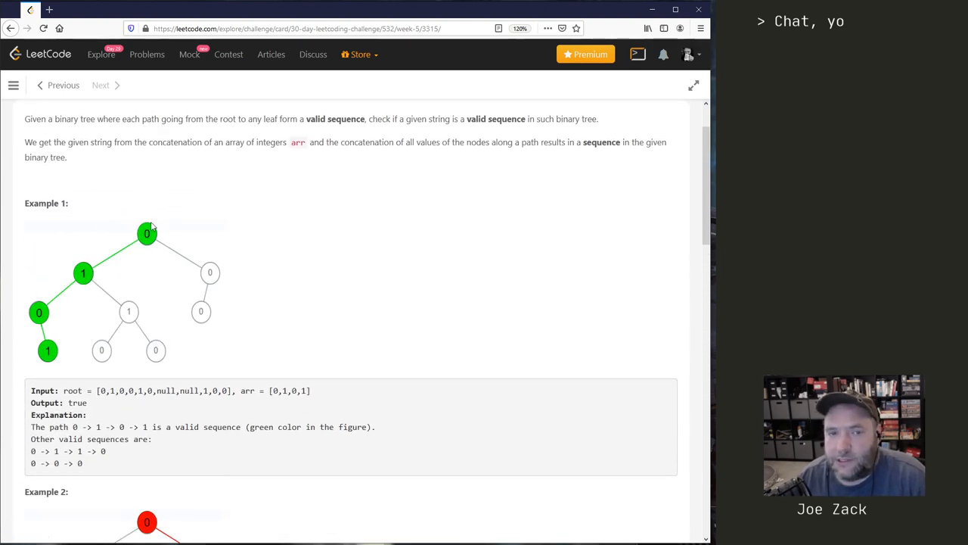
mouse_move(83, 274)
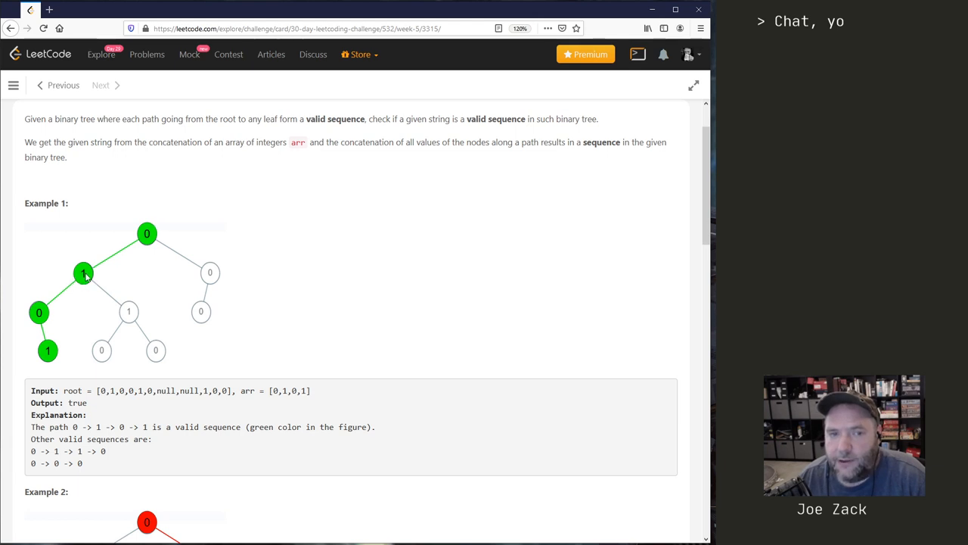
mouse_move(175, 272)
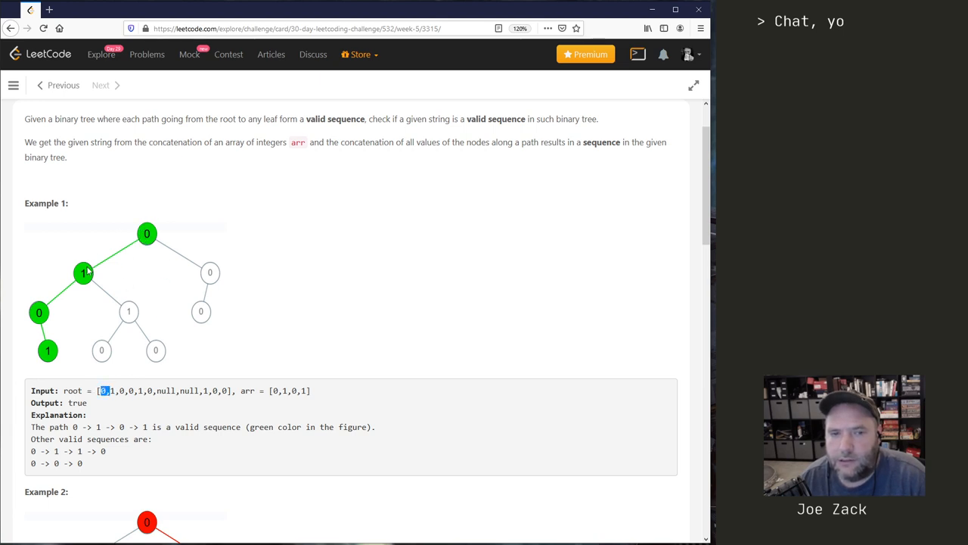
left_click(121, 390)
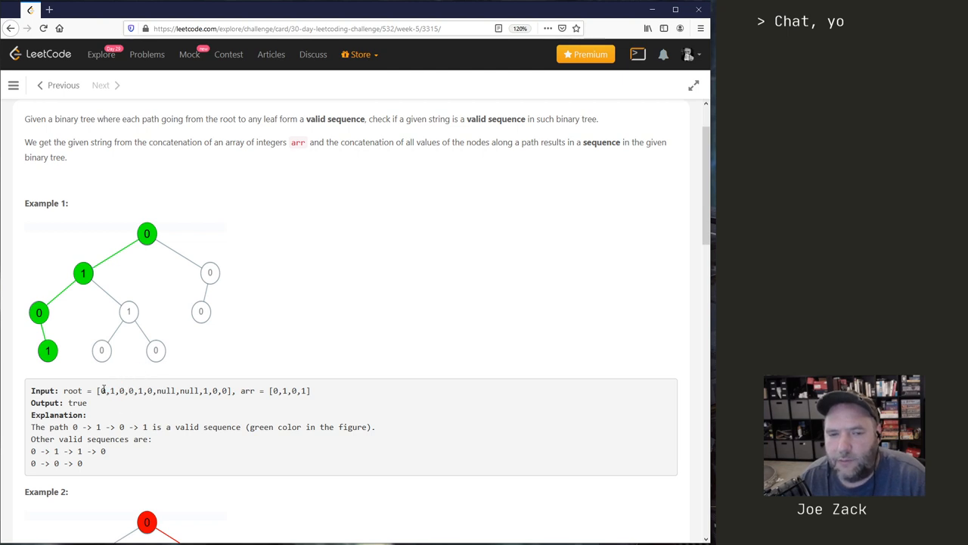
left_click_drag(108, 390, 161, 391)
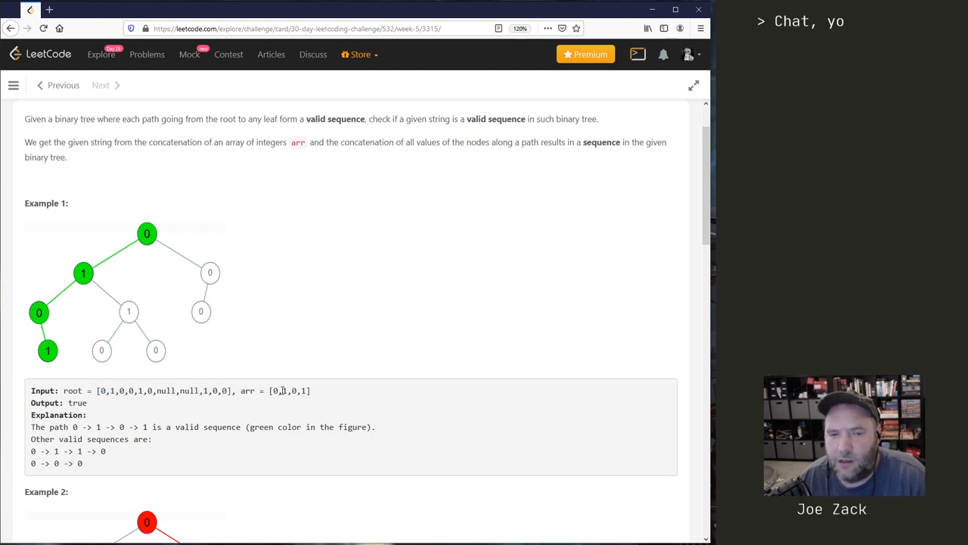
double_click(248, 390)
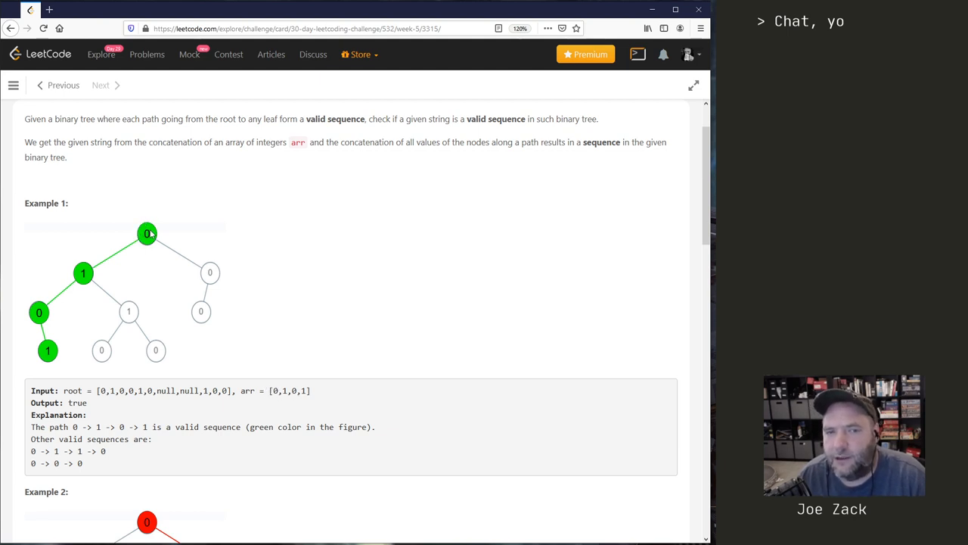
mouse_move(136, 238)
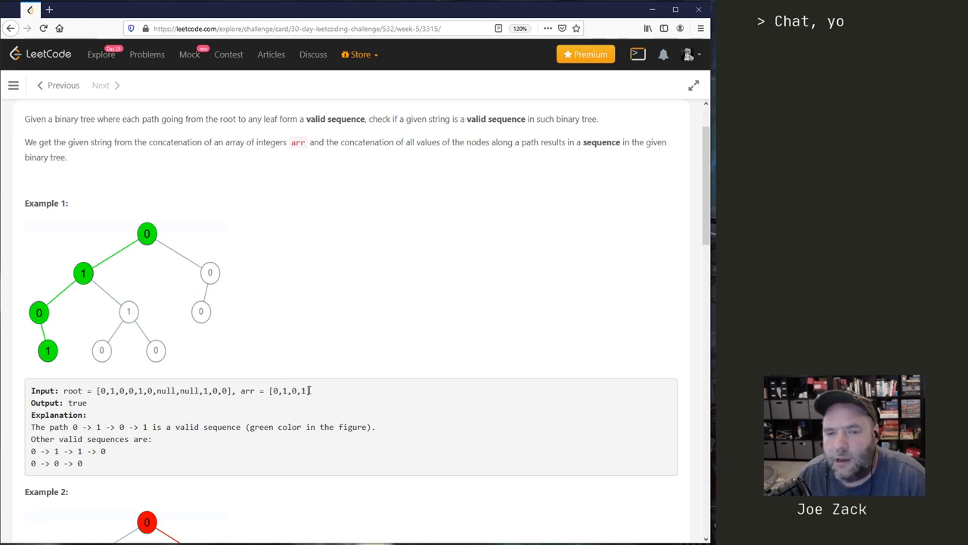
double_click(303, 390)
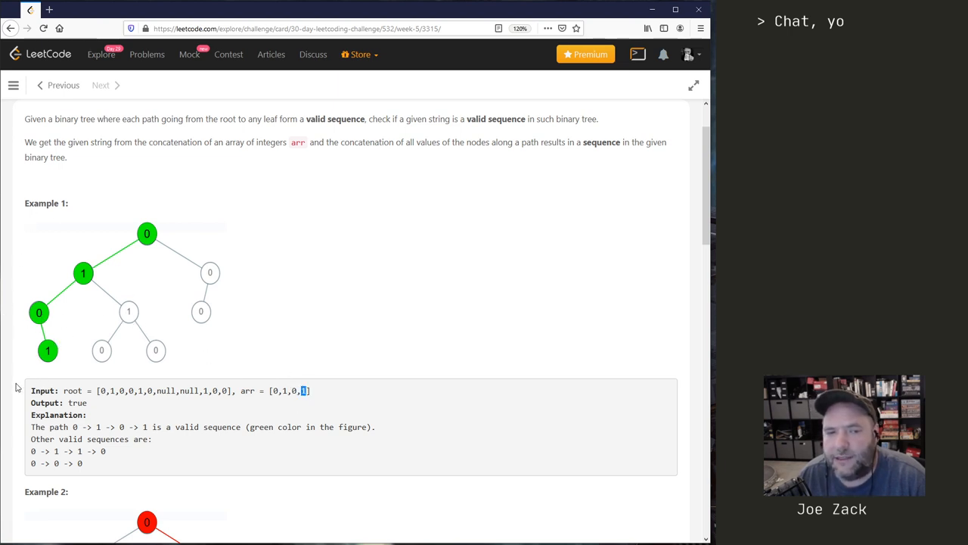
mouse_move(59, 375)
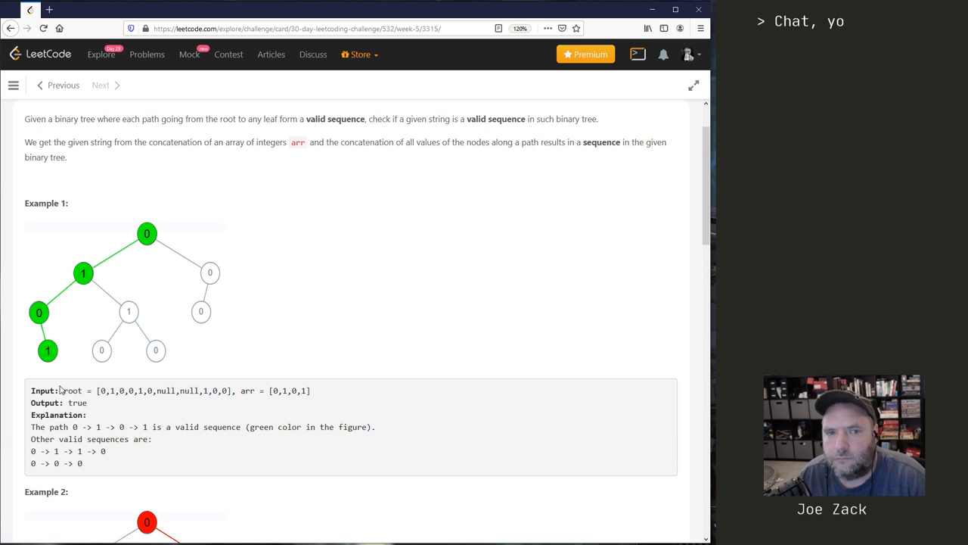
Scroll down to the hints and highlight the current-node wording in the first hint
scroll("down", 3)
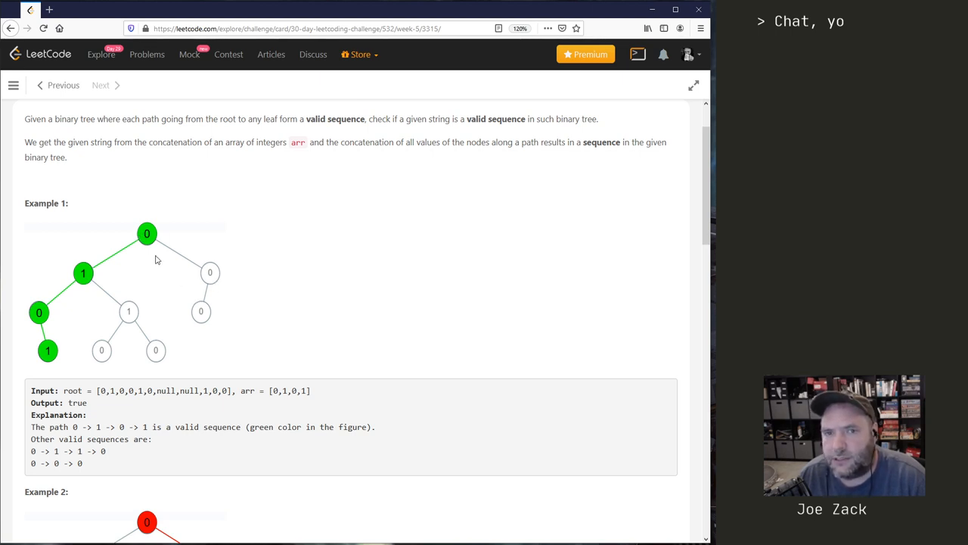
mouse_move(86, 312)
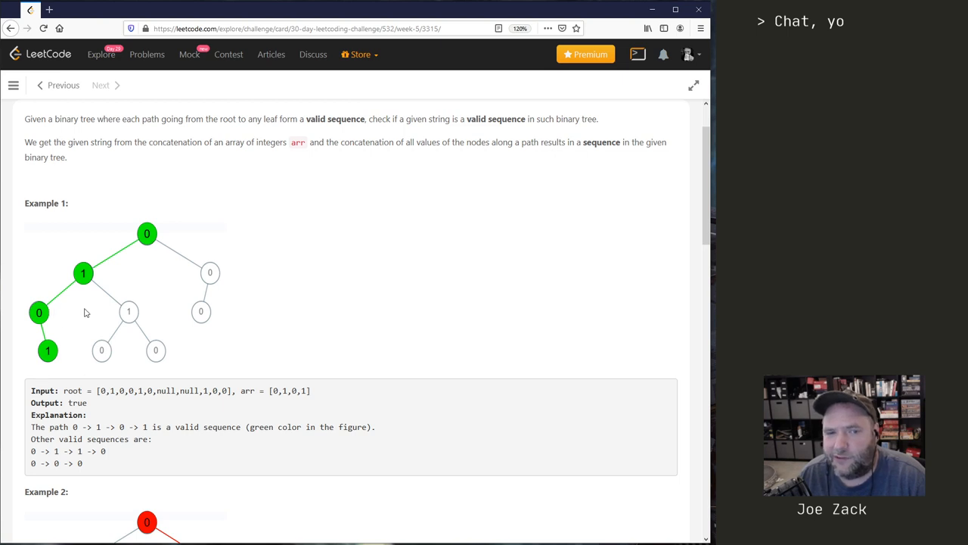
mouse_move(160, 251)
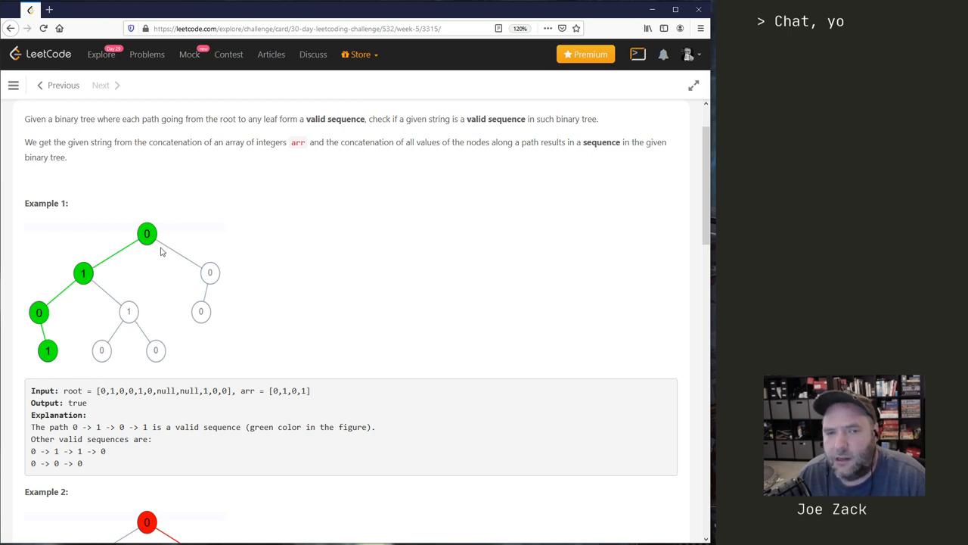
mouse_move(199, 336)
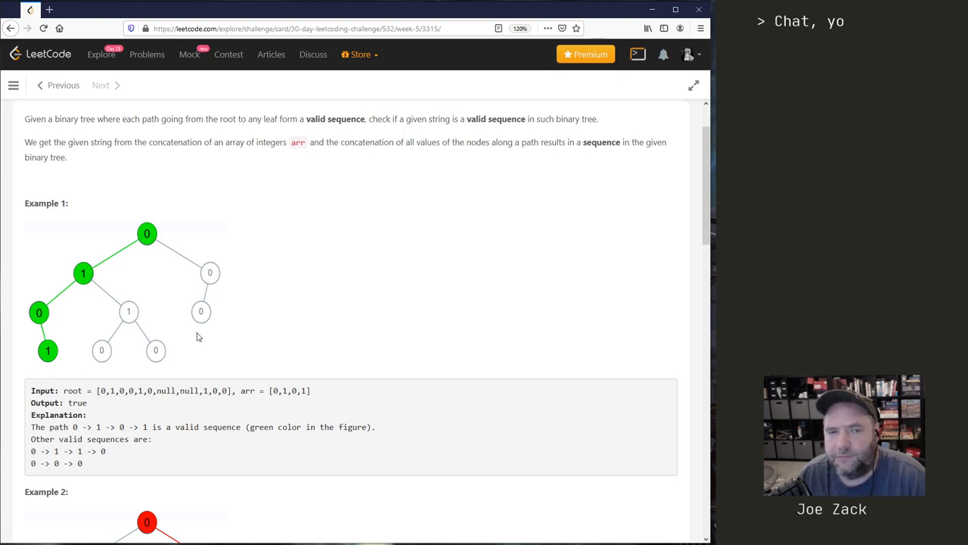
mouse_move(199, 382)
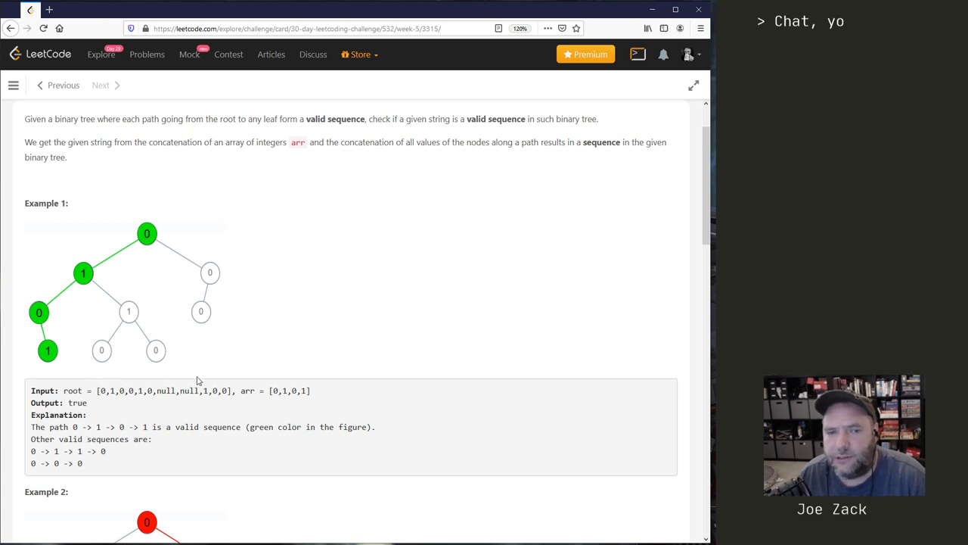
mouse_move(201, 195)
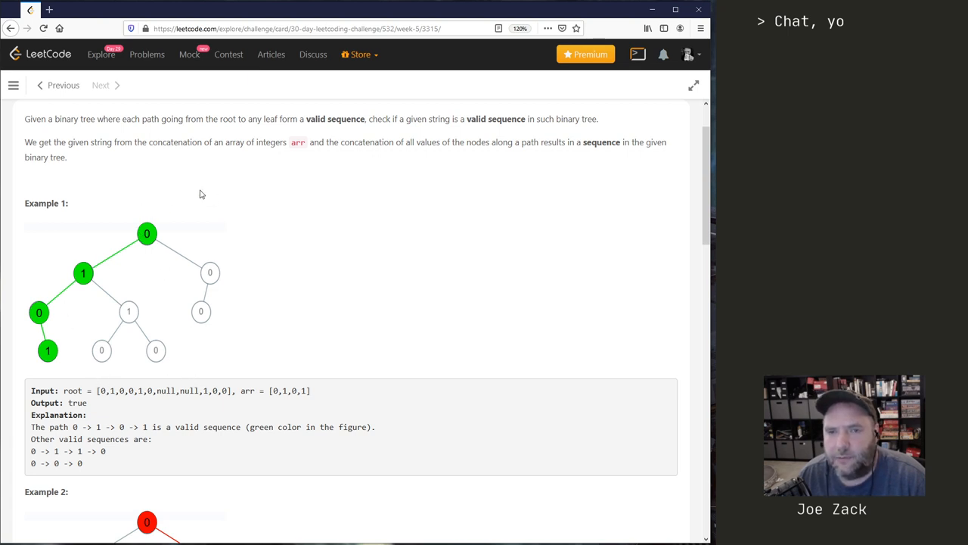
mouse_move(256, 230)
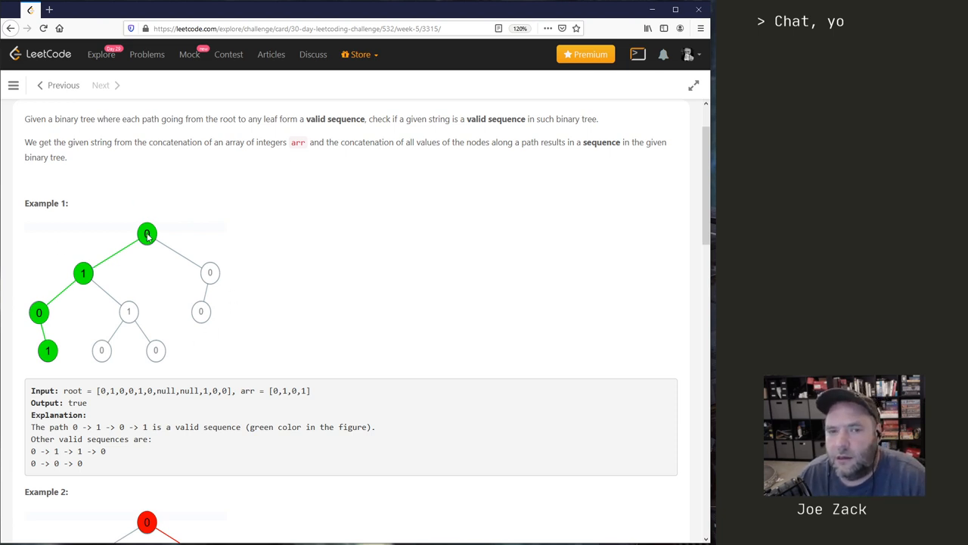
mouse_move(191, 345)
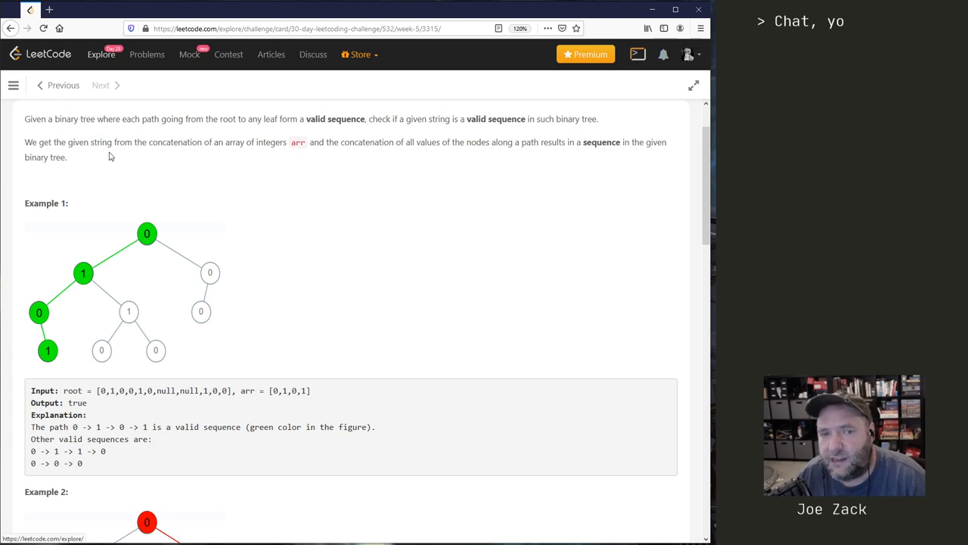
mouse_move(340, 326)
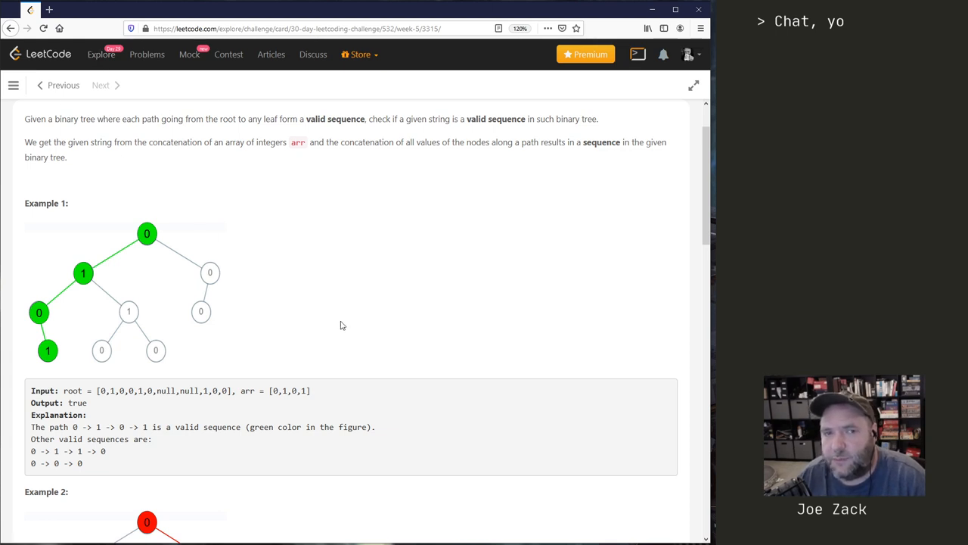
scroll("down", 3)
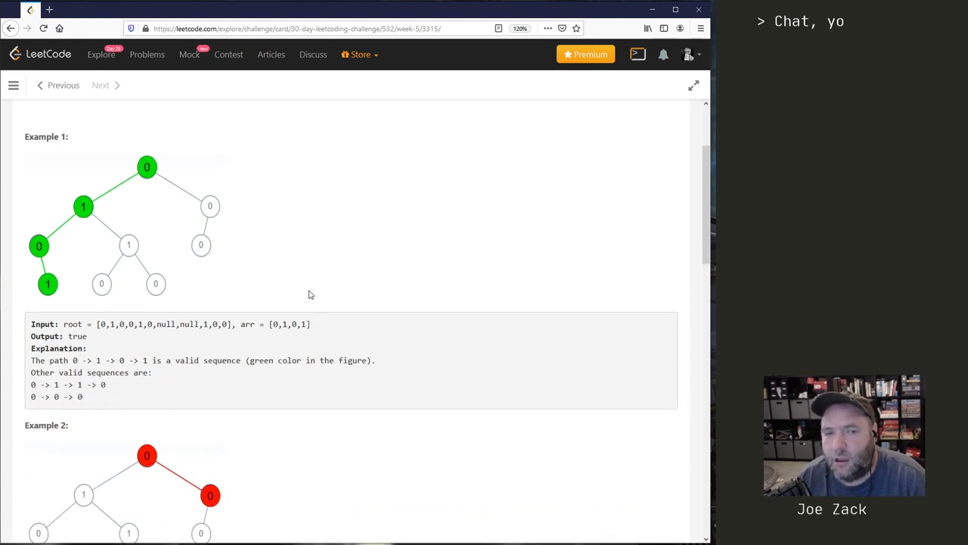
mouse_move(304, 296)
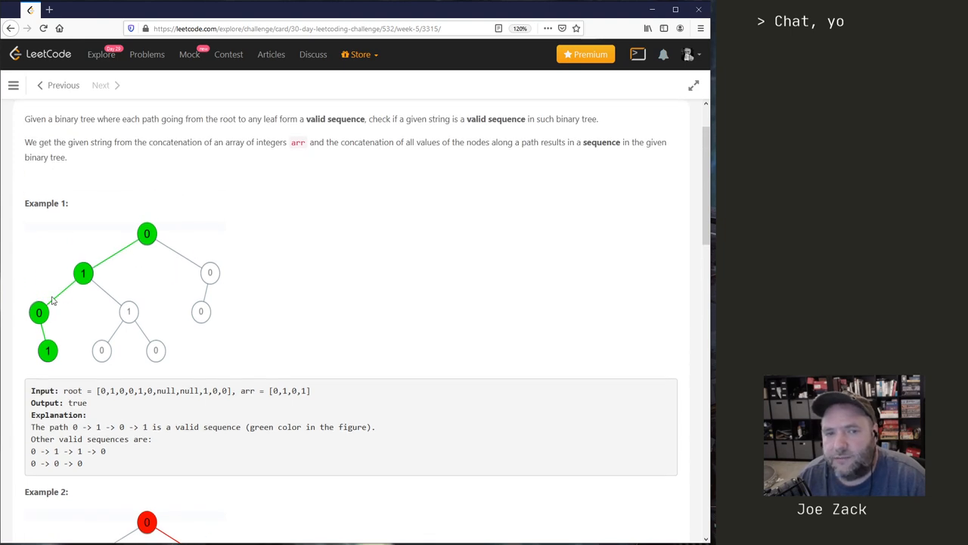
mouse_move(146, 264)
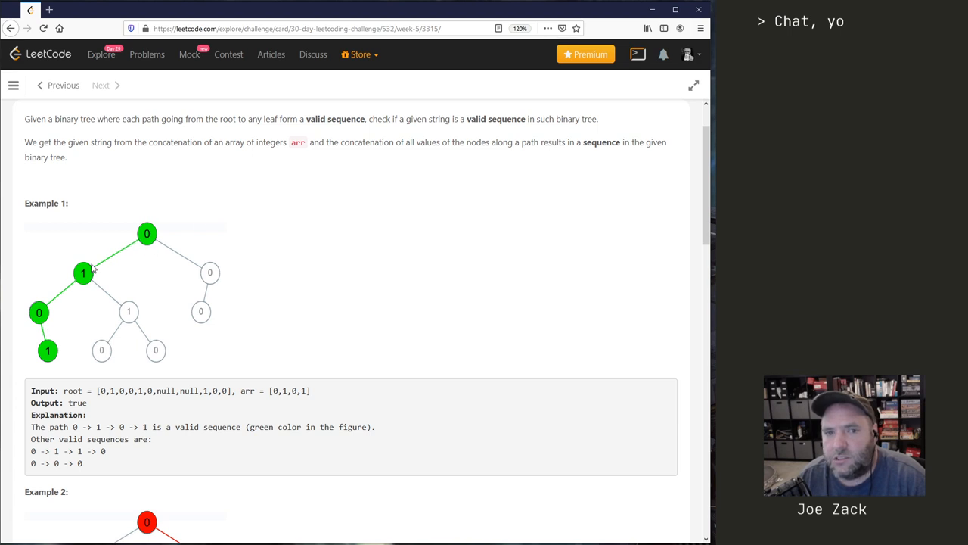
mouse_move(49, 360)
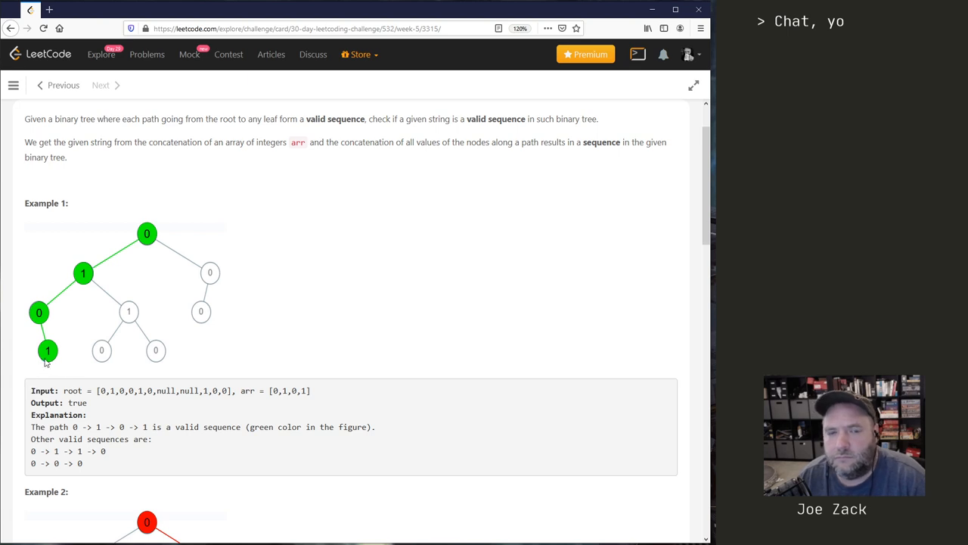
mouse_move(97, 274)
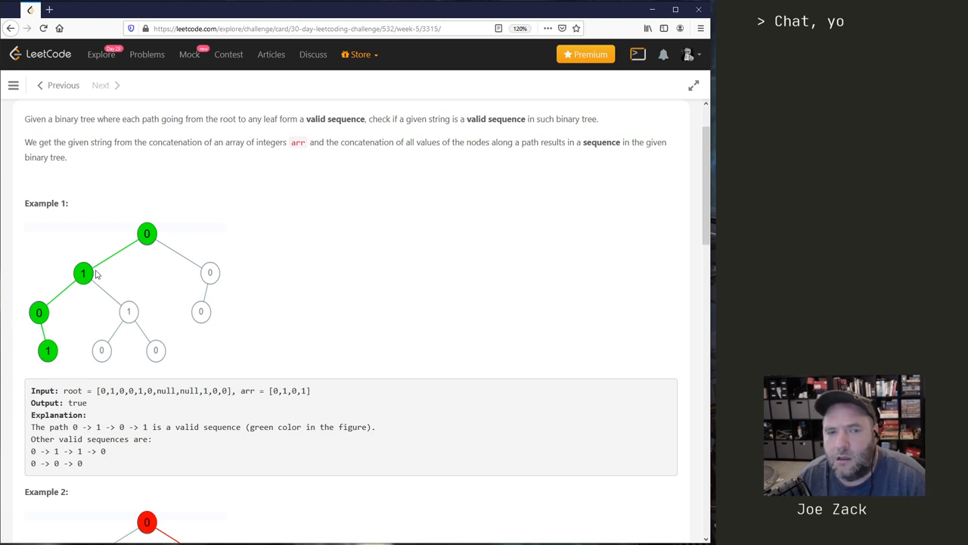
mouse_move(172, 362)
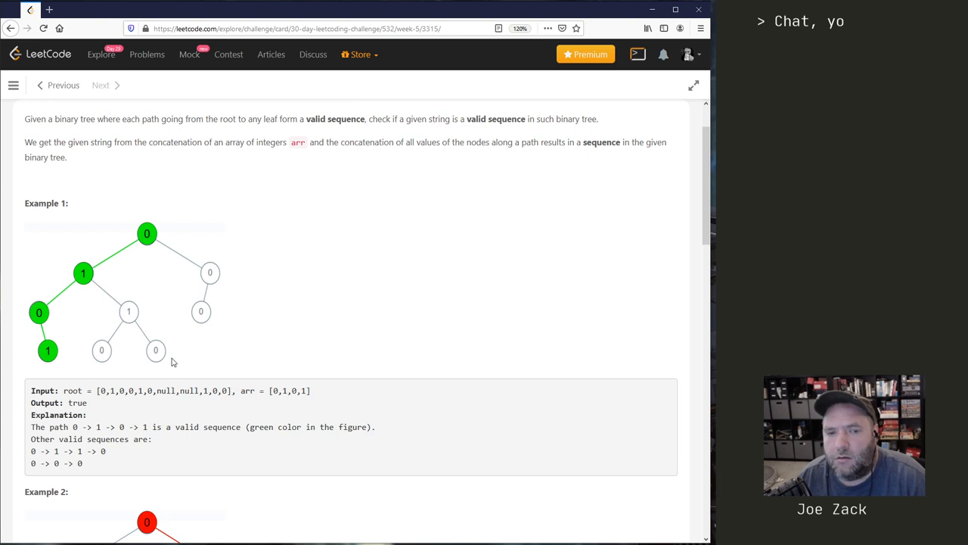
mouse_move(155, 222)
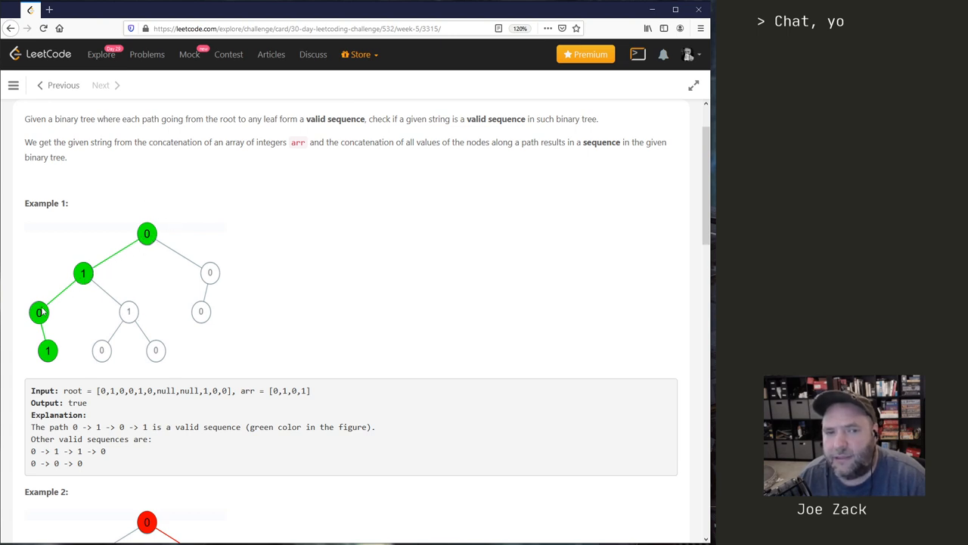
mouse_move(83, 273)
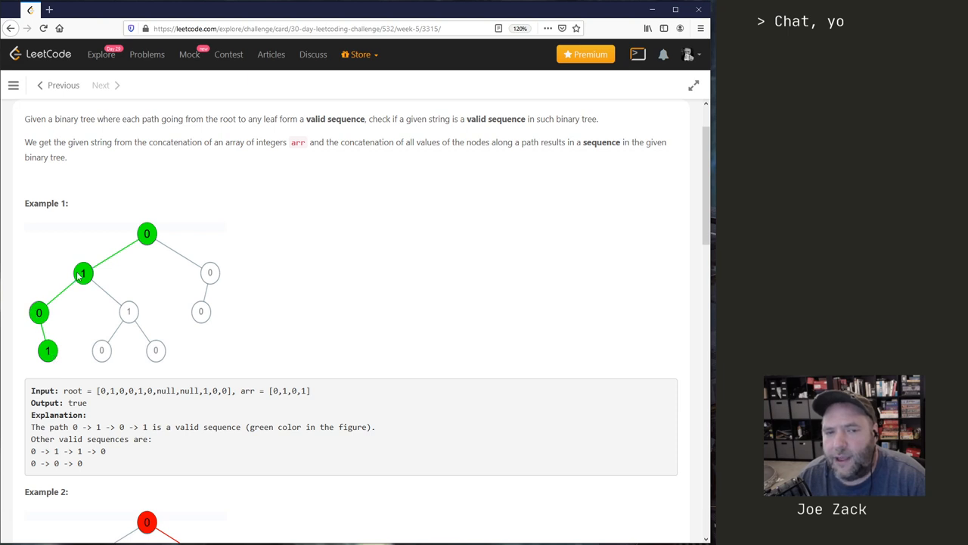
mouse_move(39, 312)
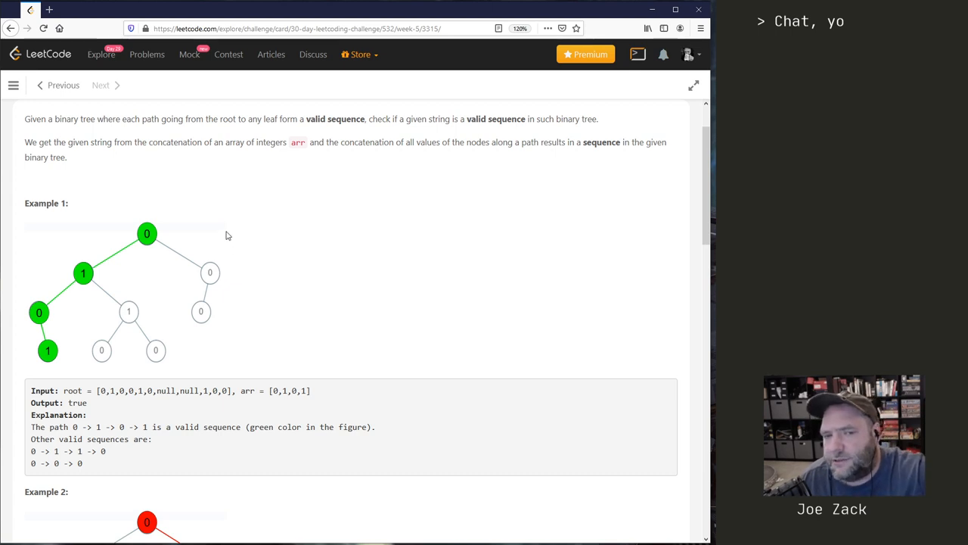
scroll("down", 3)
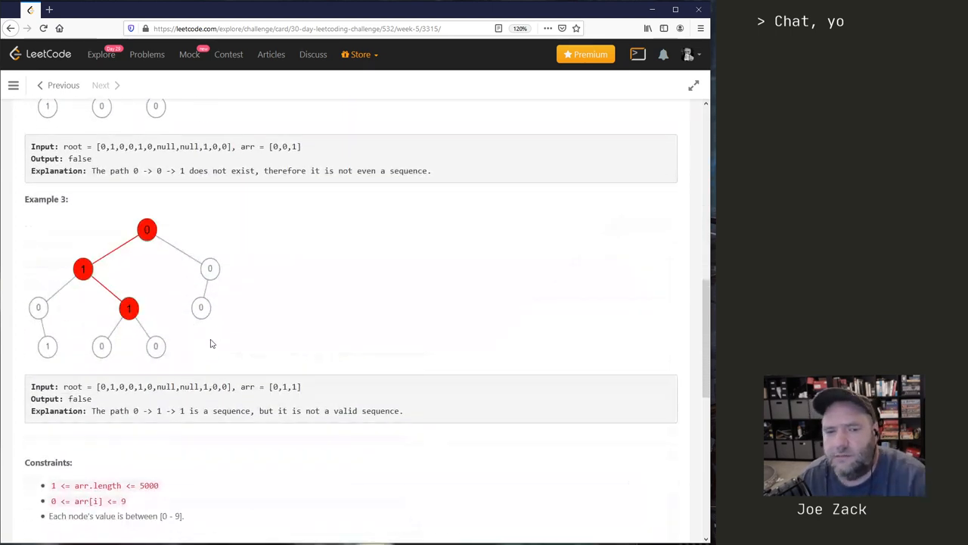
scroll("down", 3)
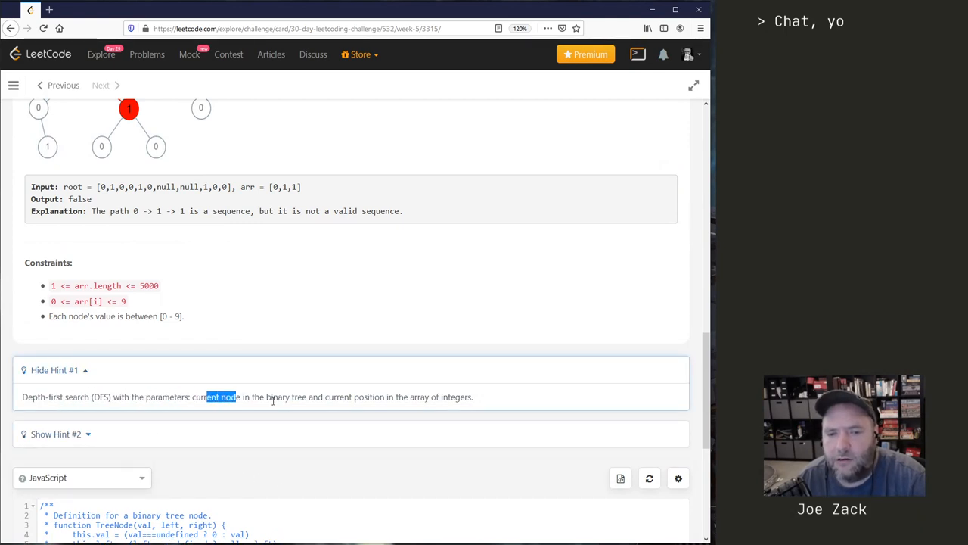
left_click_drag(206, 397, 404, 396)
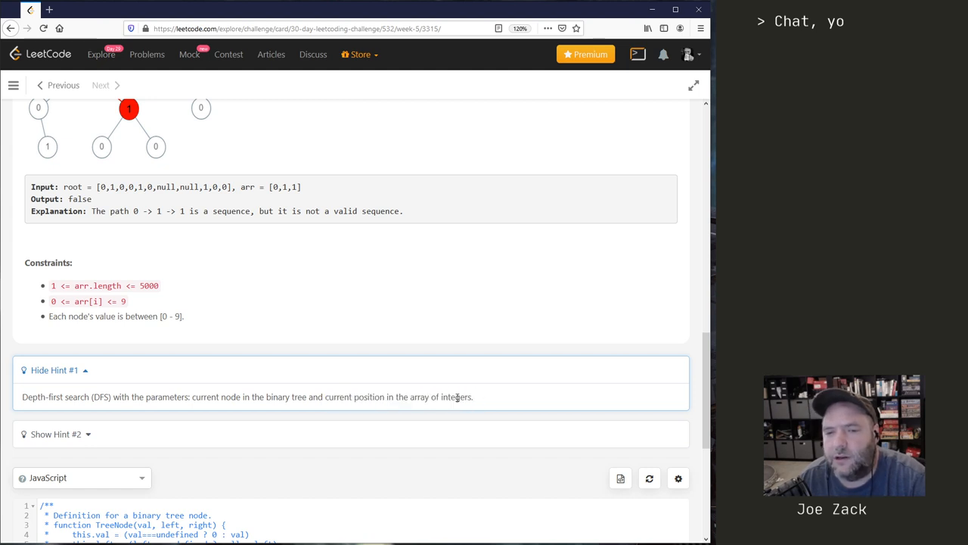
left_click_drag(325, 396, 457, 397)
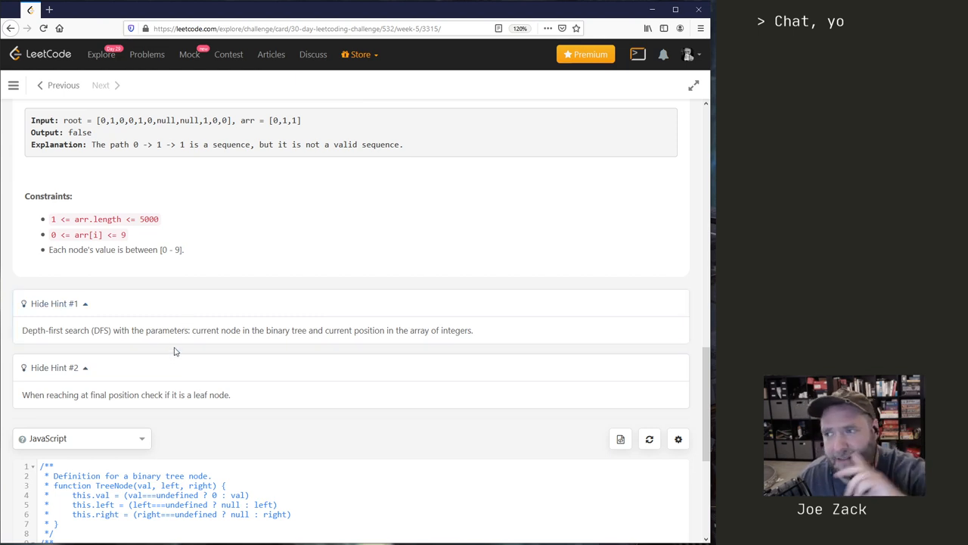
scroll("down", 3)
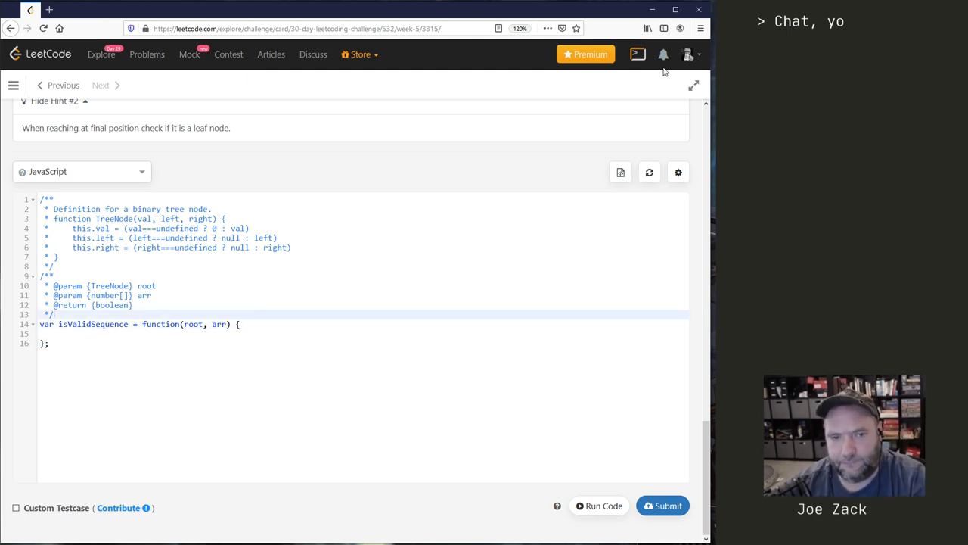
Add the helper shell const isValid = (node, arr, currentIndex) => { } above isValidSequence
key("Enter")
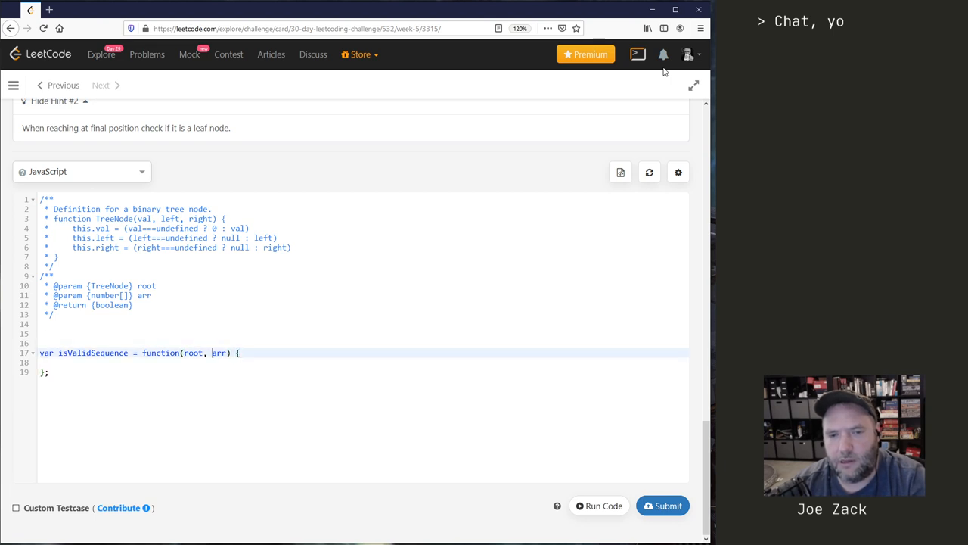
type("c")
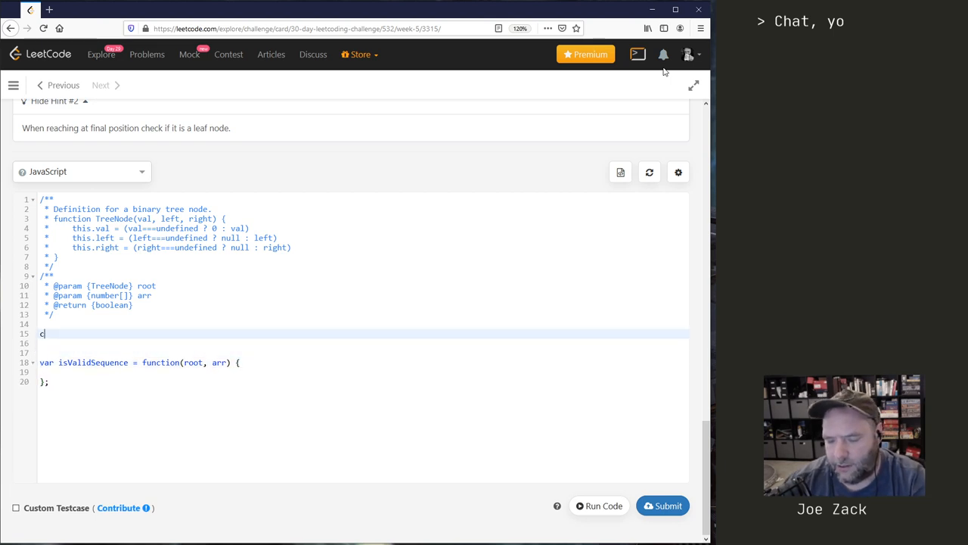
type("onst")
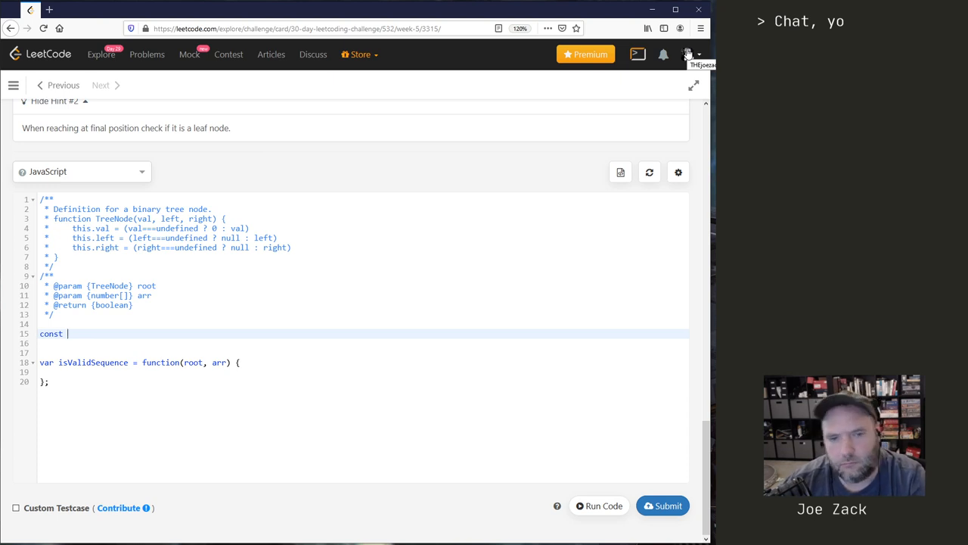
type("is")
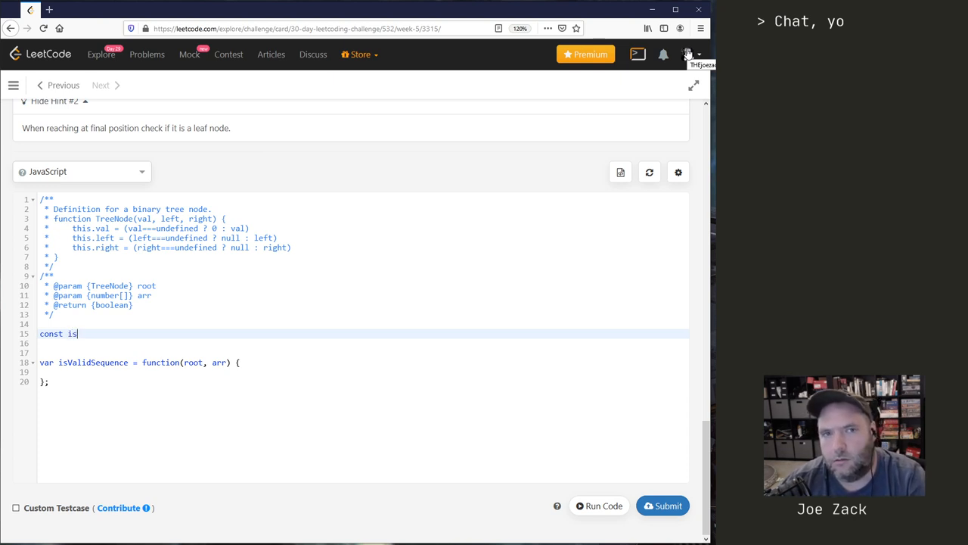
type("Valid")
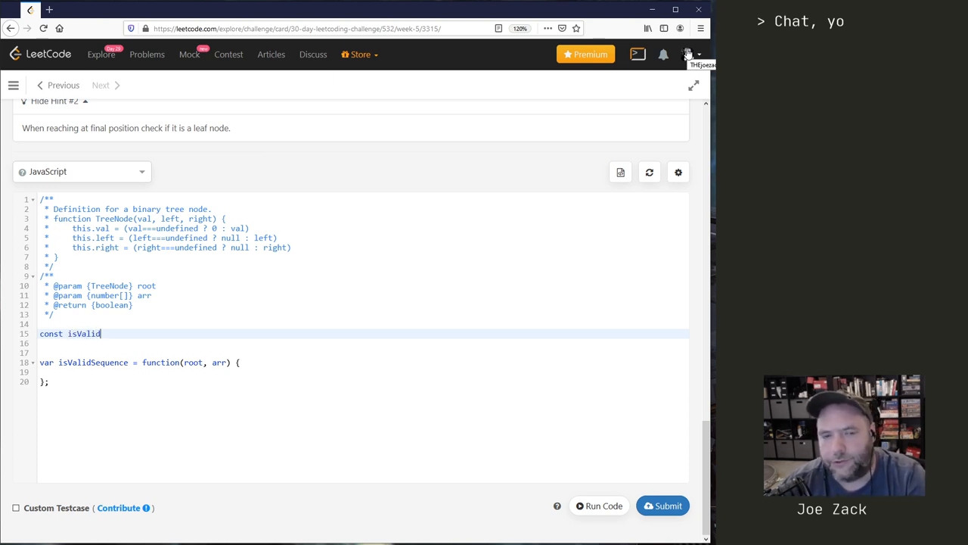
type("= (node,")
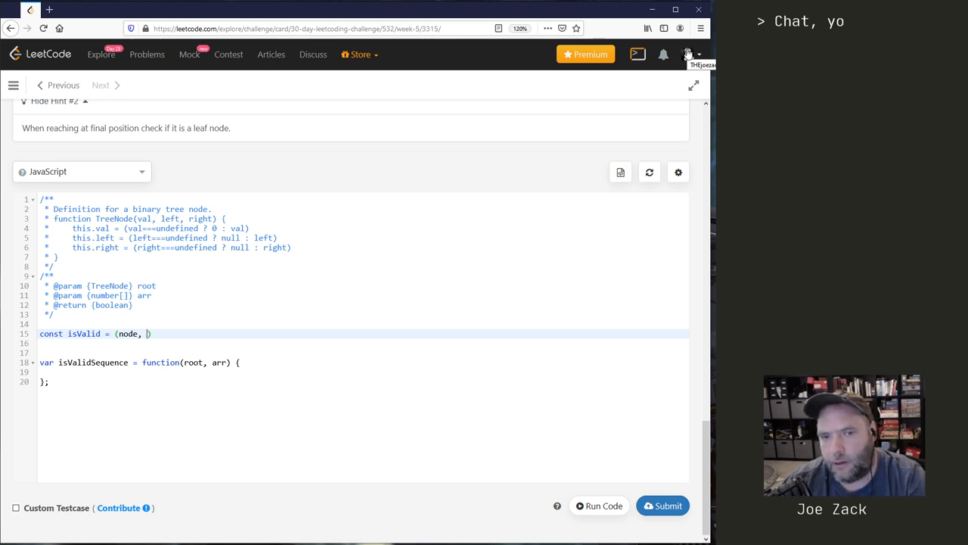
type("arr, currentIndex")
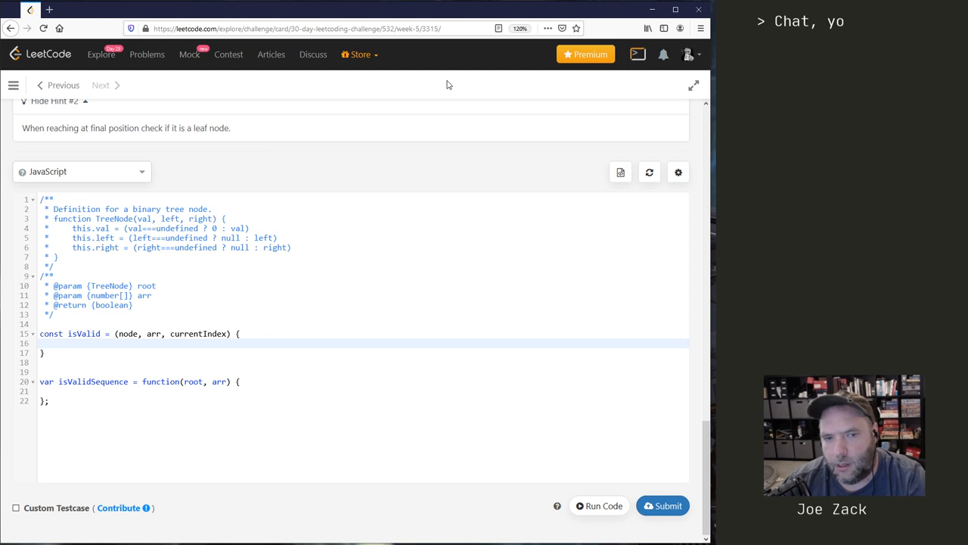
Add if (node.val !== arr[currentIndex]) return false to isValid
type("if(node == null) {")
type("return false")
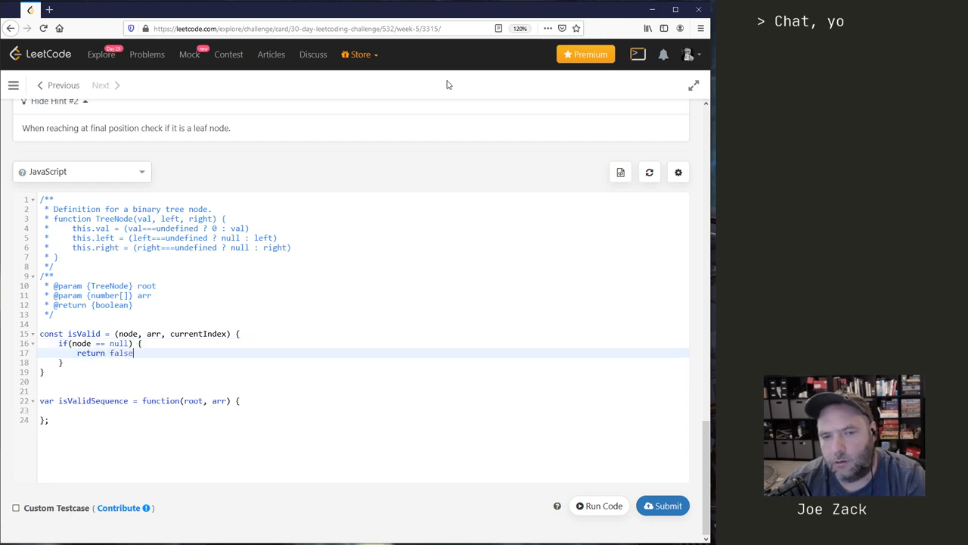
type("if")
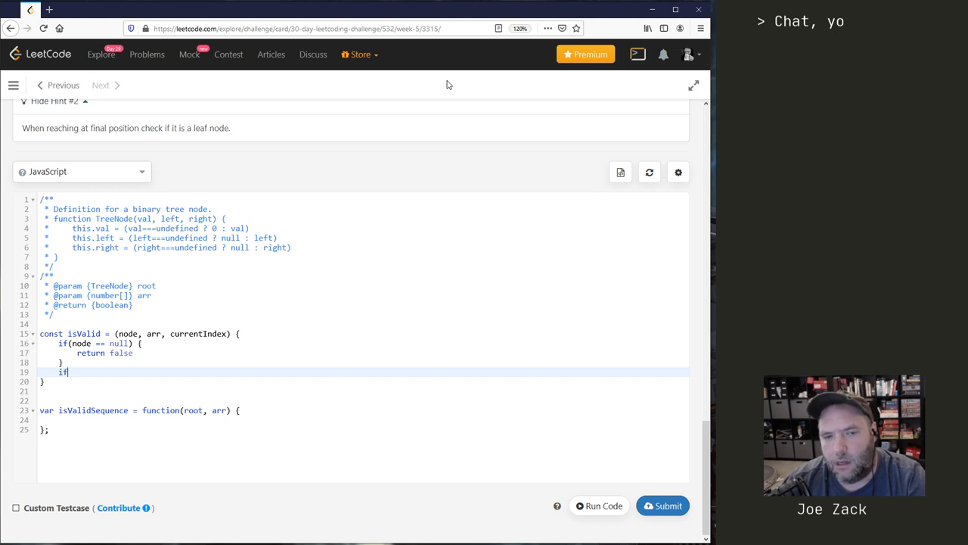
type("(node)")
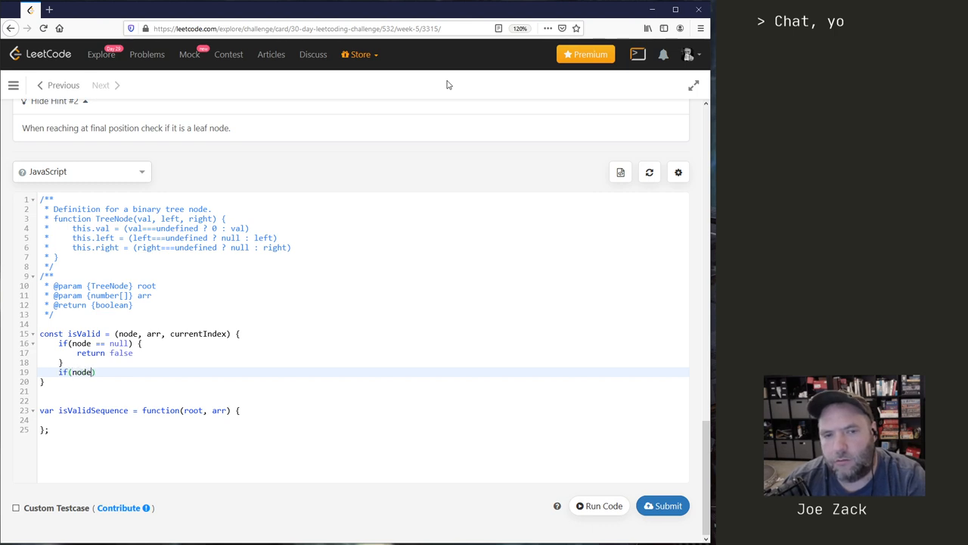
type(".val")
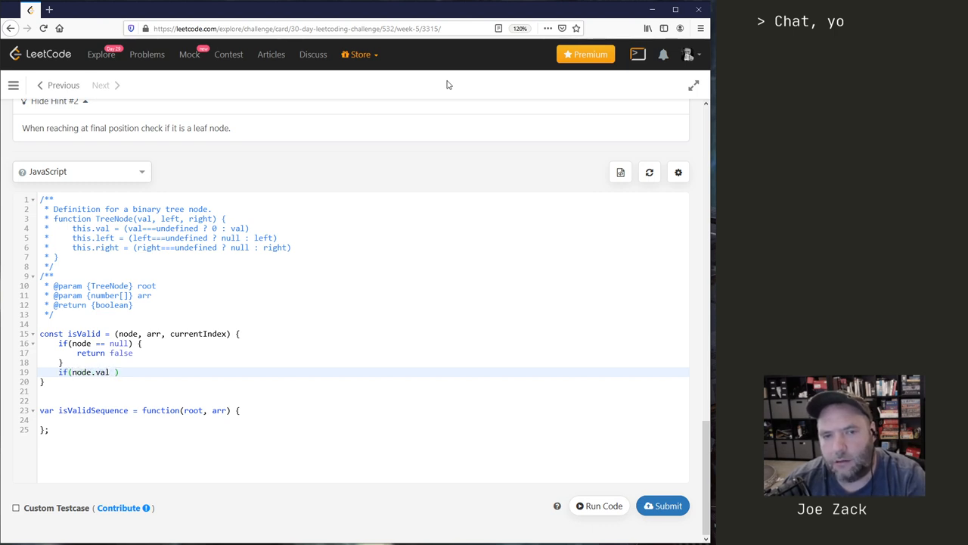
type("===")
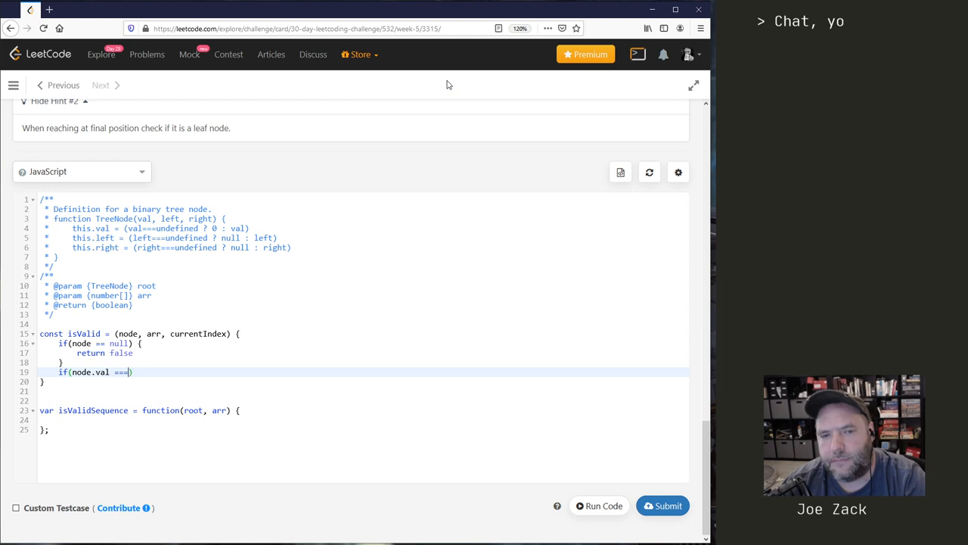
type("!==")
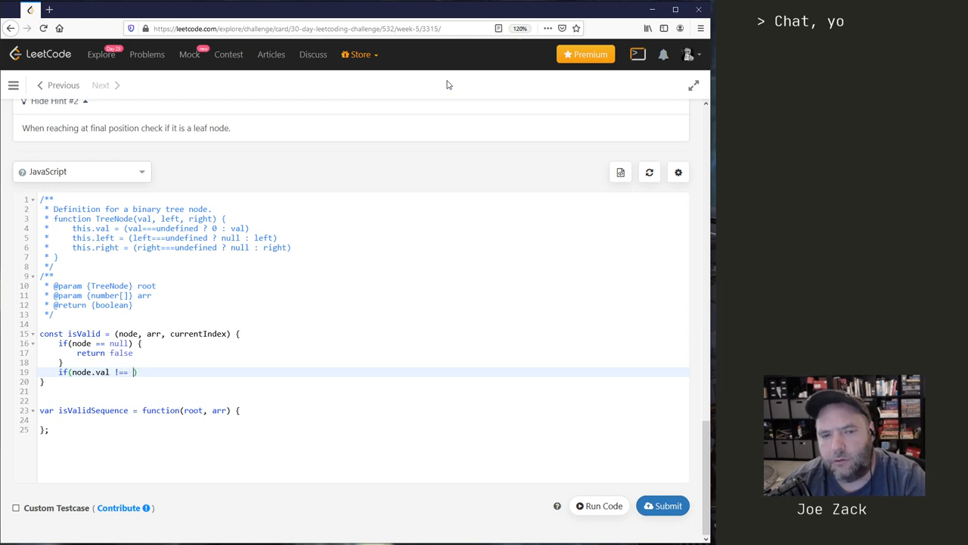
type("arr[current]")
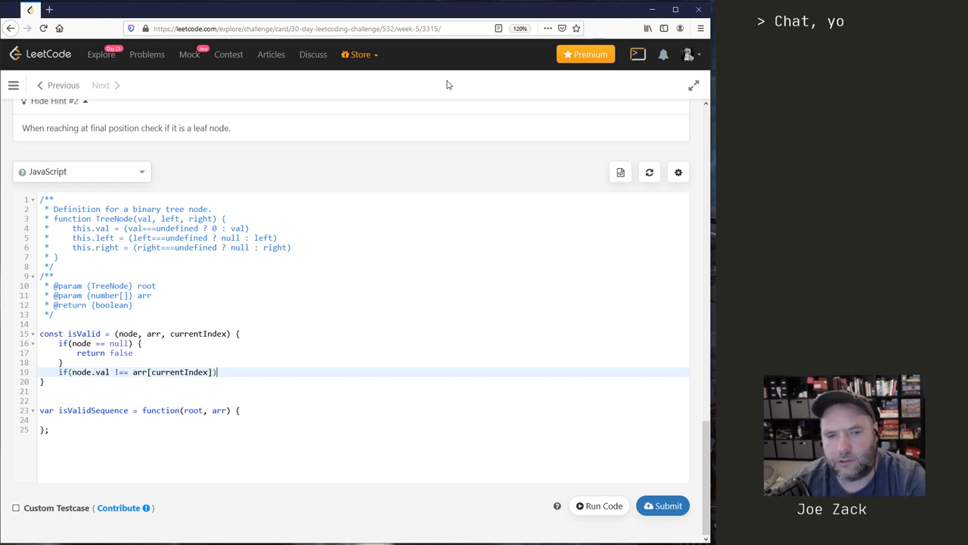
type("{")
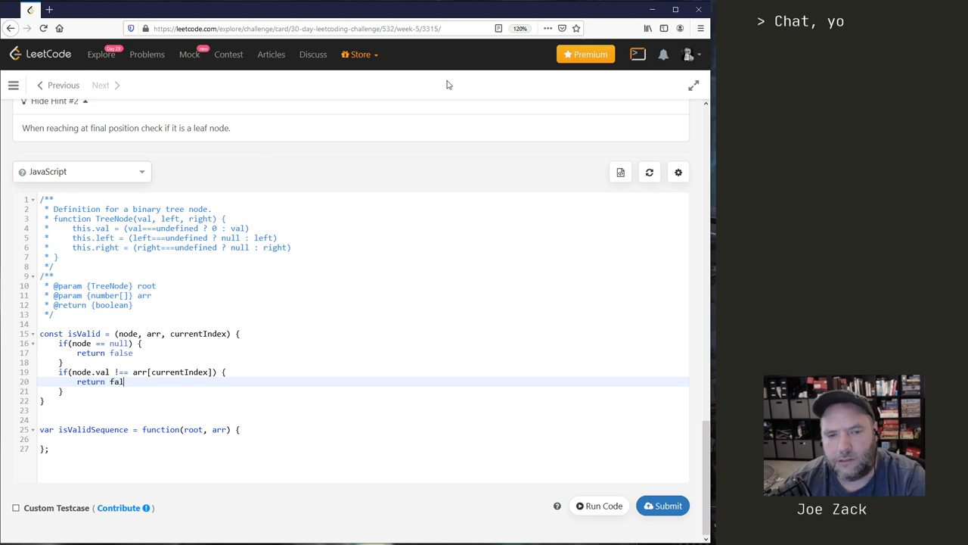
Begin the final-position check if (currentIndex === arr.length - 1) {
type("se")
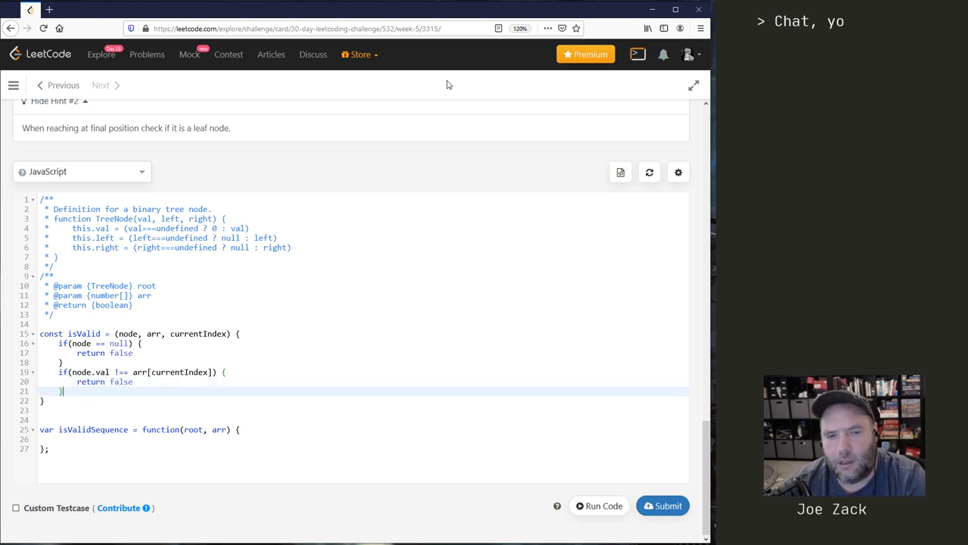
type("i")
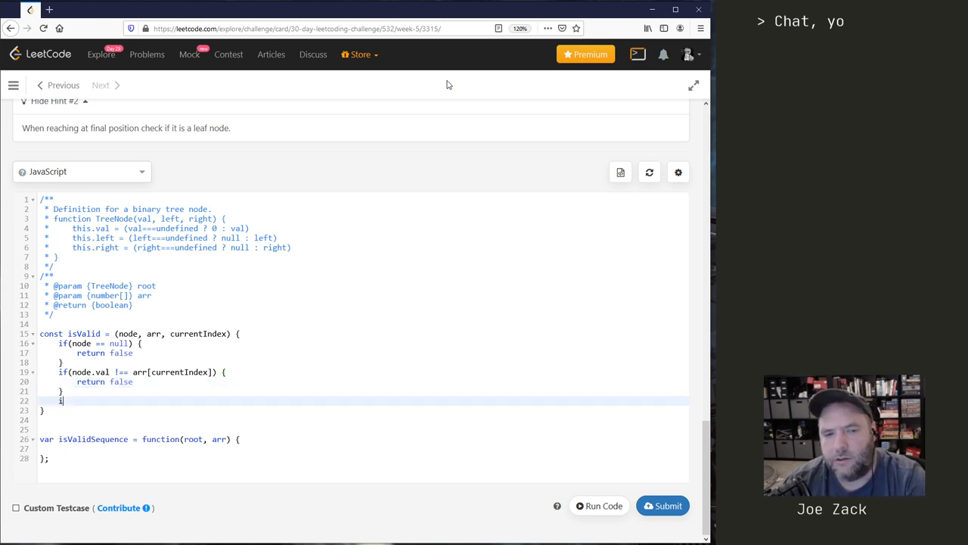
type("f(node)")
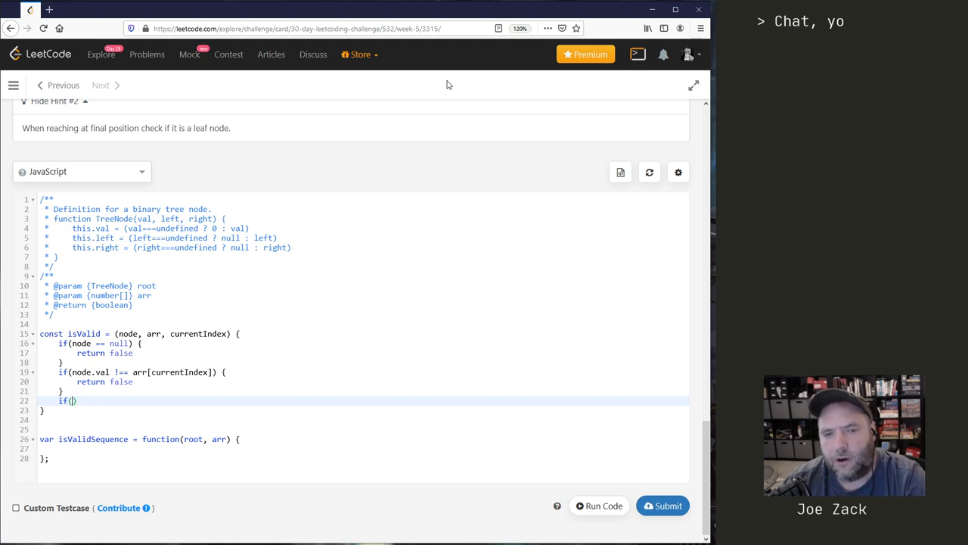
type("currentIndex")
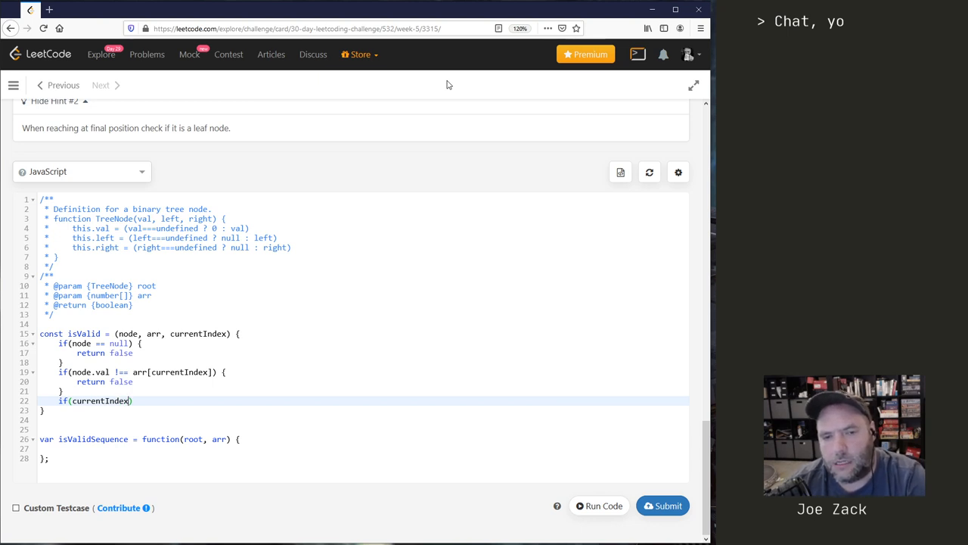
type("===")
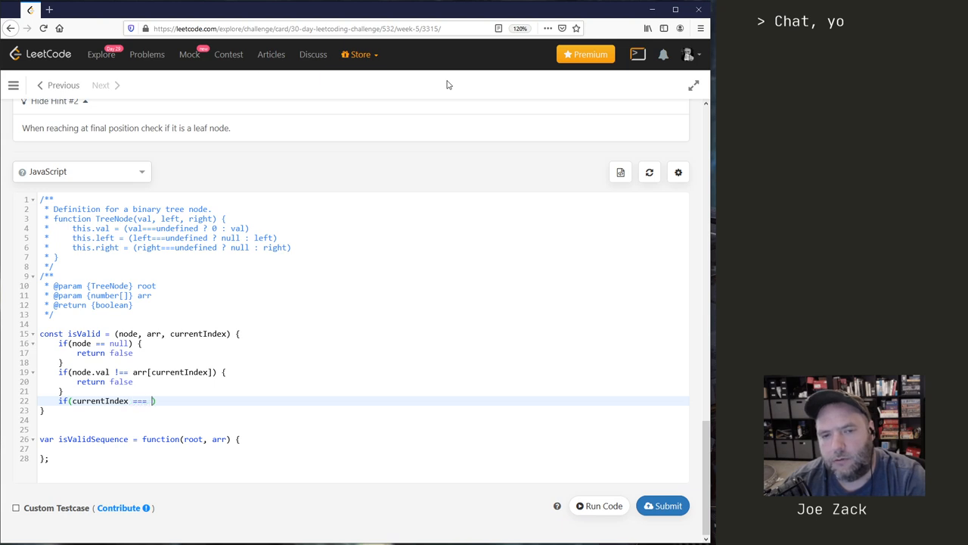
type("arr.length - 1")
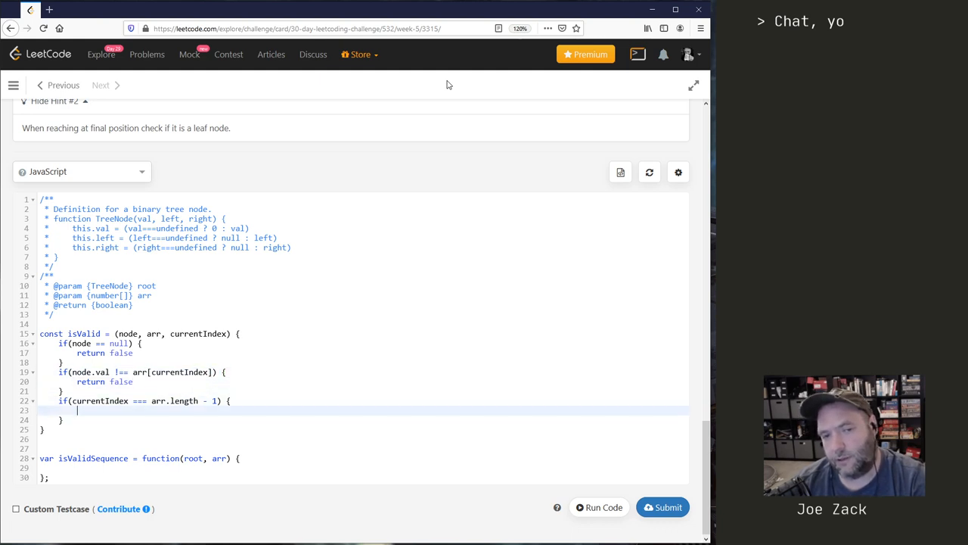
In the last-index block, return true when node.left and node.right are null, else false
type("if()")
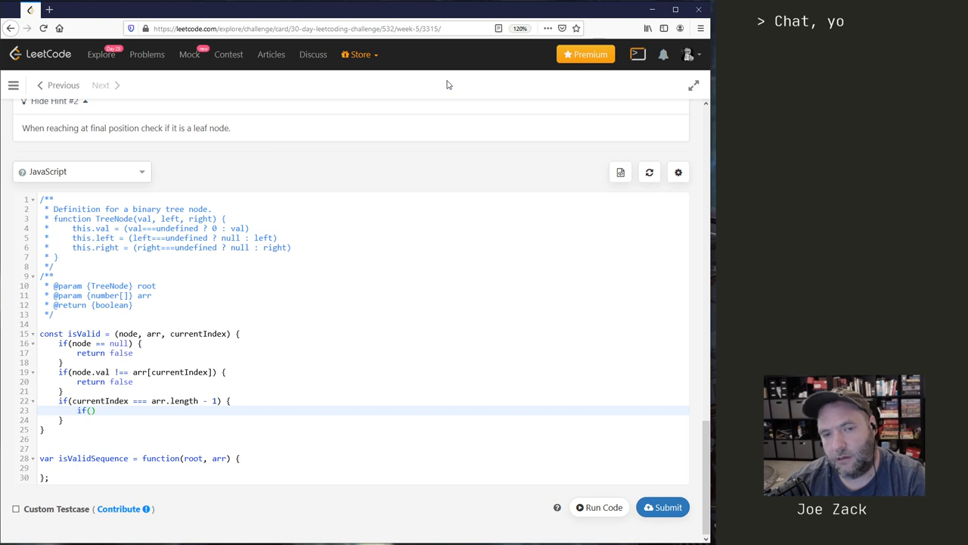
type("node.left === null")
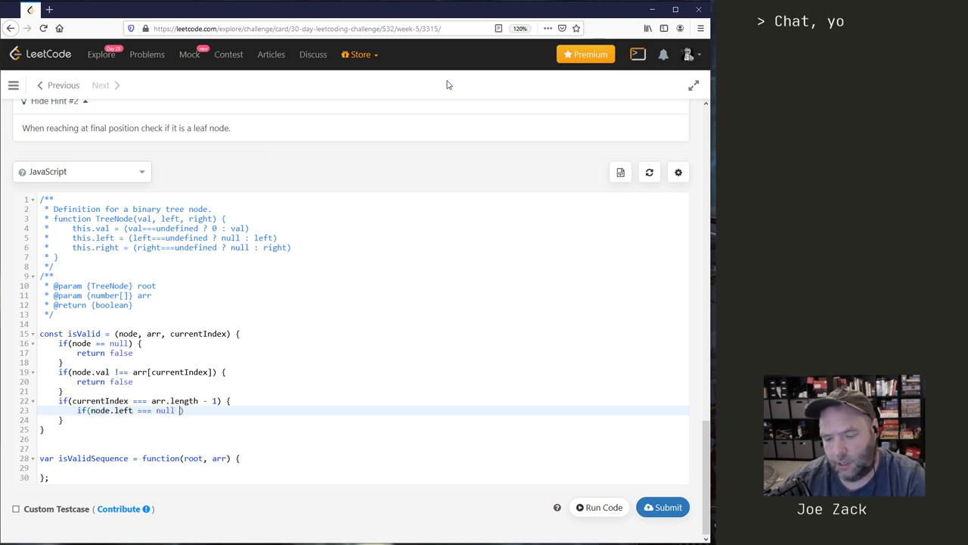
type("&& node.right === null")
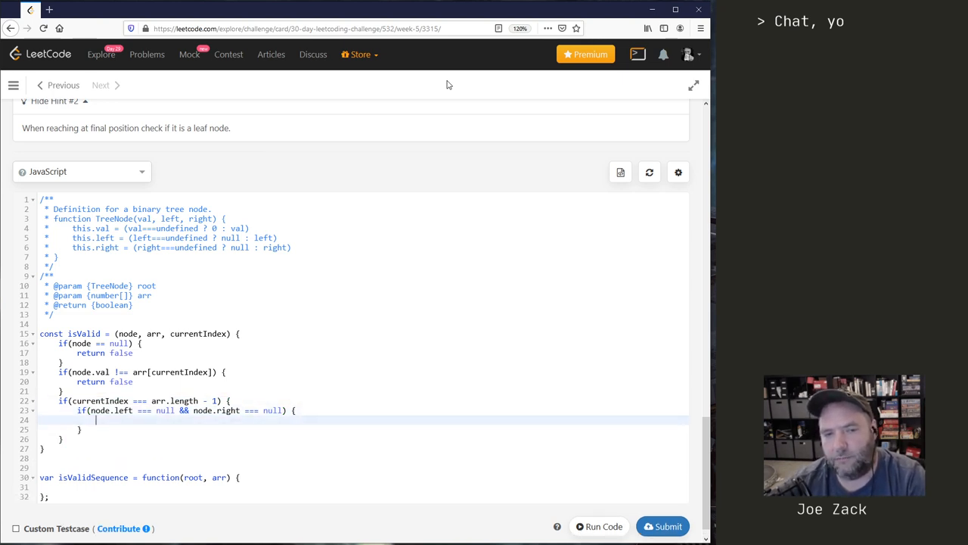
type("return true")
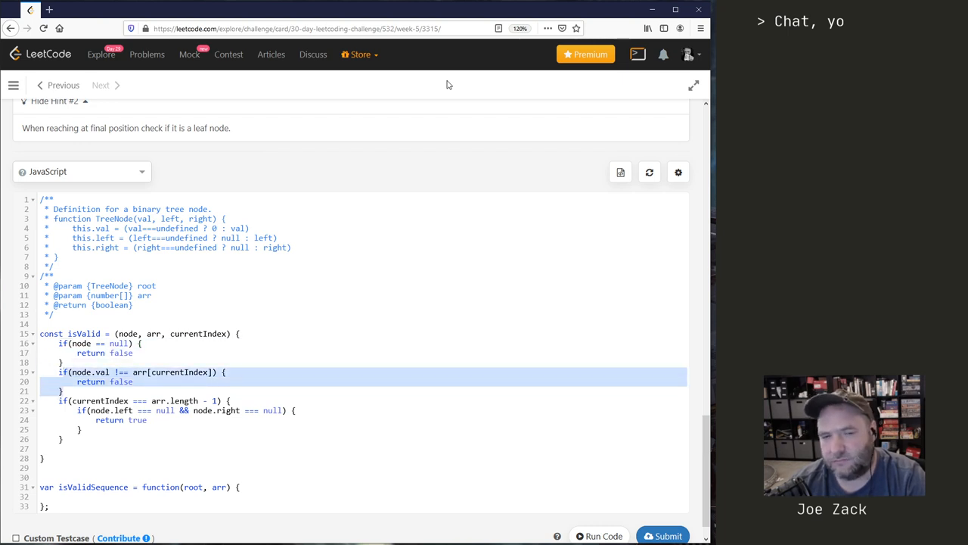
left_click(221, 372)
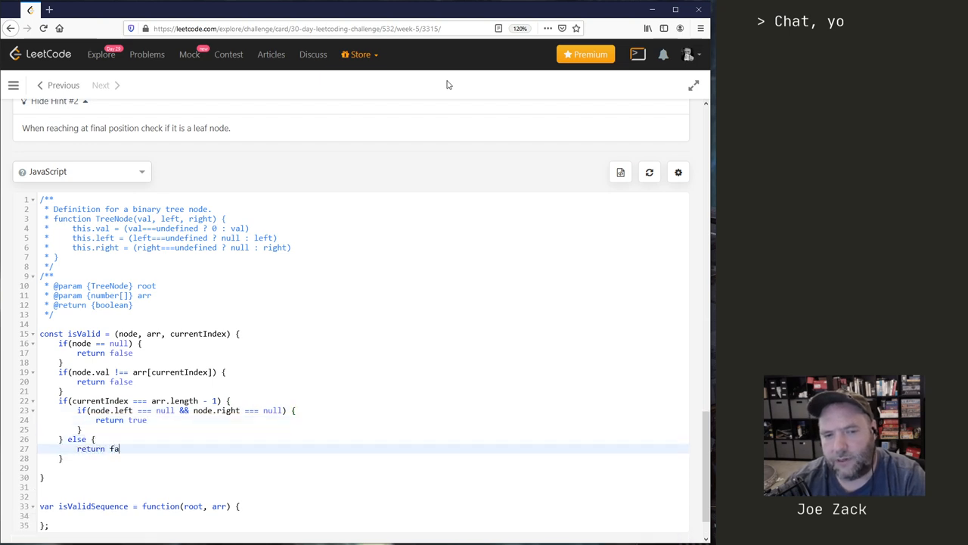
type("lse")
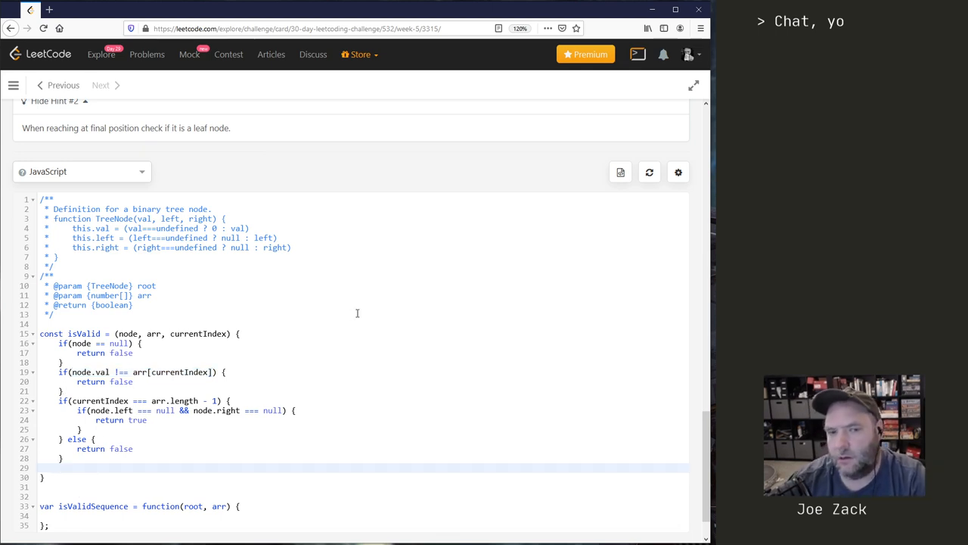
Return isValid(node.left, arr, currentIndex + 1) || isValid(node.right, arr, currentIndex + 1)
type("return")
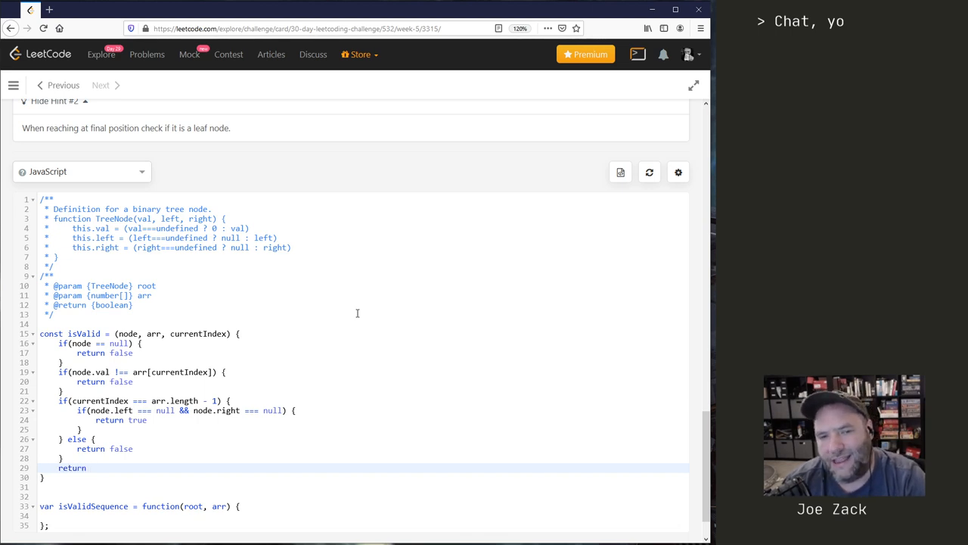
type("isValid(node.left, a")
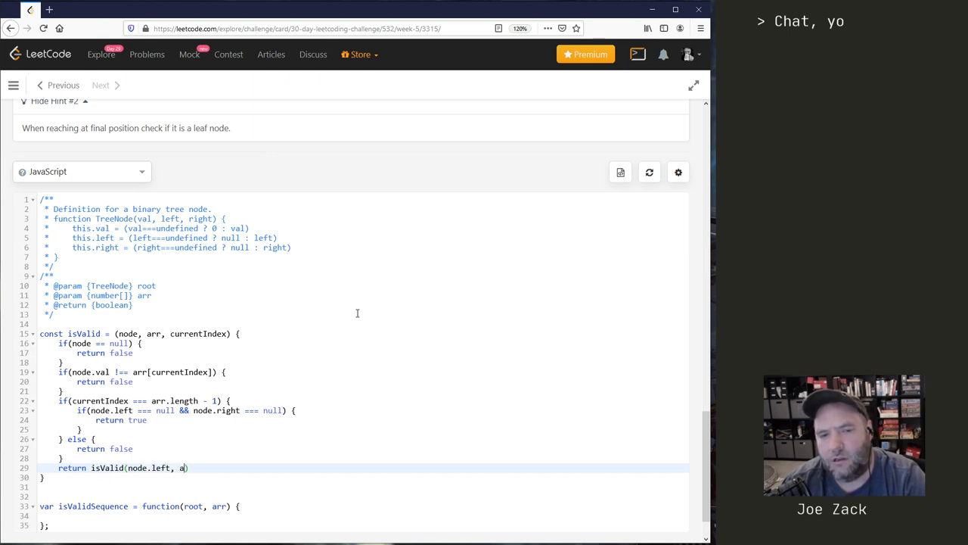
type("rr, cu")
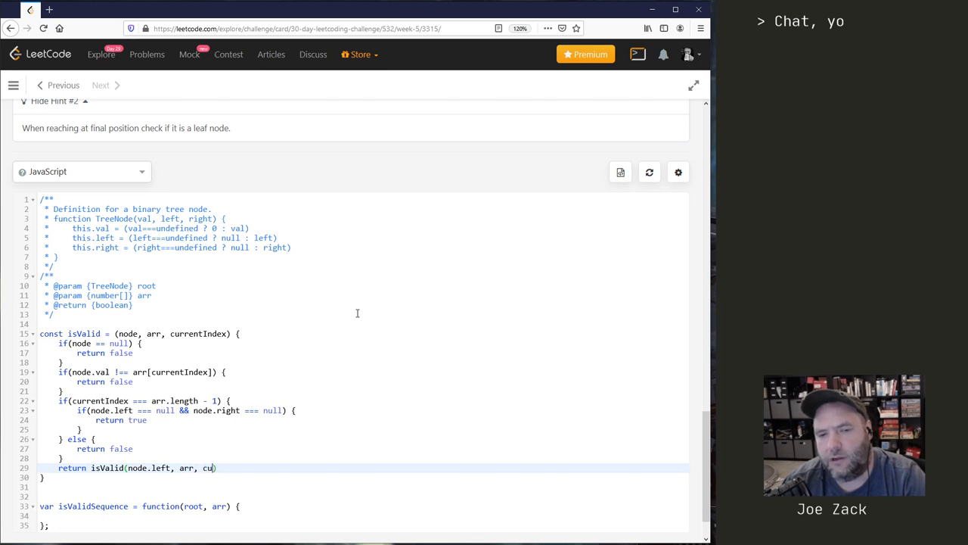
type("rrentIndex + 1")
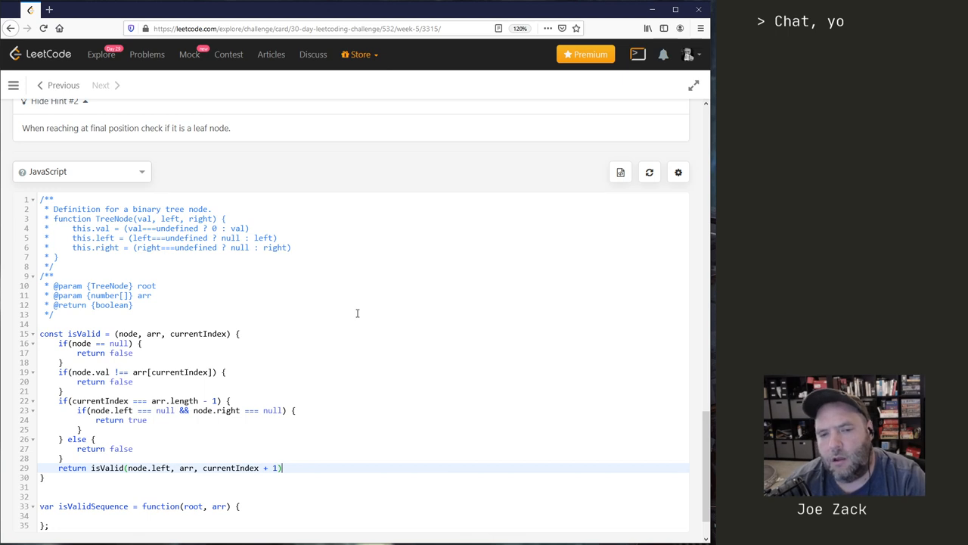
type("||")
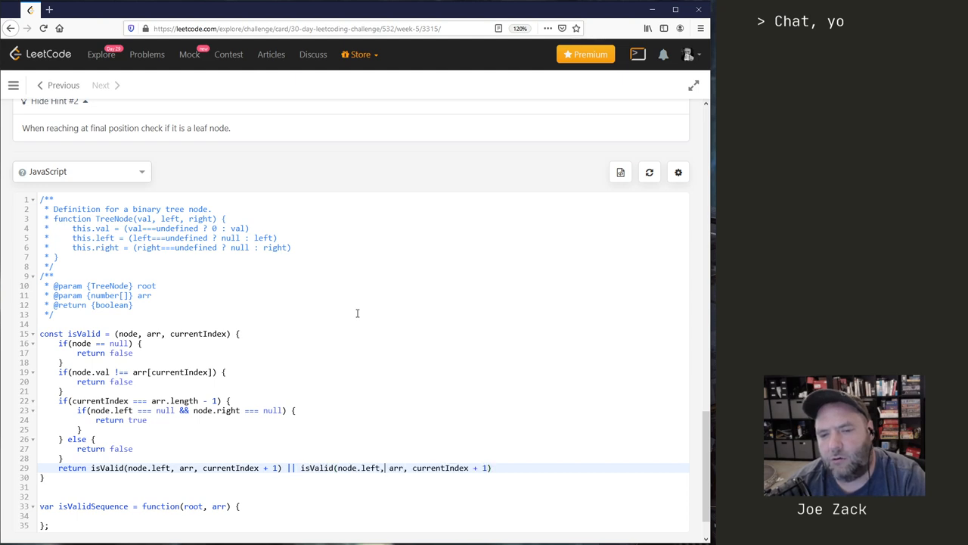
type("righ")
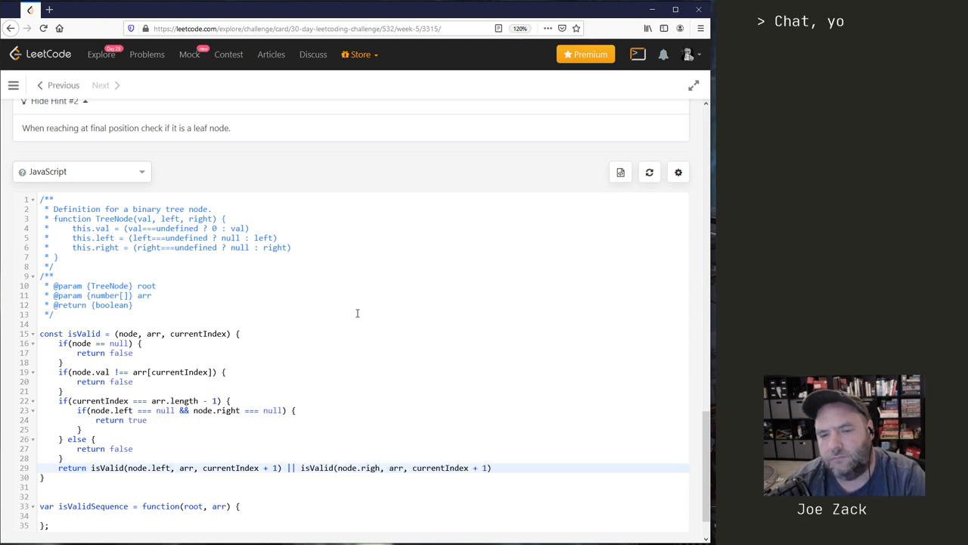
type("t")
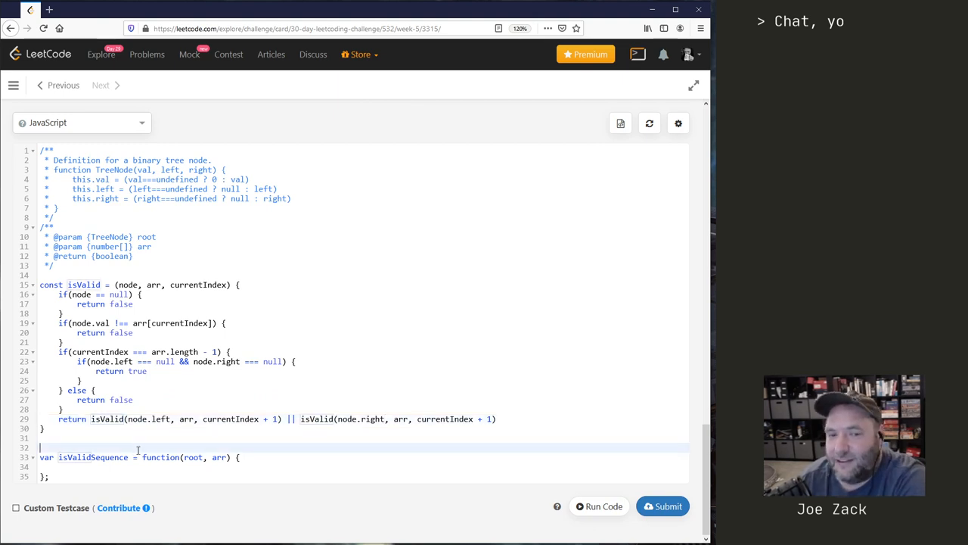
Add comments noting O(n) runtime and O(1) space complexity
type("// O")
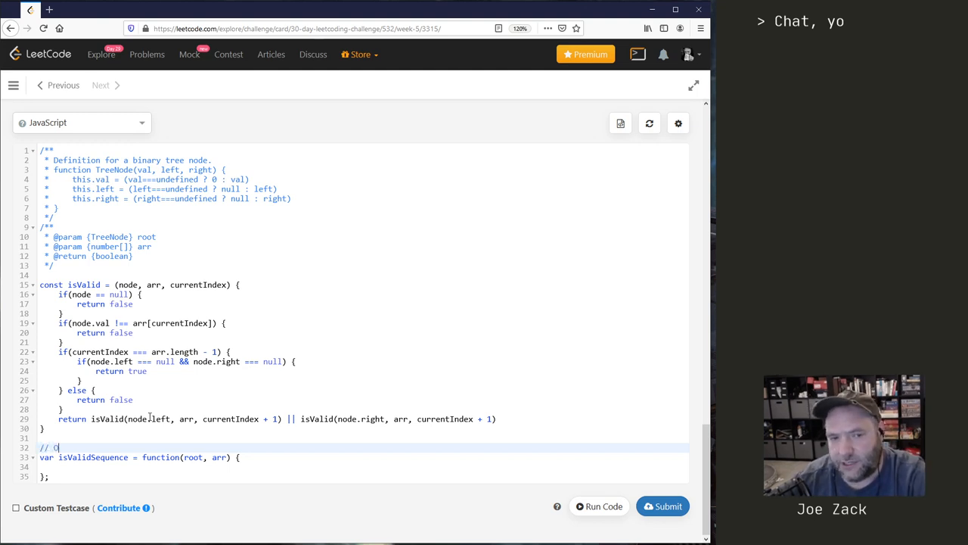
type("(n) runtime")
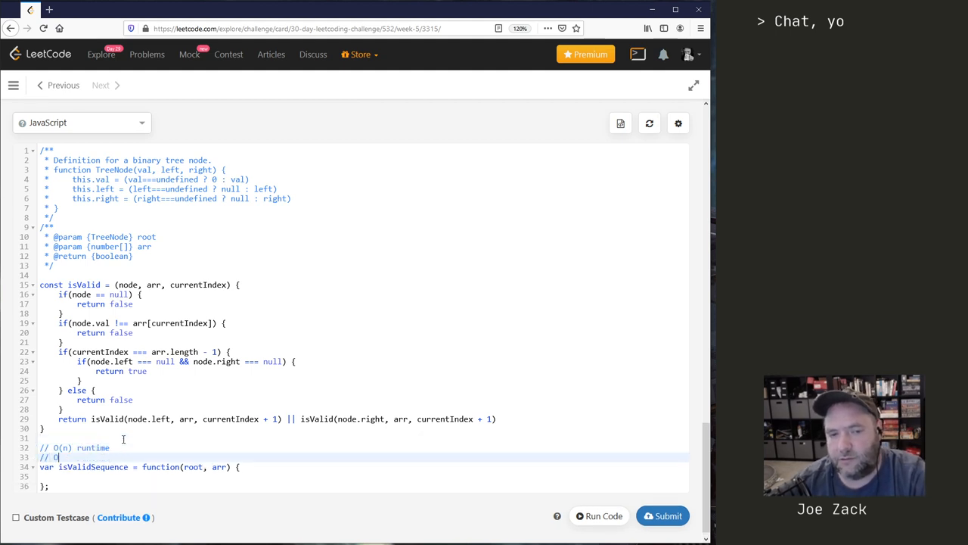
type("(1) s")
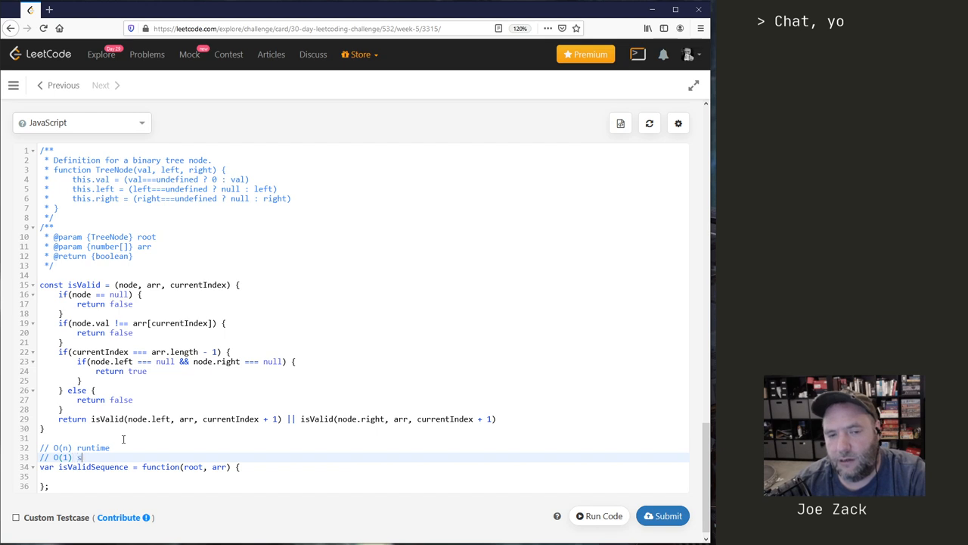
type("pace complexity")
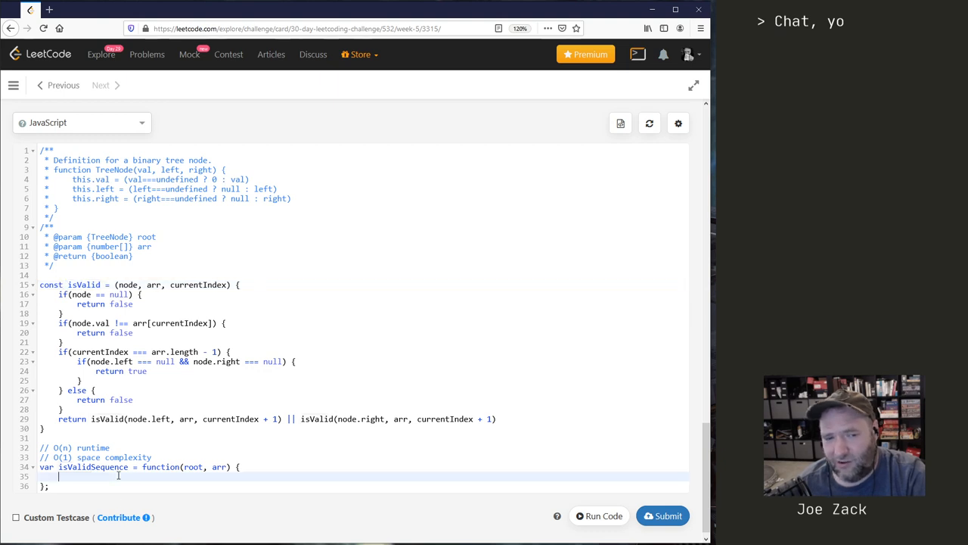
Make isValidSequence return isValid(root, arr, 0) and remove the leftover blank first line
type("r")
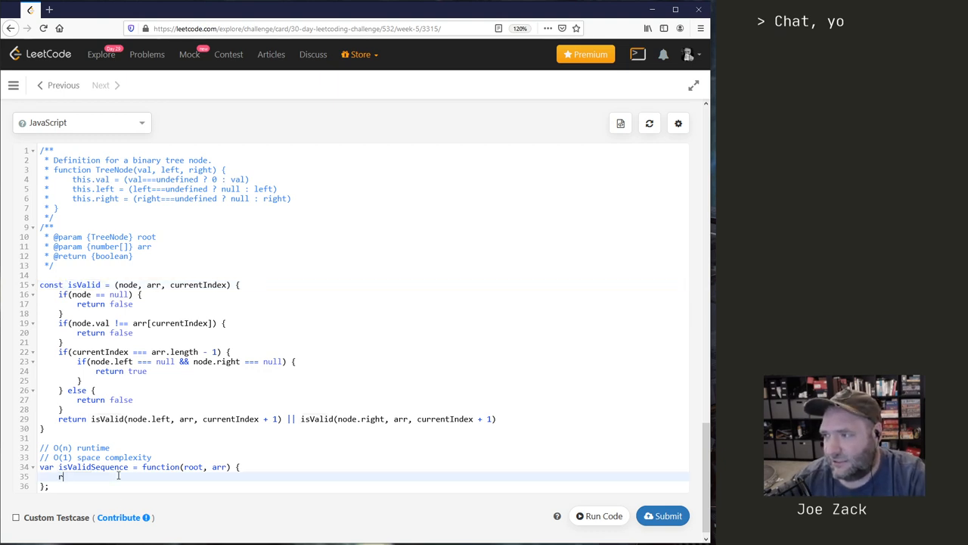
type("eturn isValid()")
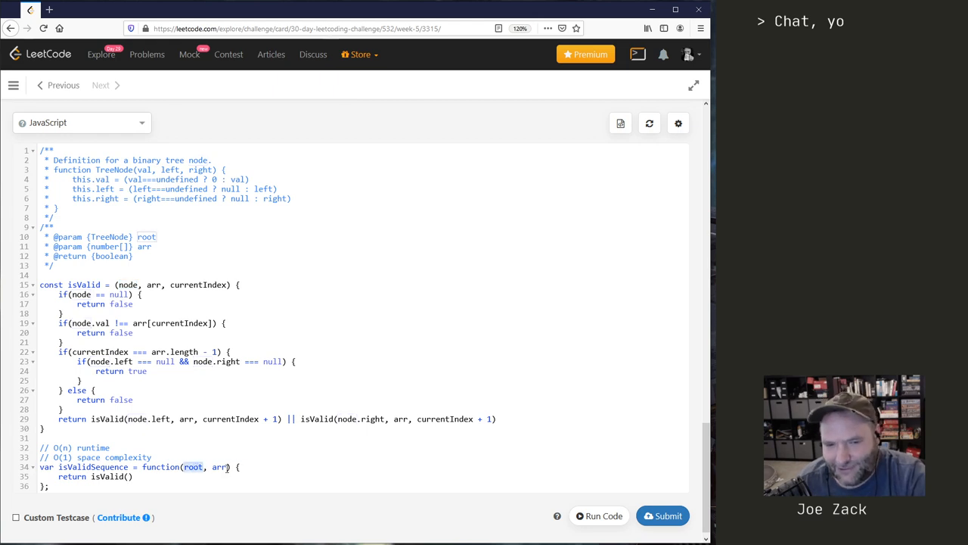
type("root, arr, 0")
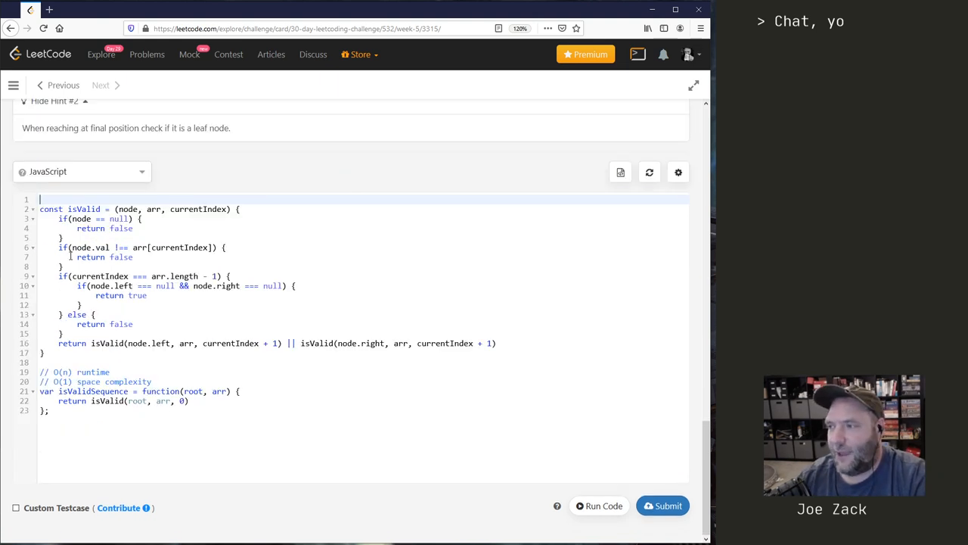
key("Backspace")
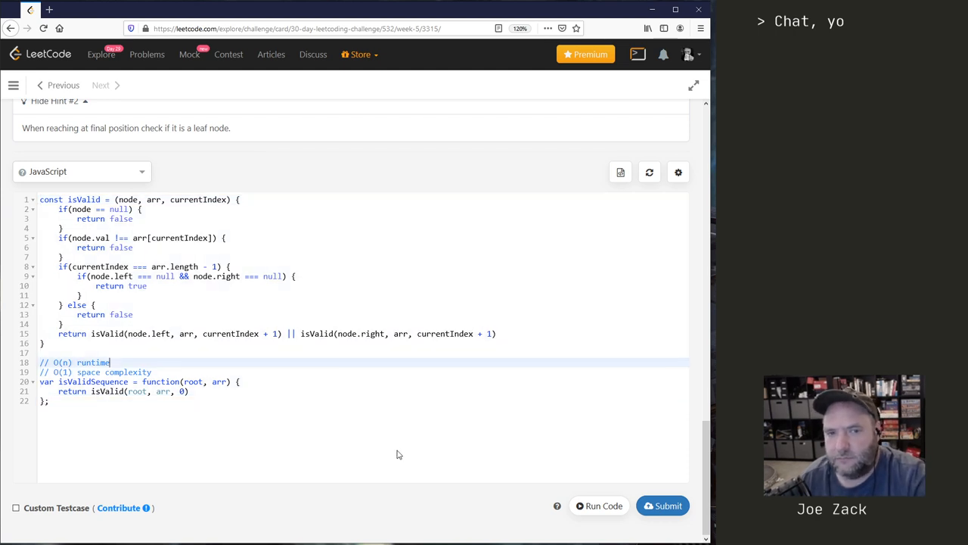
mouse_move(599, 505)
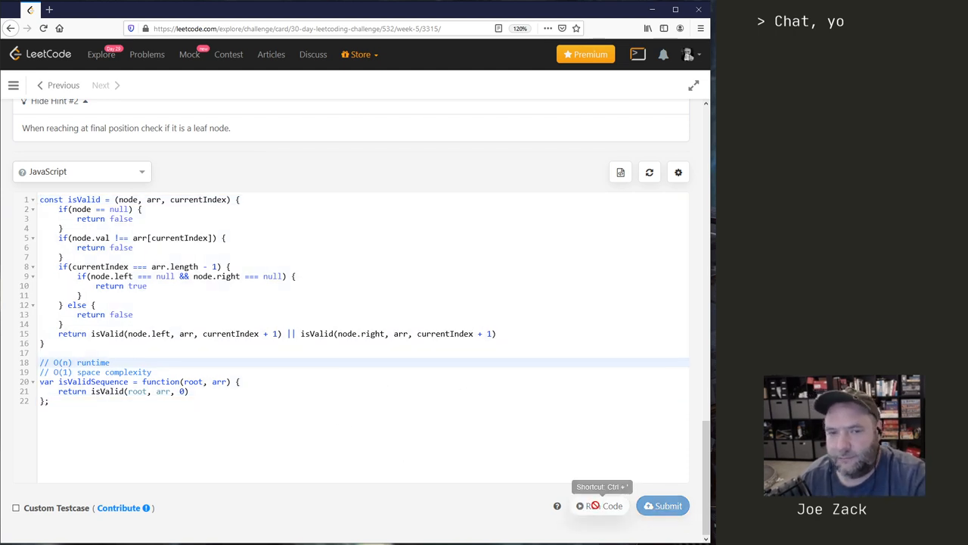
Run the sample test, inspect the SyntaxError token, and rerun after adding the missing arrow
left_click(600, 506)
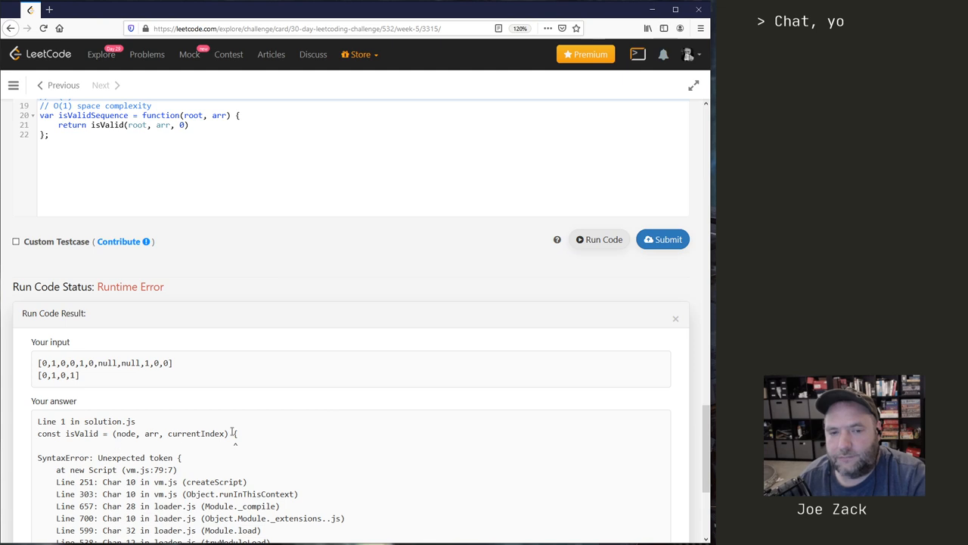
double_click(89, 433)
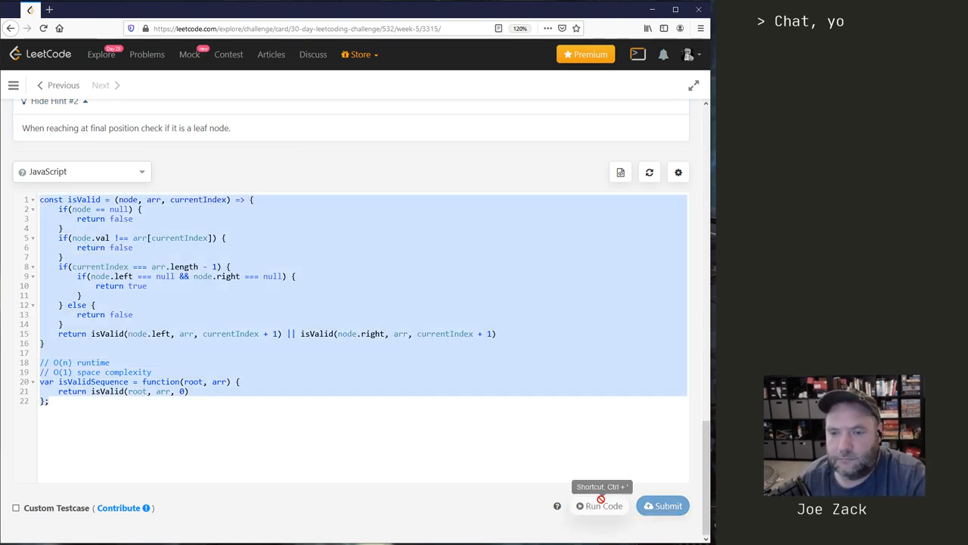
left_click(599, 505)
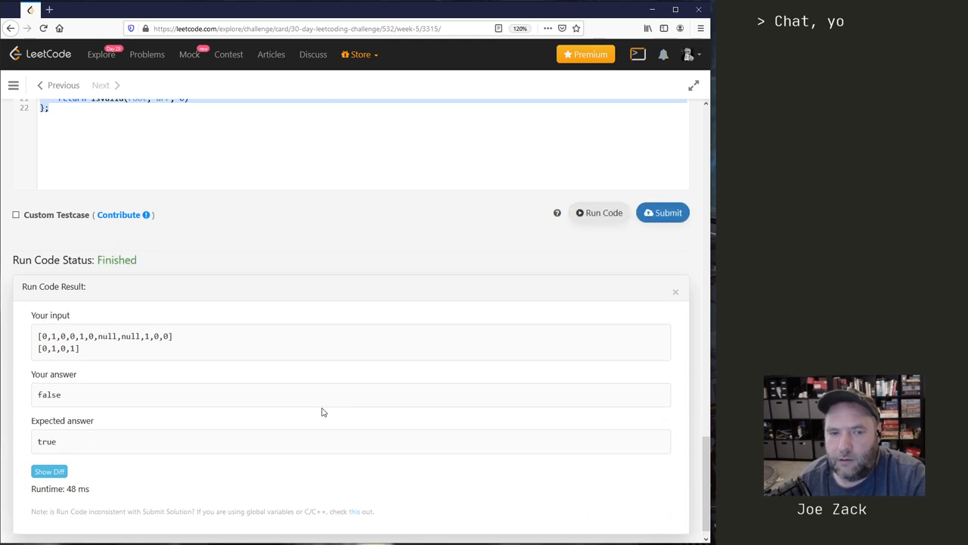
mouse_move(341, 392)
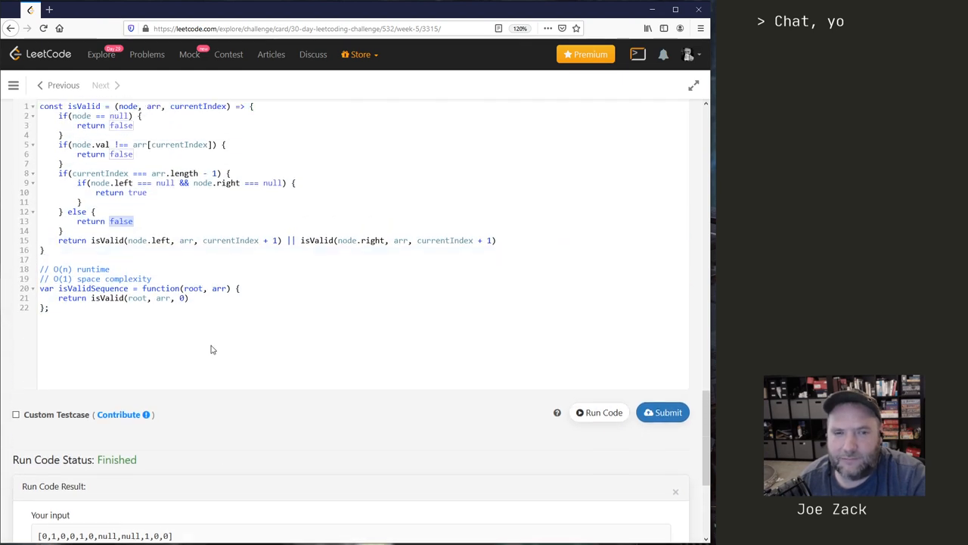
Review the value comparison, root starting index 0, and leaf true return in isValid
scroll("down", 3)
type("=")
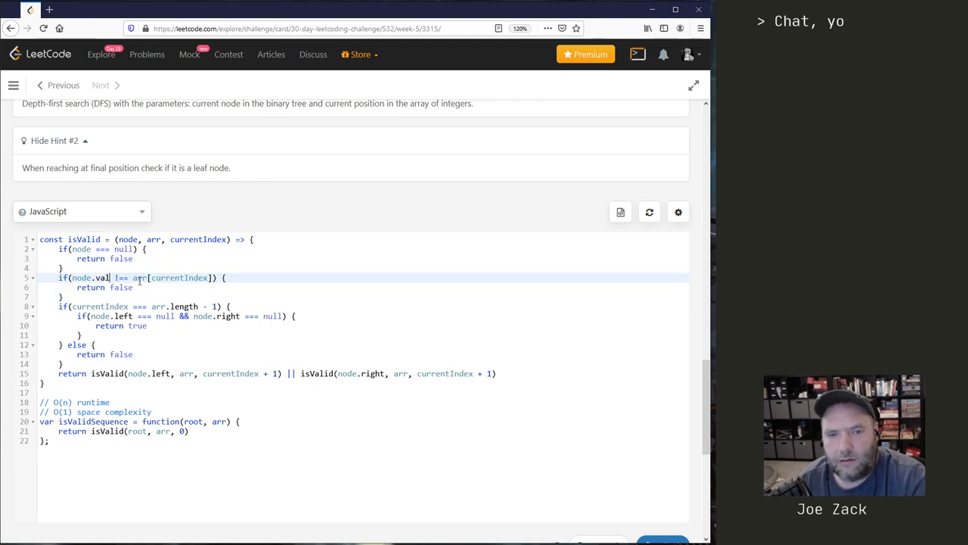
double_click(179, 277)
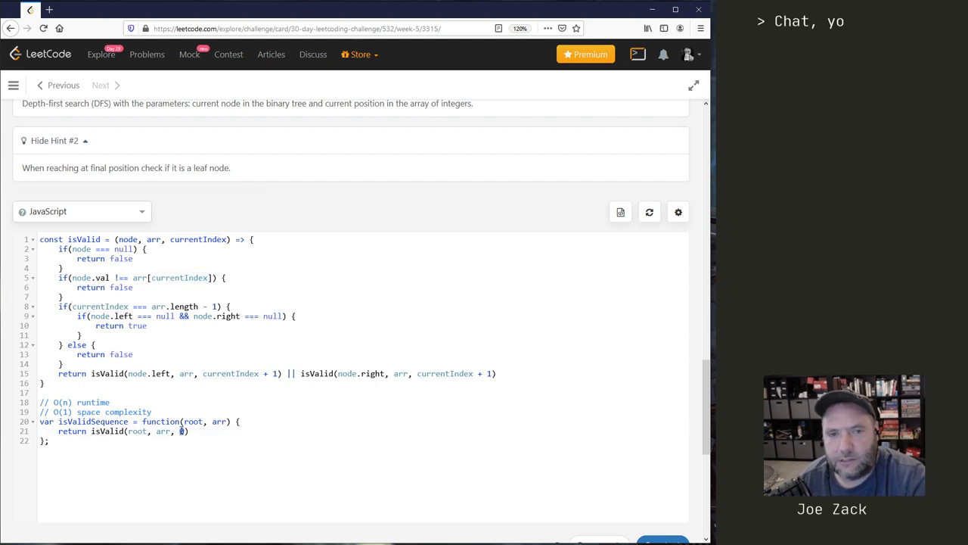
left_click(136, 325)
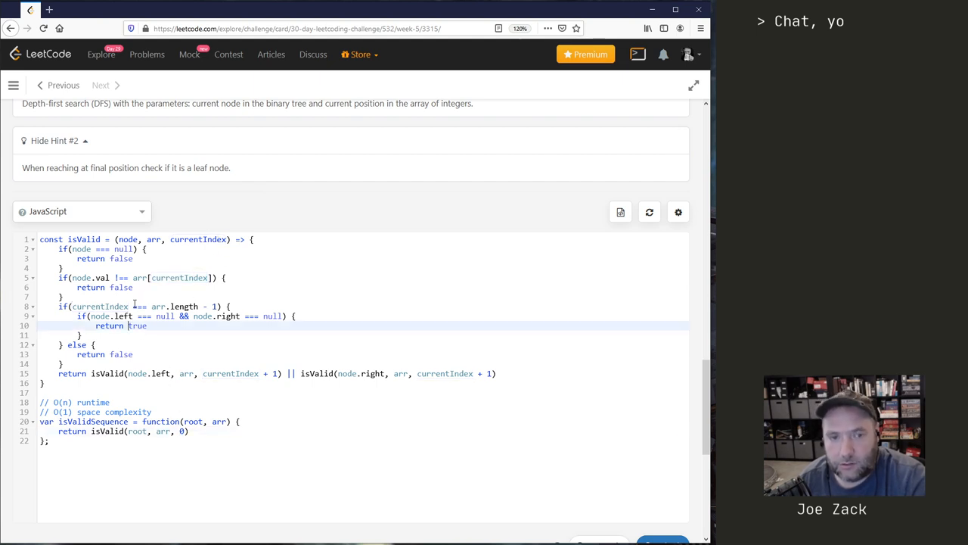
double_click(99, 305)
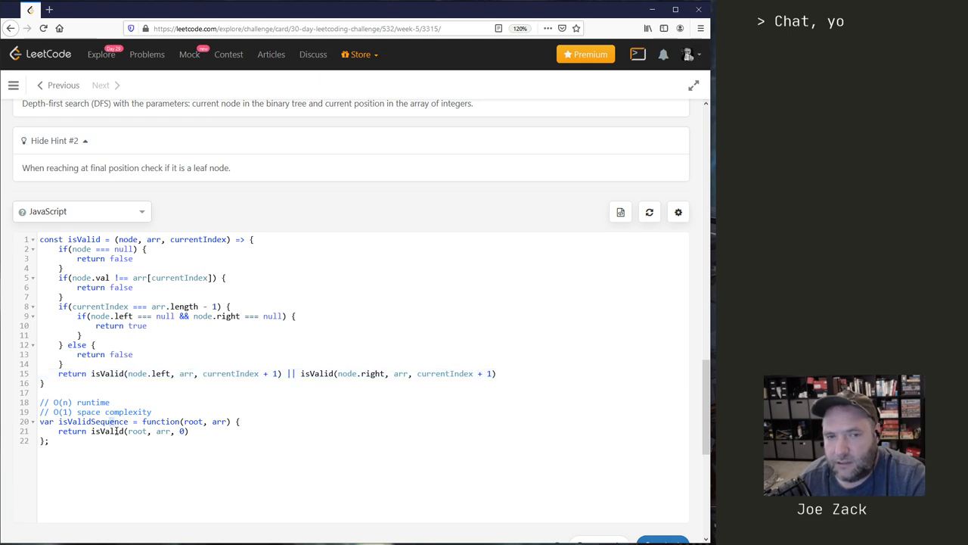
left_click(599, 279)
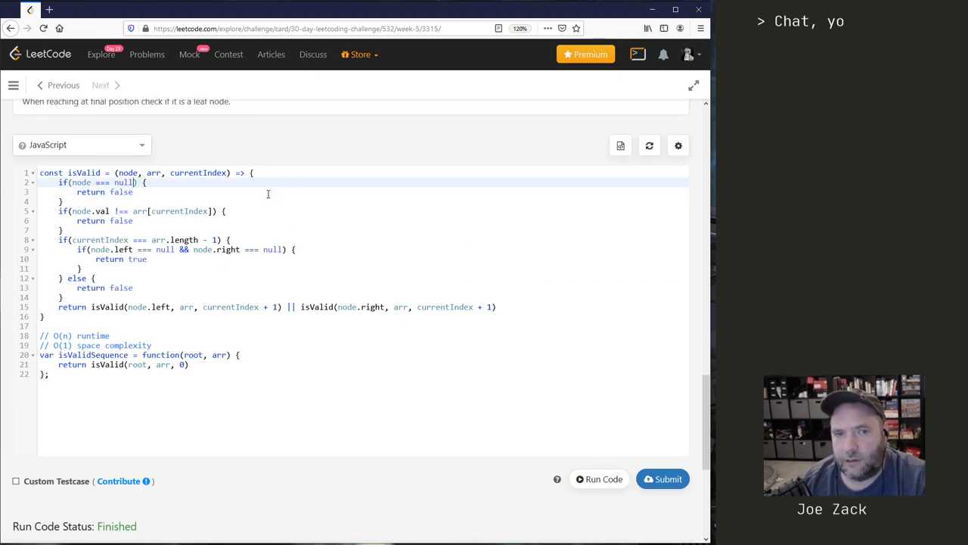
Insert console.log lines printing the current node and arr[currentIndex] at isValid's start
type("console.log(\"Node")
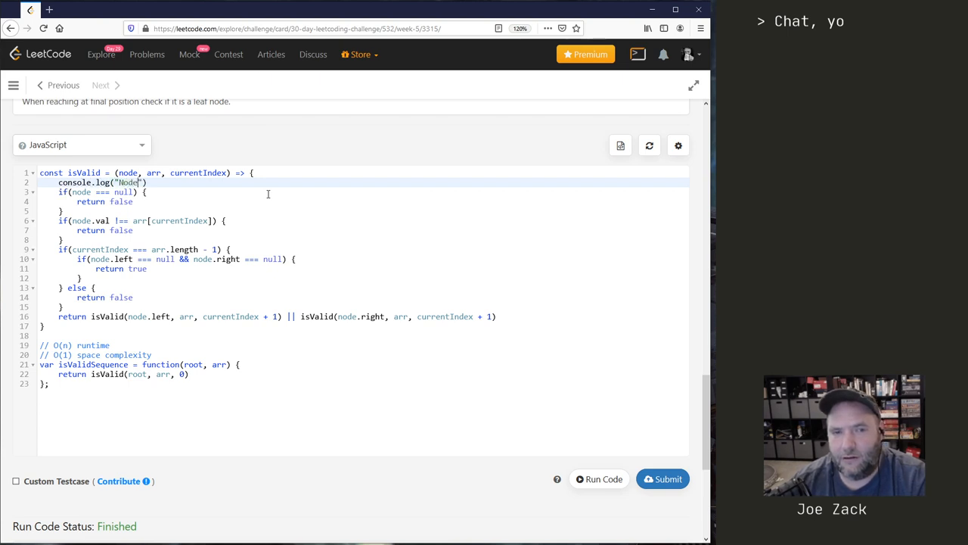
type(", node")
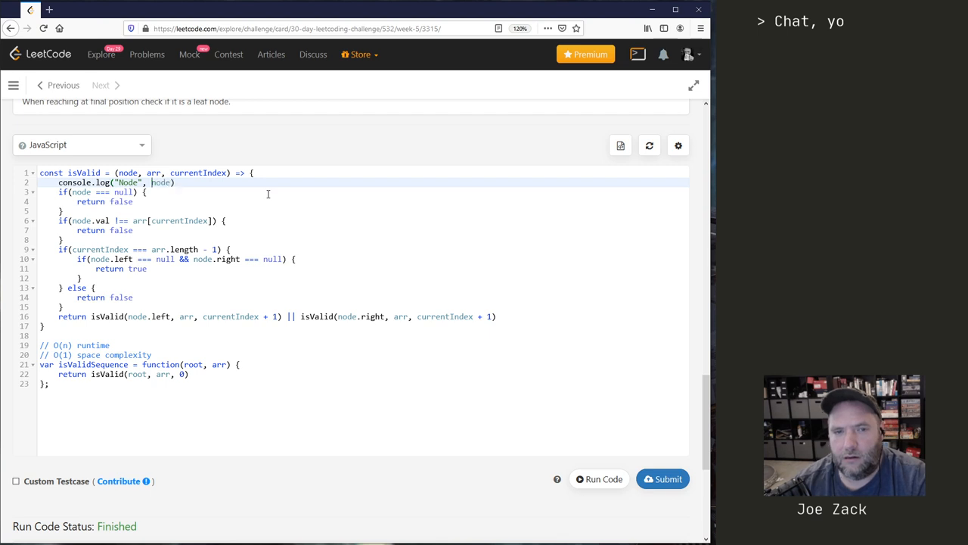
type("Current n")
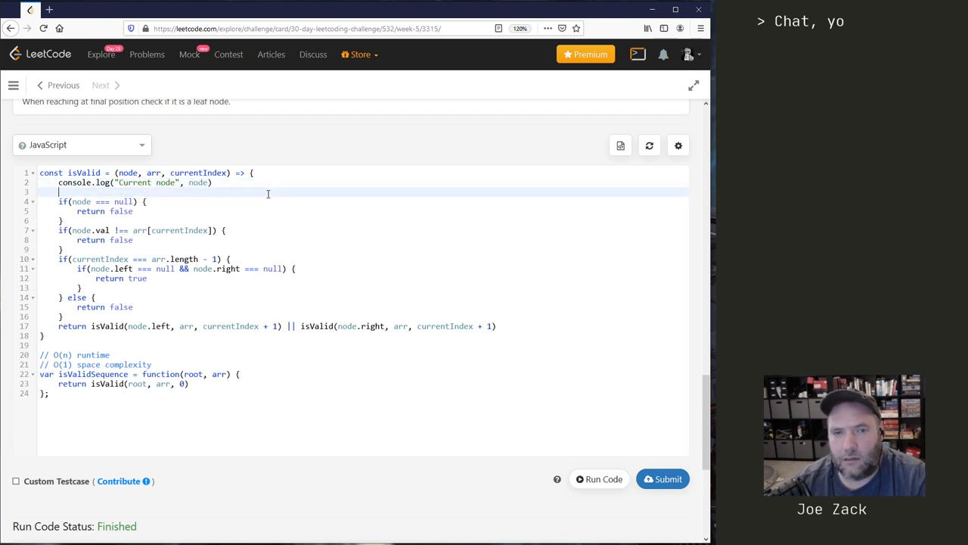
type("console.log(\"Current node\", node)")
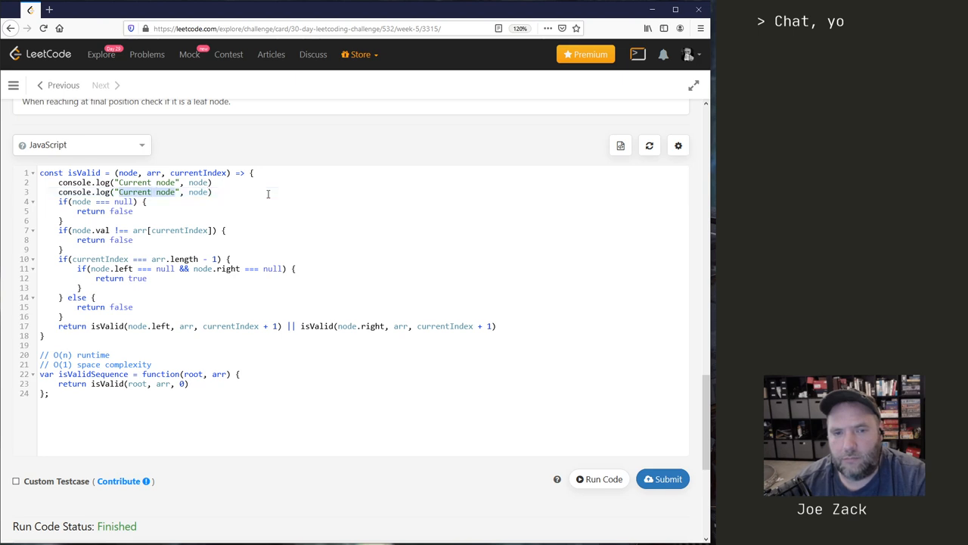
type("Value\",")
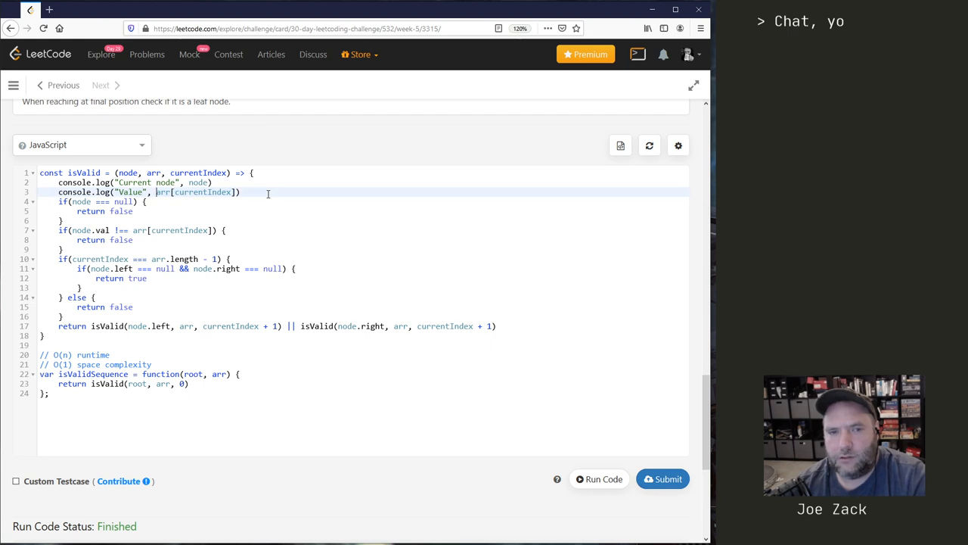
type("arr[currentIndex]")
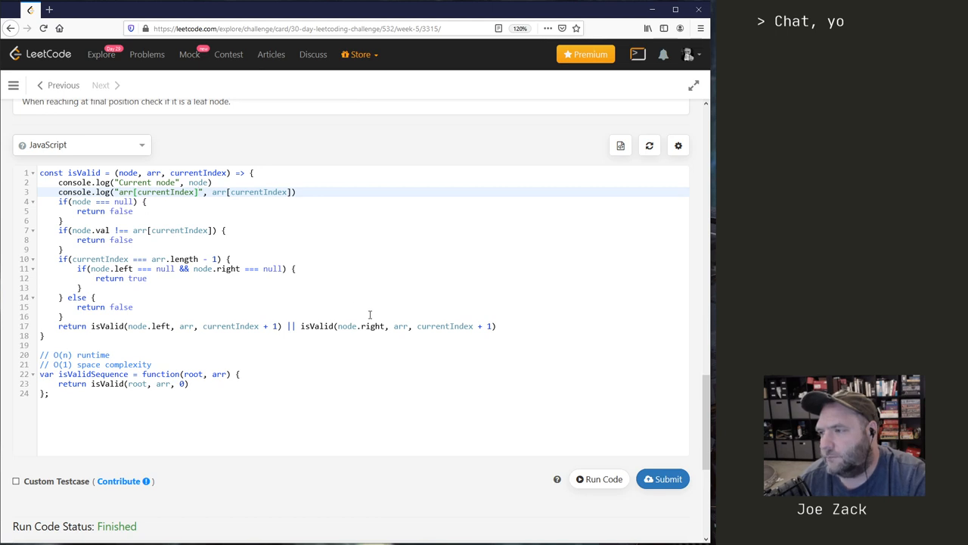
Review the recursive calls on both children and the leaf-node true return
left_click(599, 478)
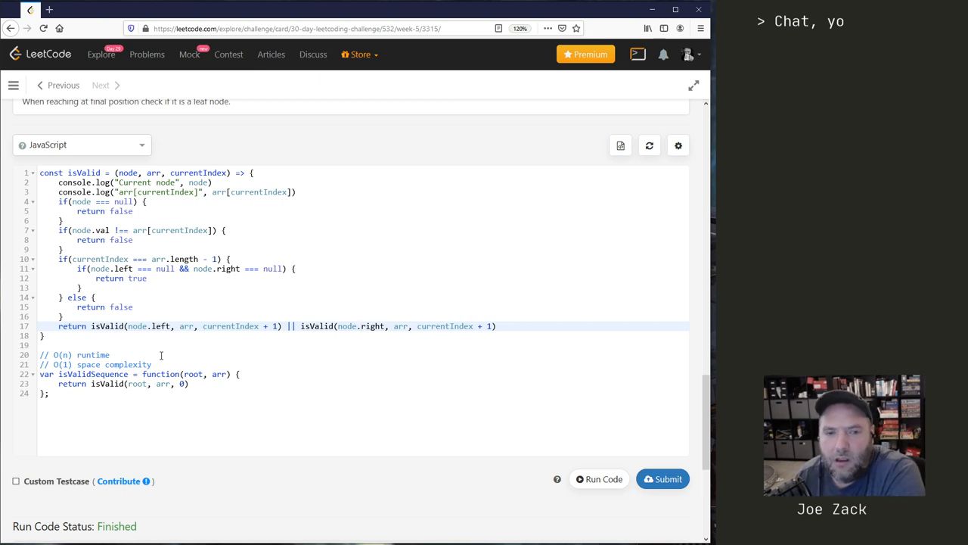
left_click(362, 326)
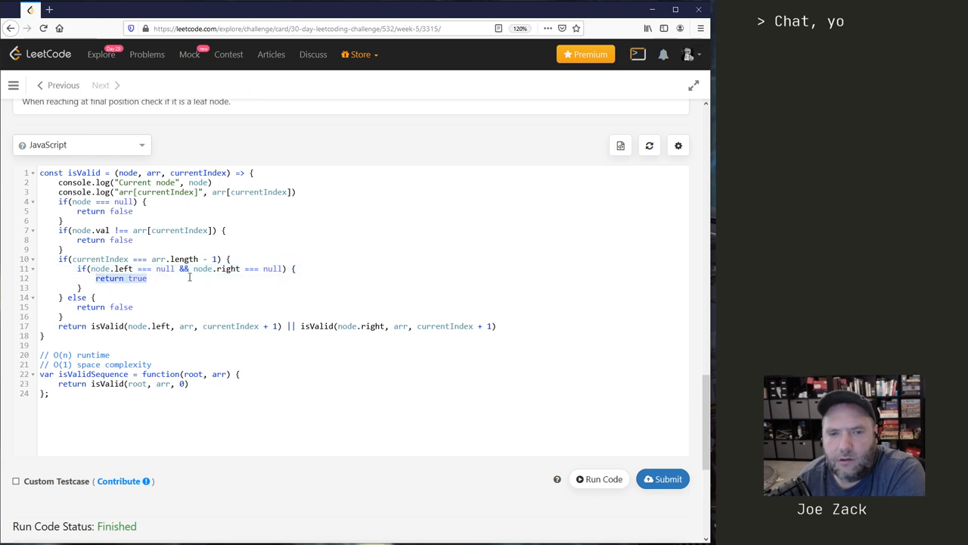
left_click(149, 278)
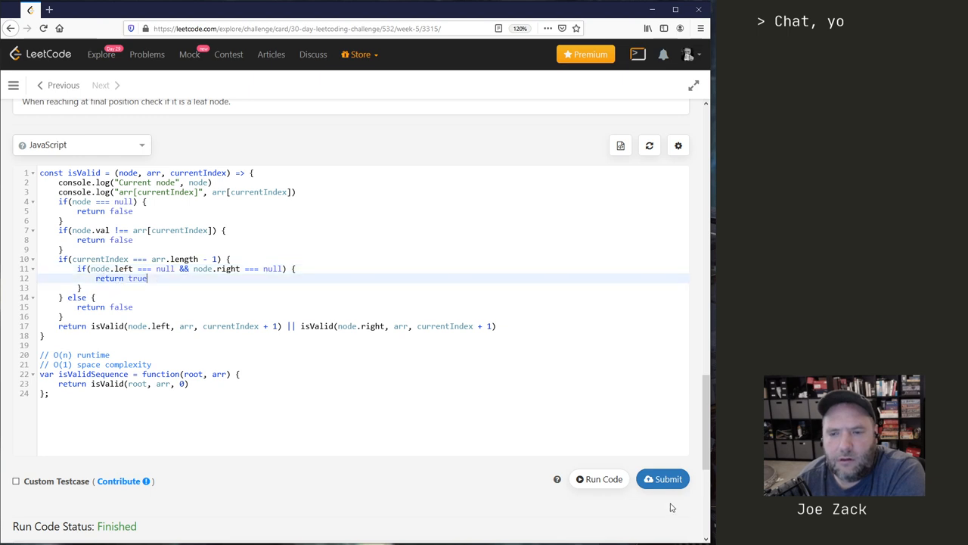
left_click(53, 100)
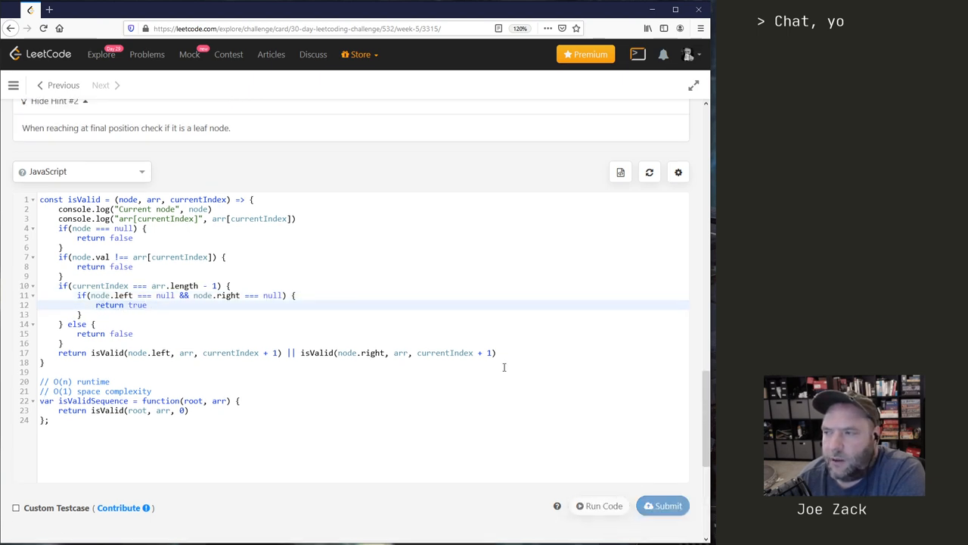
left_click(598, 505)
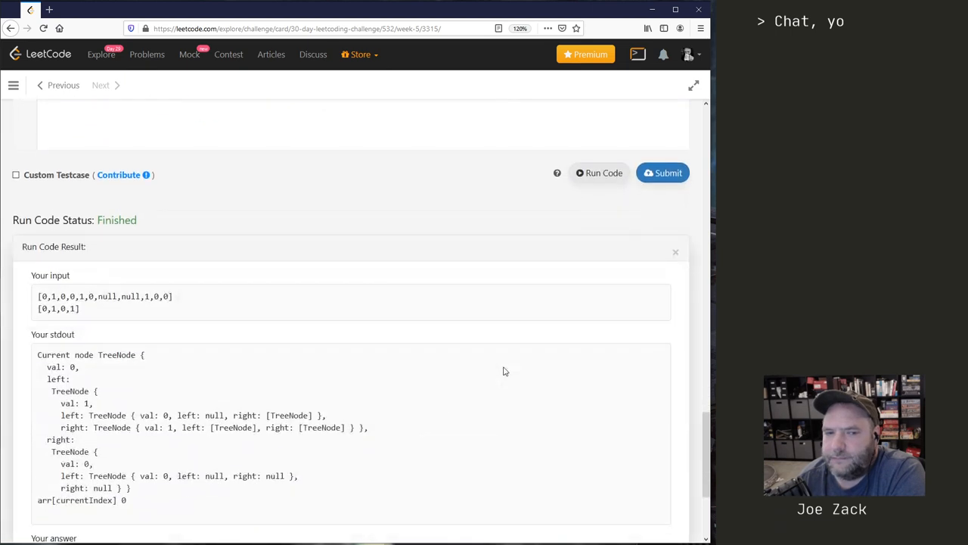
scroll("down", 3)
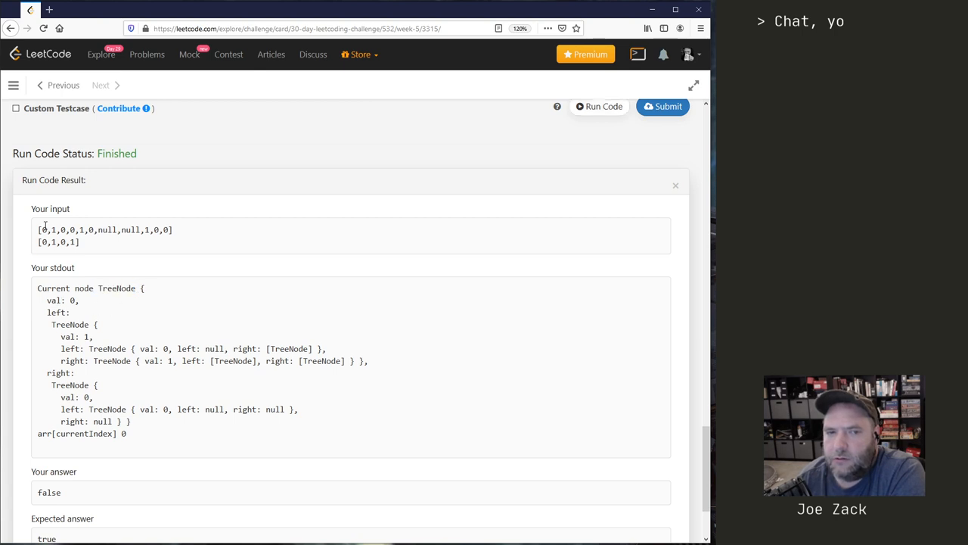
double_click(84, 336)
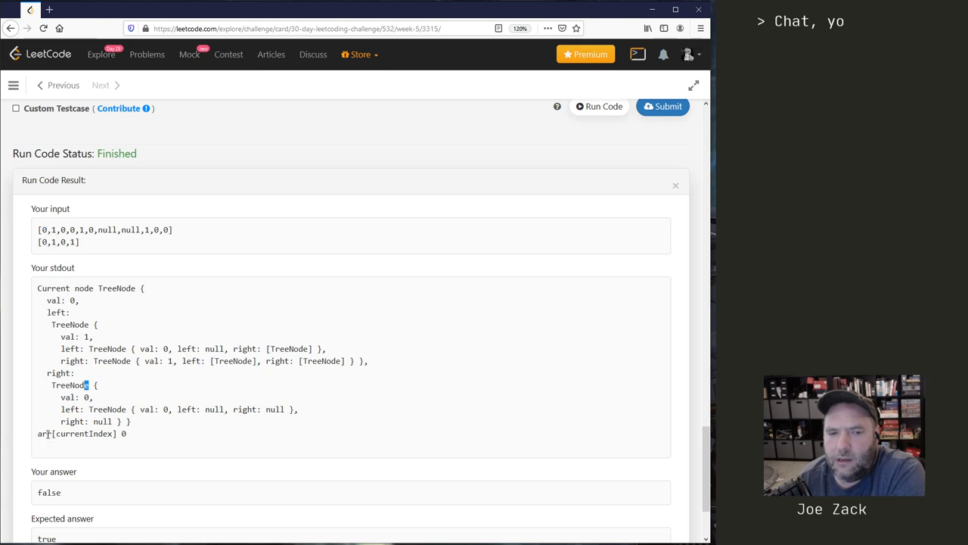
double_click(43, 433)
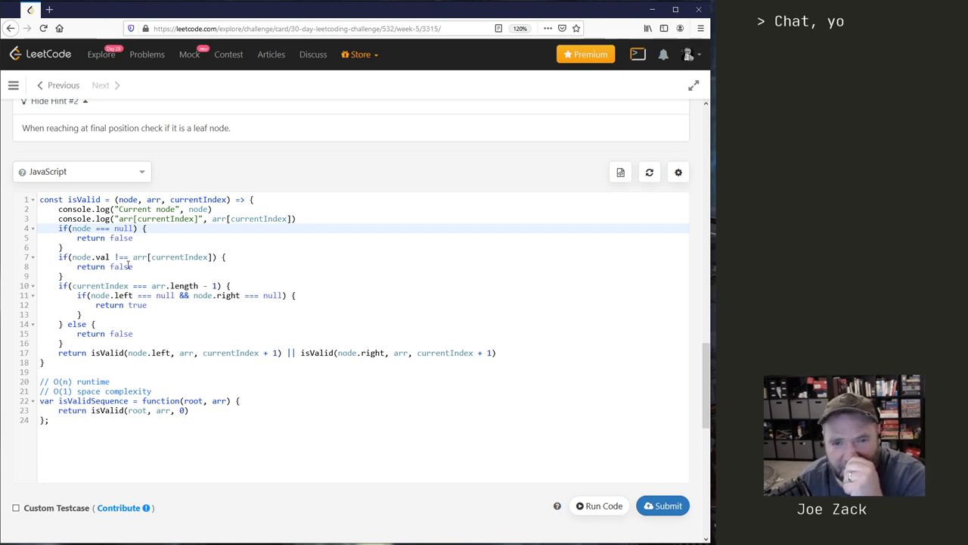
left_click(599, 506)
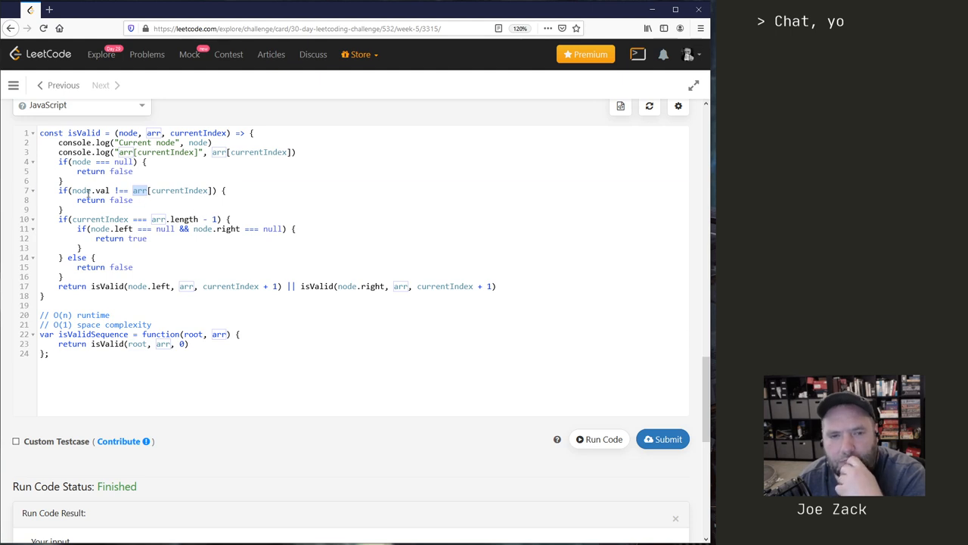
scroll("down", 3)
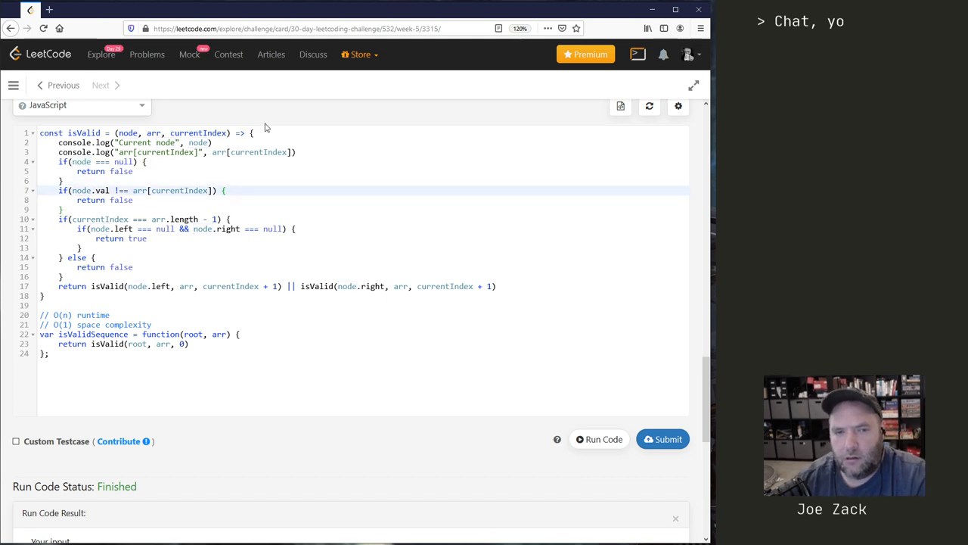
Log messages in the null and value-mismatch checks and add else return false after the leaf check
type("console.log(\"n")
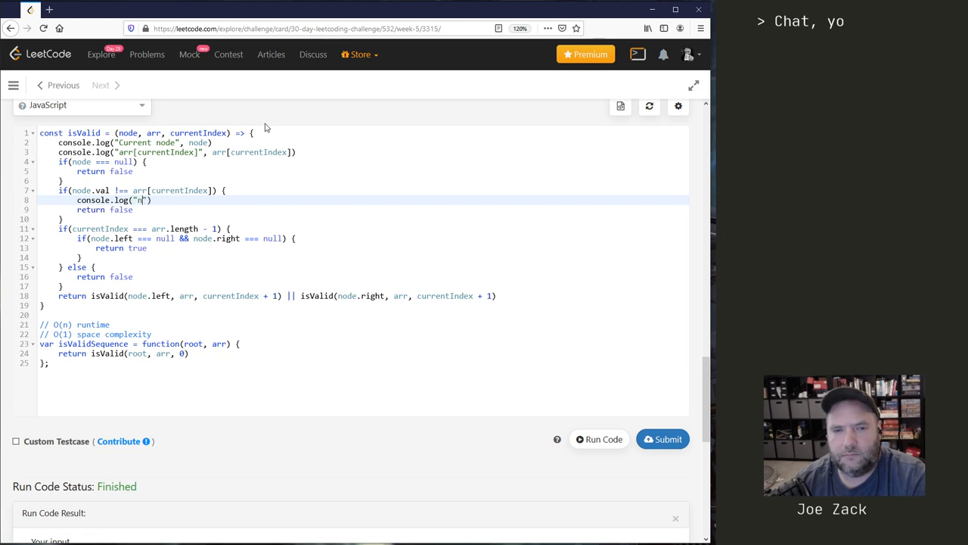
type("node.val !== arr[currentIndex")
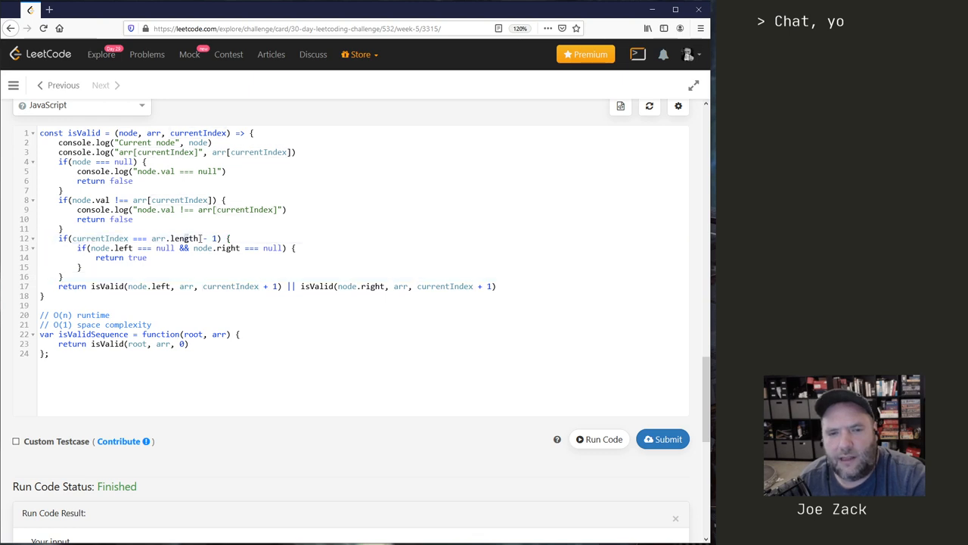
double_click(205, 238)
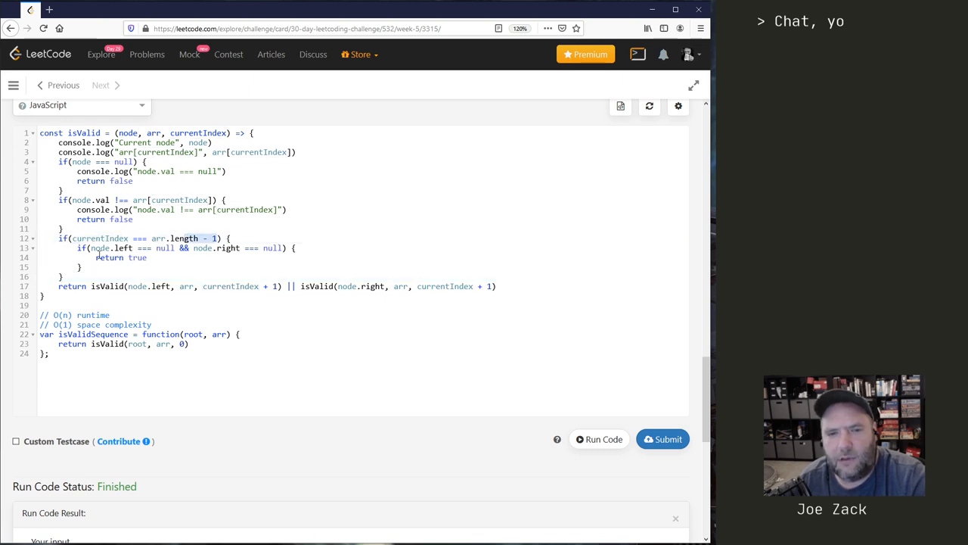
left_click(97, 258)
type(" else {")
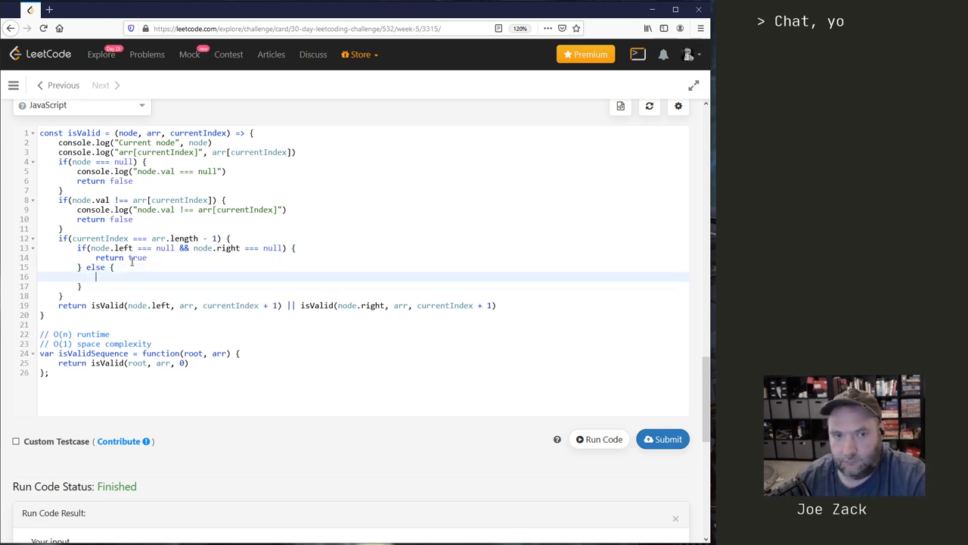
type("return false")
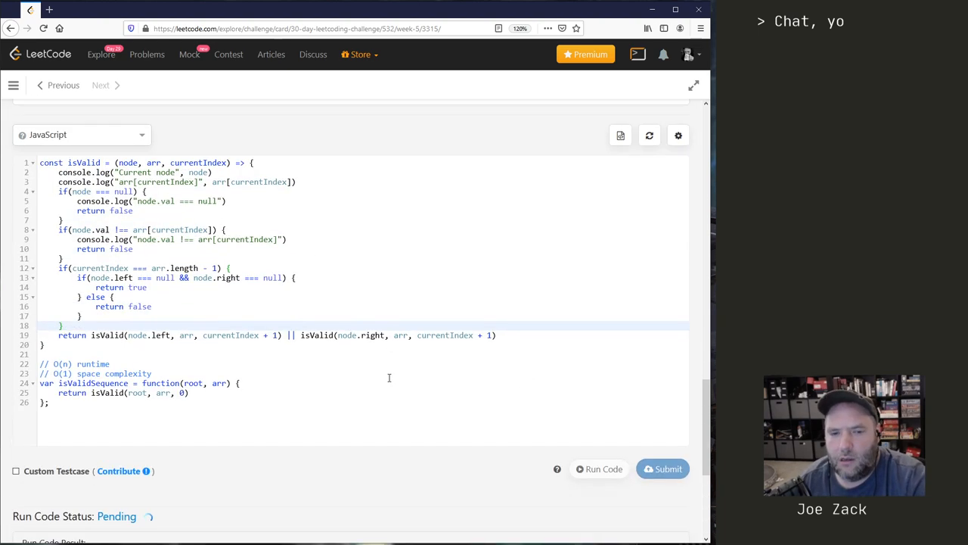
Comment out the console.log debug lines with //
left_click(599, 468)
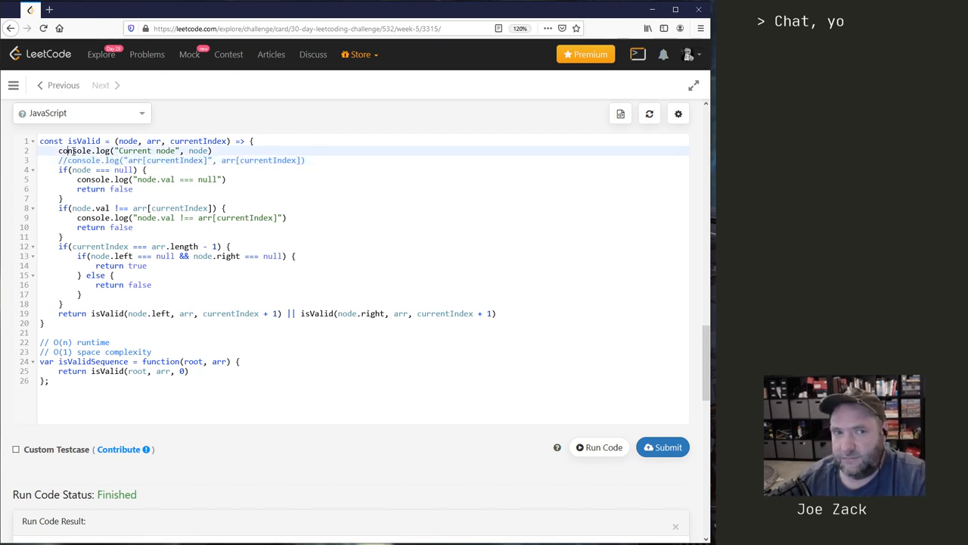
type("//")
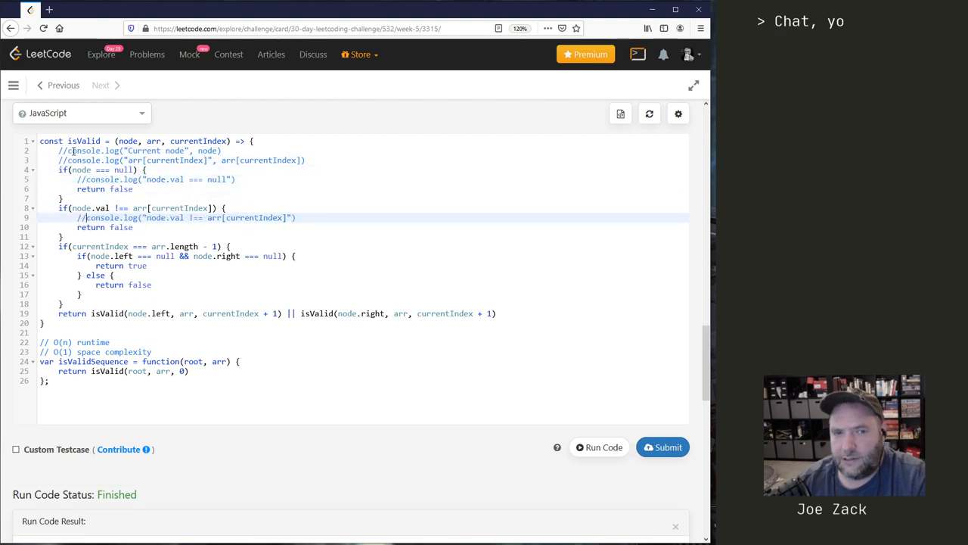
key("ctrl+a")
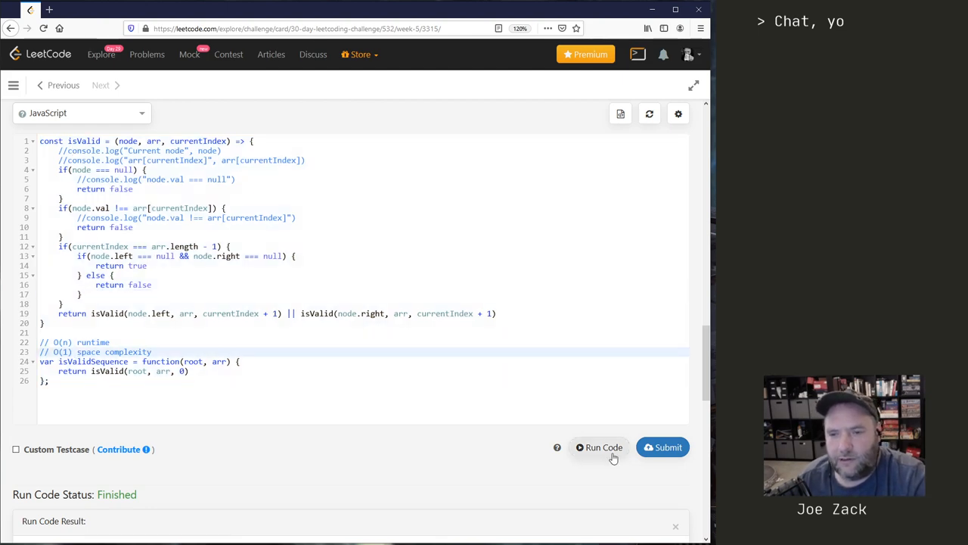
Run the example test, confirm it returns true, and submit the solution
left_click(603, 447)
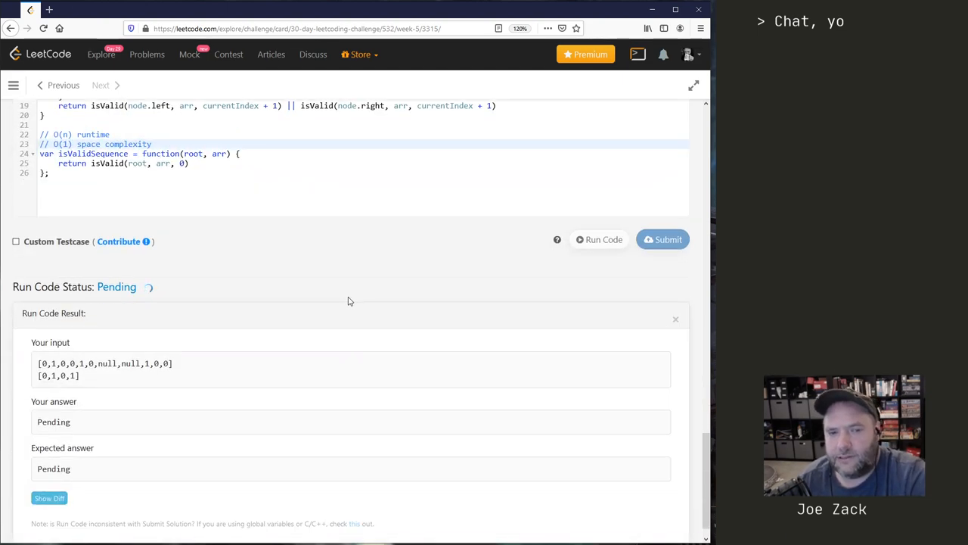
left_click(598, 239)
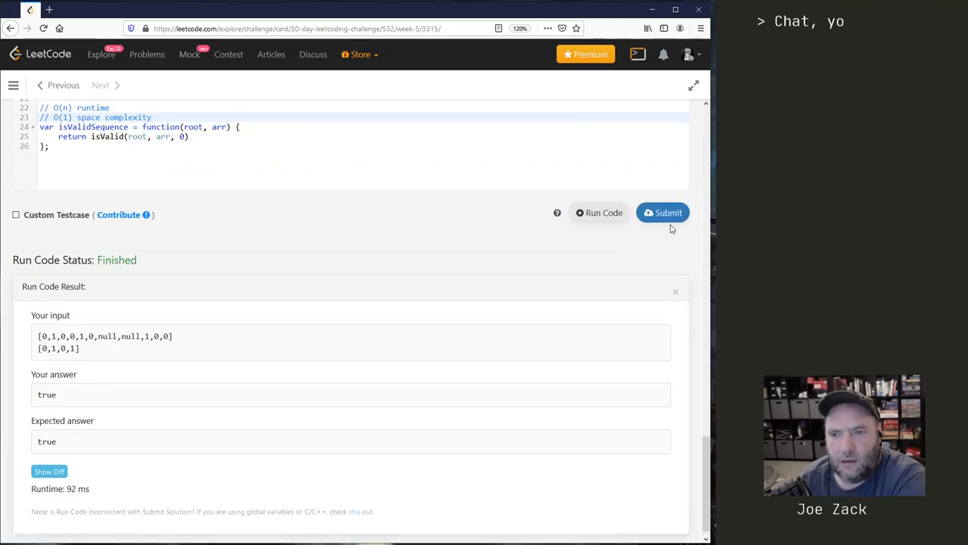
left_click(663, 213)
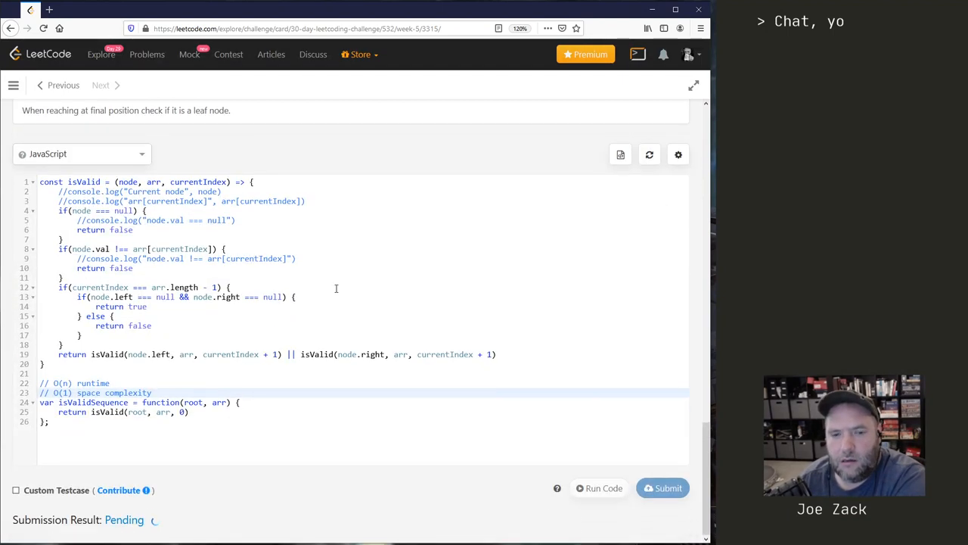
Delete the commented debug lines and retype the '// O(n) runtime' comment
left_click(662, 488)
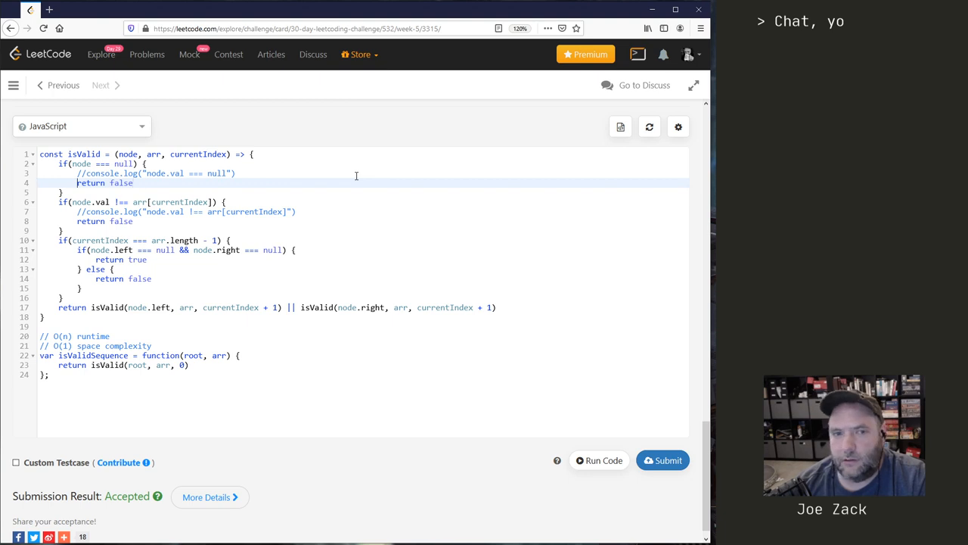
key("Backspace")
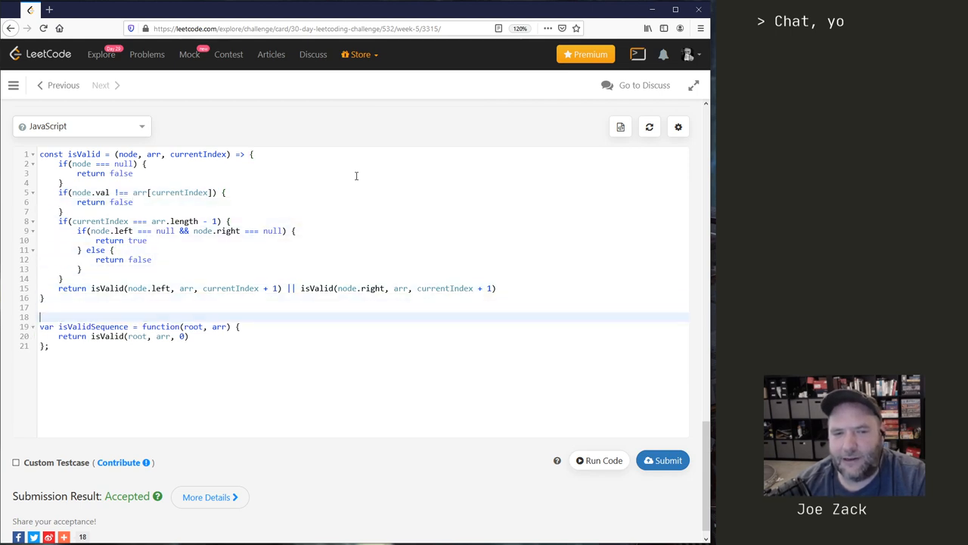
type("// O(n) runtime")
type("// O(1) space complexity")
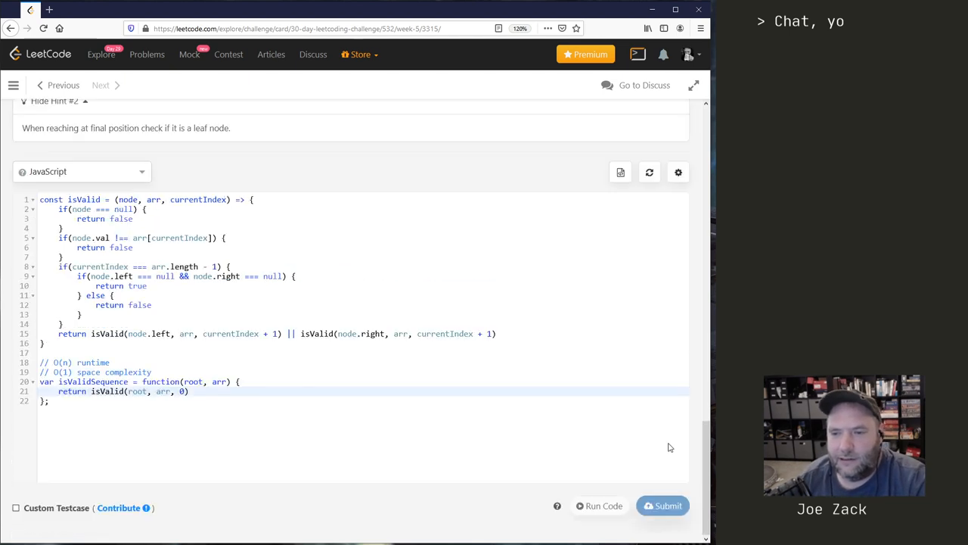
Submit the cleaned-up solution and open the accepted submission's details
left_click(662, 506)
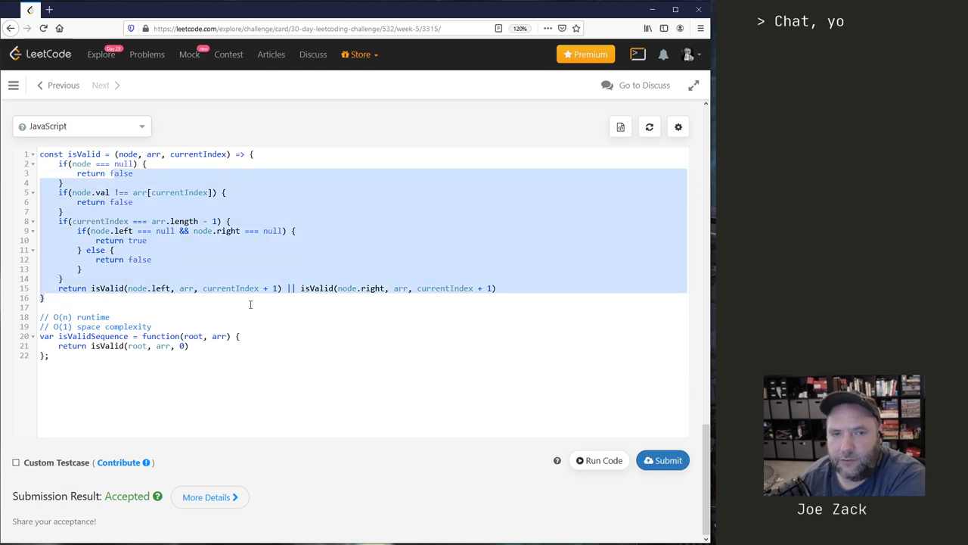
left_click(468, 387)
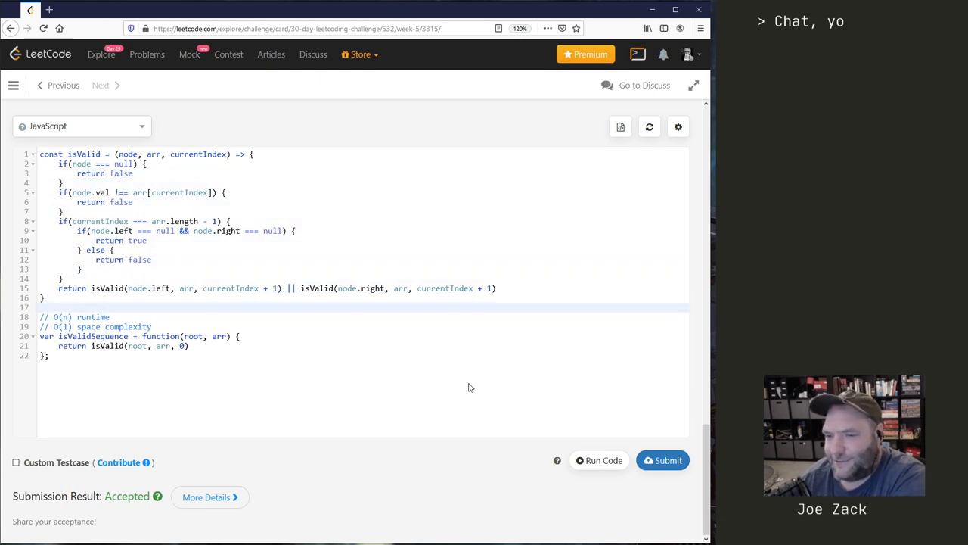
mouse_move(180, 503)
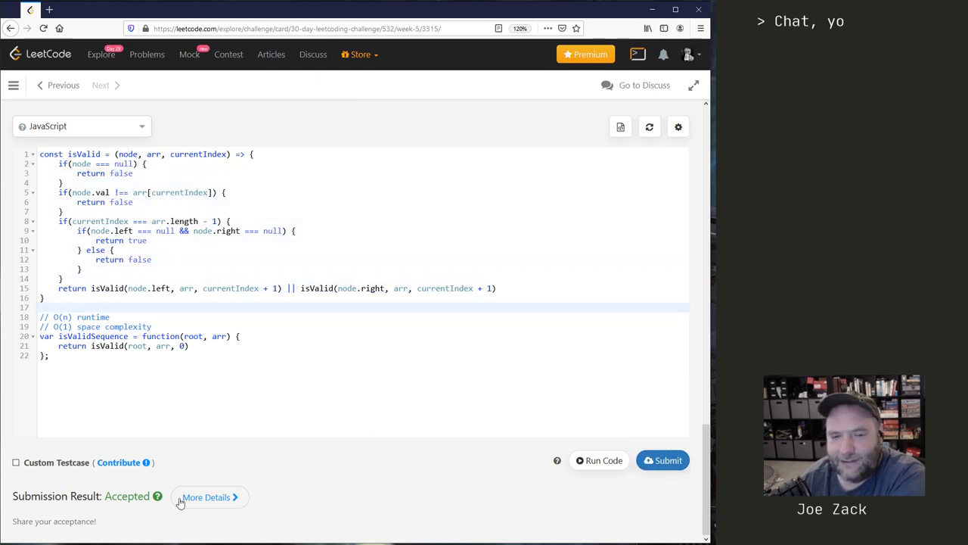
left_click(206, 497)
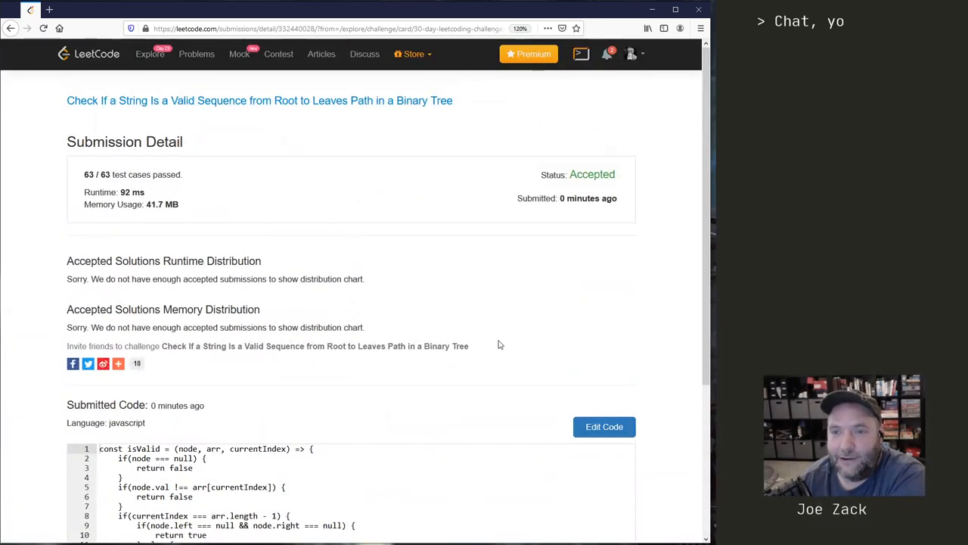
Review the accepted submission (63/63 tests, 92 ms), then submit the solution again
scroll("down", 3)
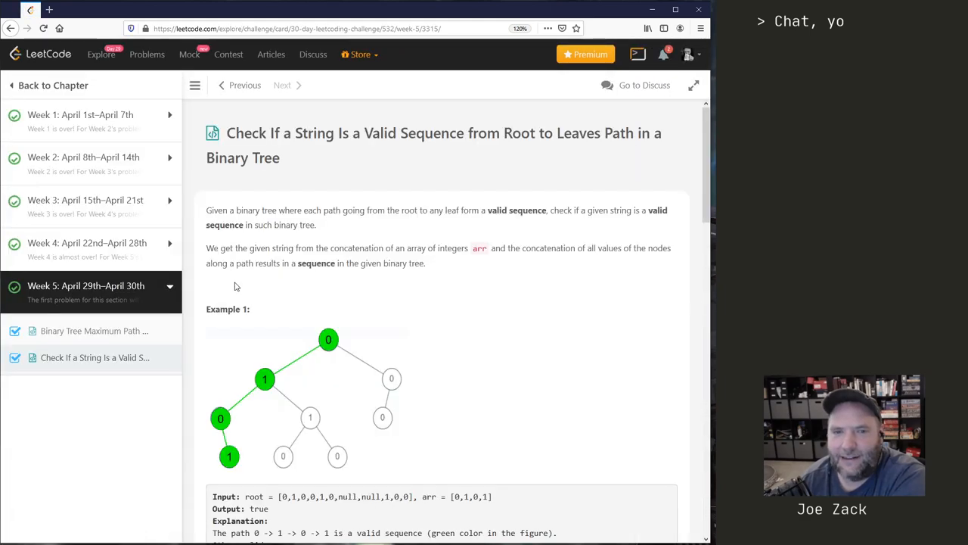
scroll("down", 3)
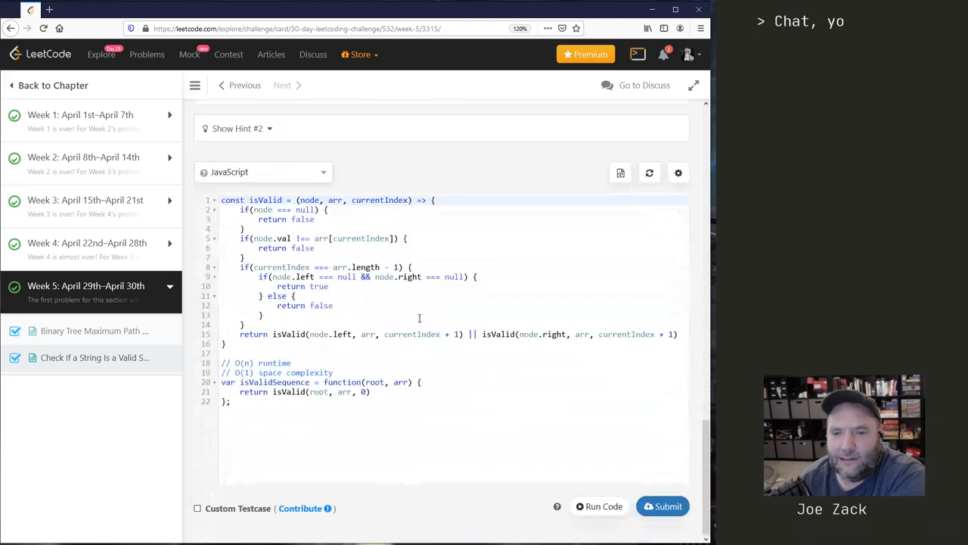
left_click(662, 506)
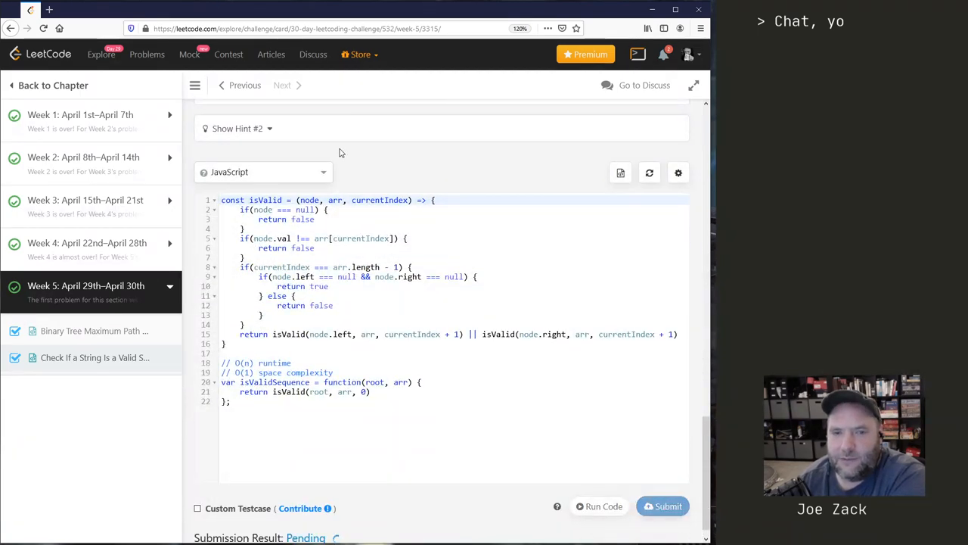
left_click(661, 506)
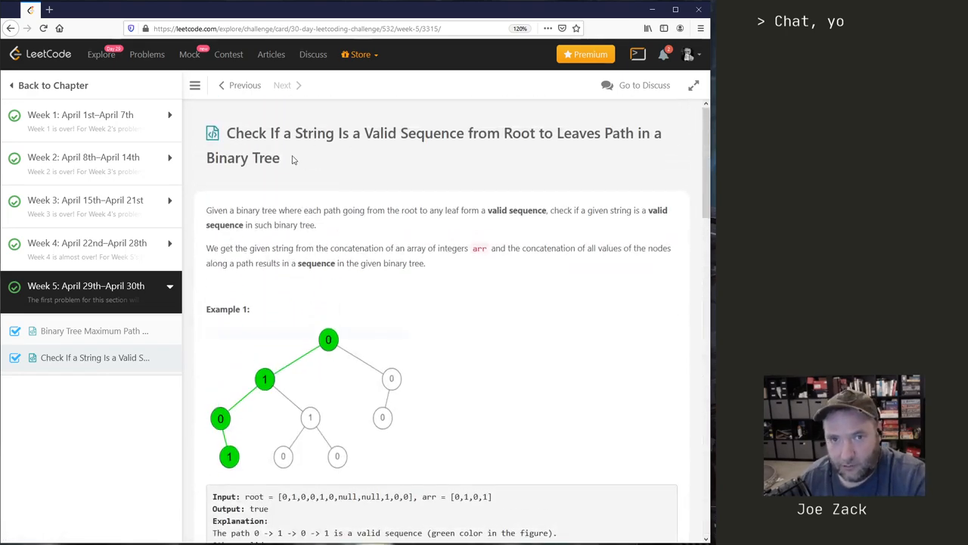
left_click(295, 27)
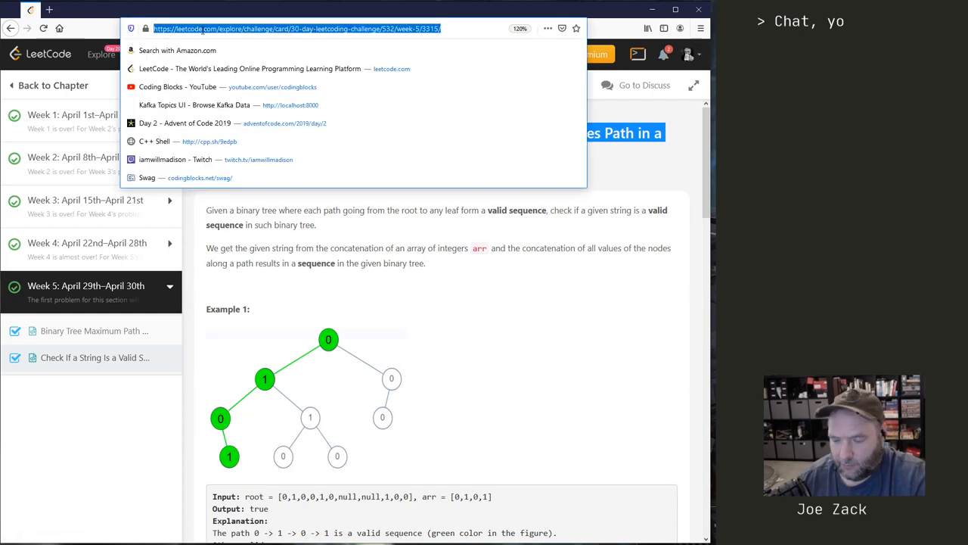
Search Google for 'leet co' and open the LeetCode Problem Solve Facebook group result
type("leet co")
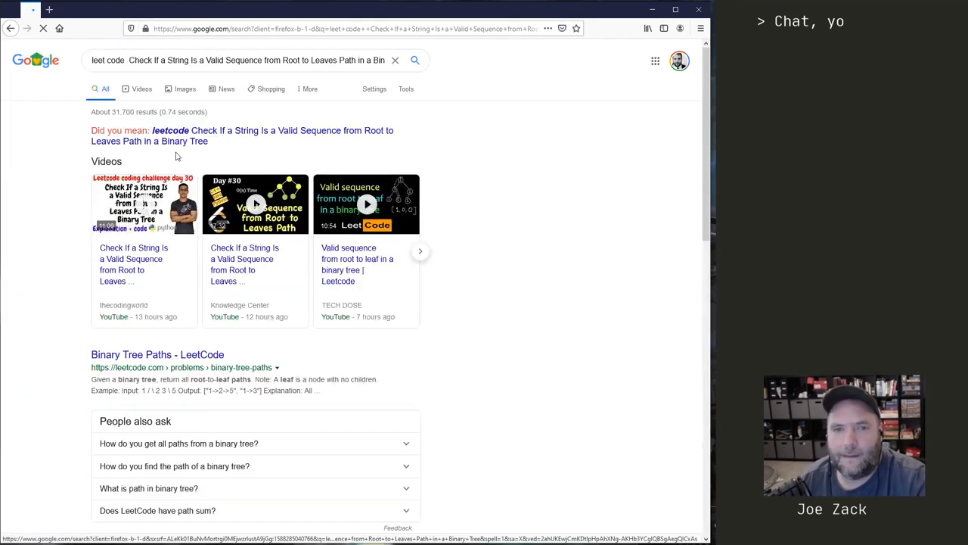
scroll("down", 3)
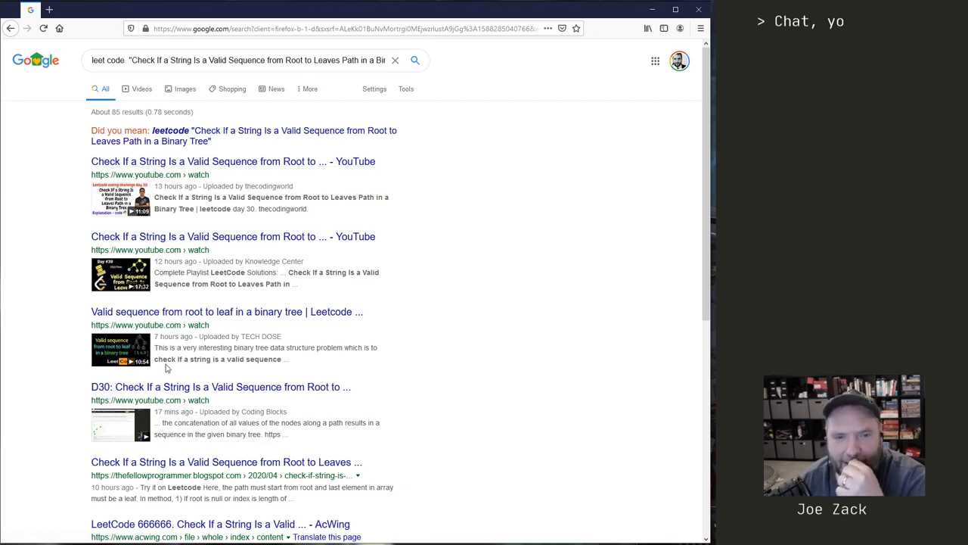
mouse_move(279, 391)
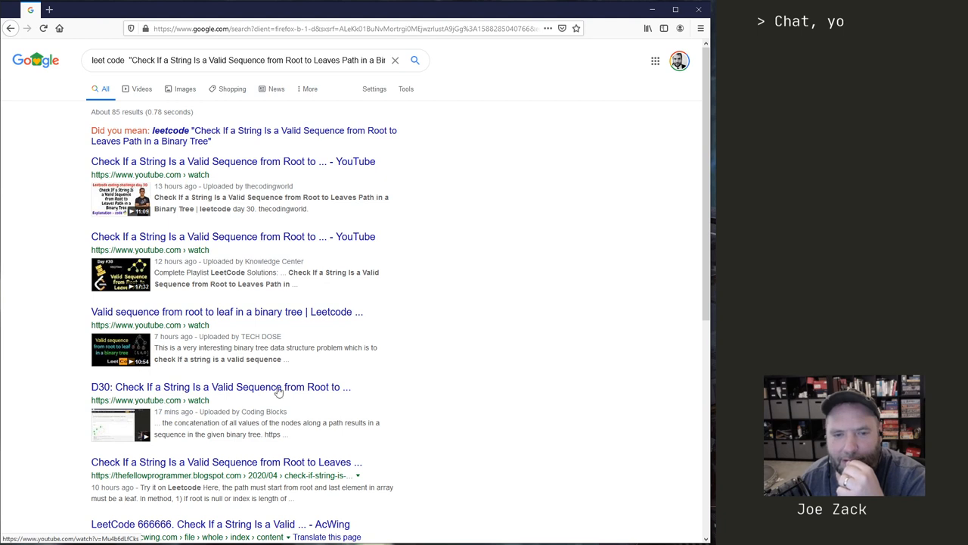
scroll("down", 3)
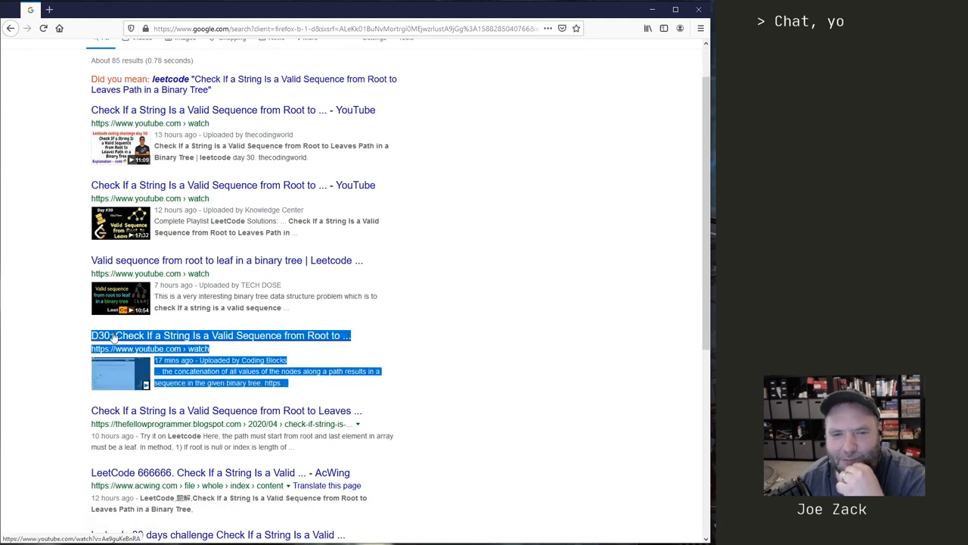
scroll("down", 3)
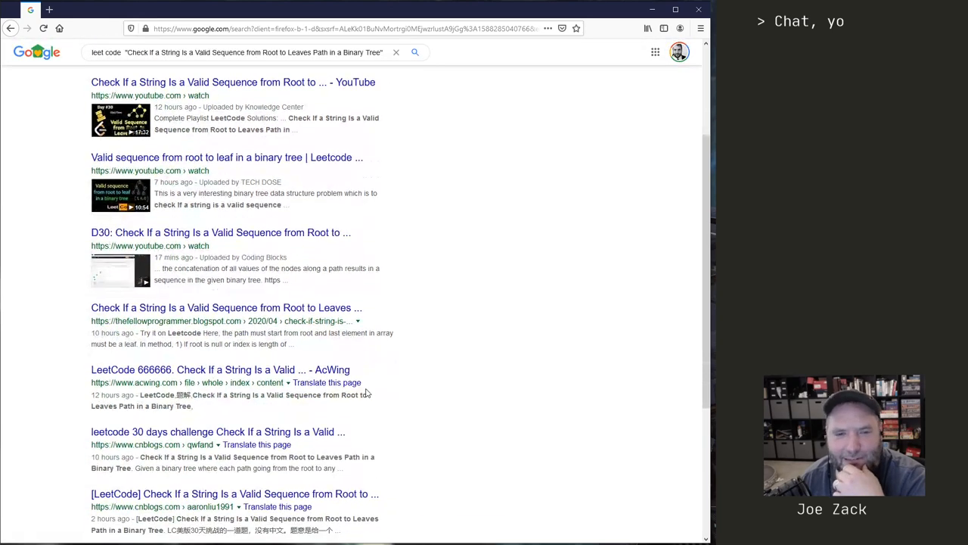
scroll("down", 3)
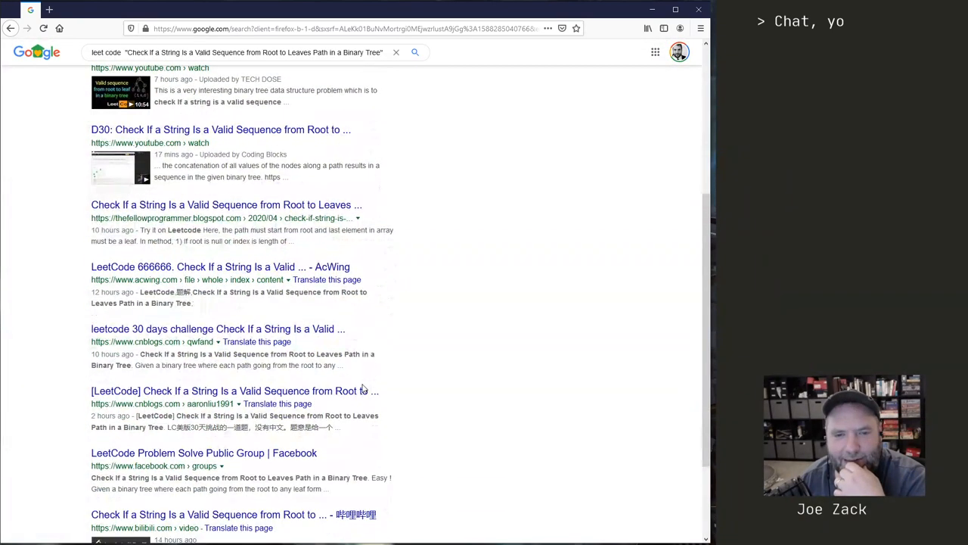
scroll("down", 3)
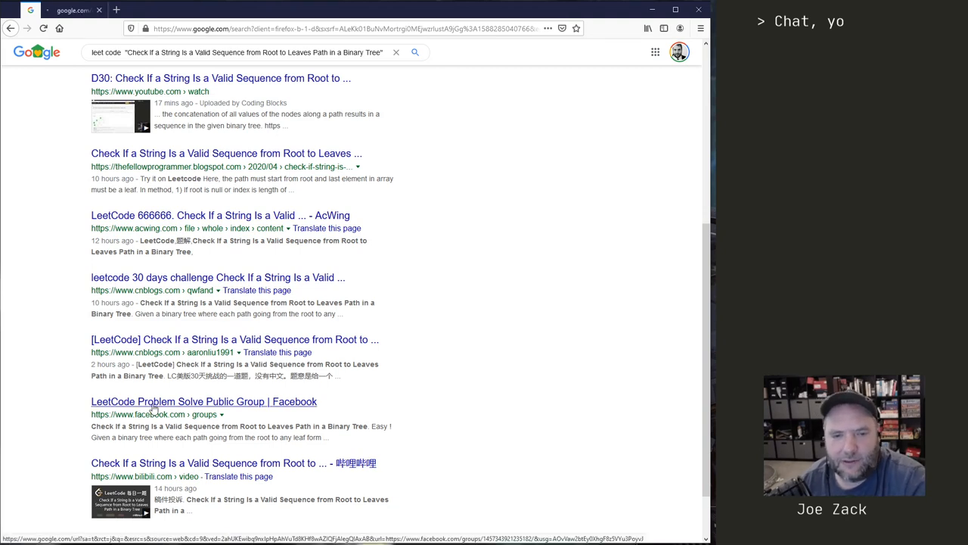
left_click(203, 401)
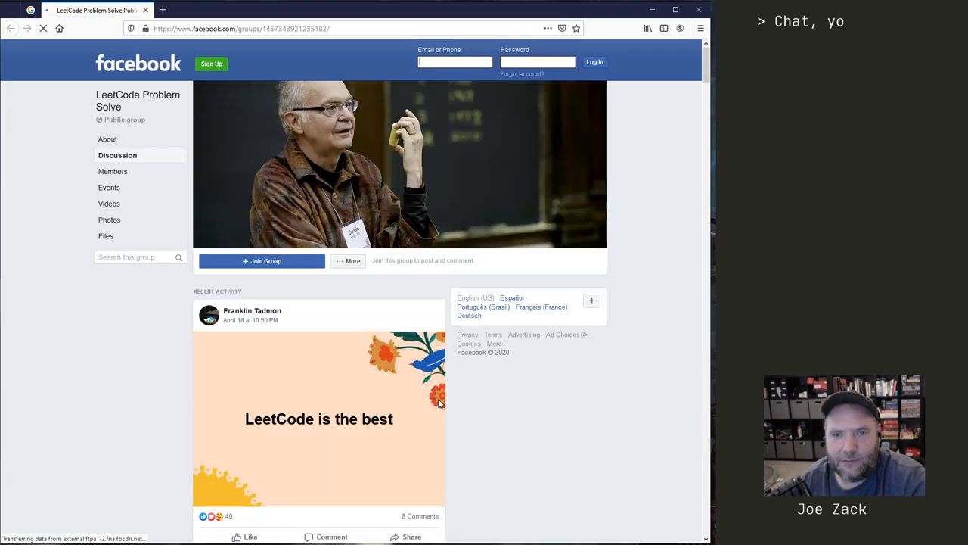
Scroll the LeetCode Problem Solve group page and try Join Group, which prompts a login
scroll("down", 3)
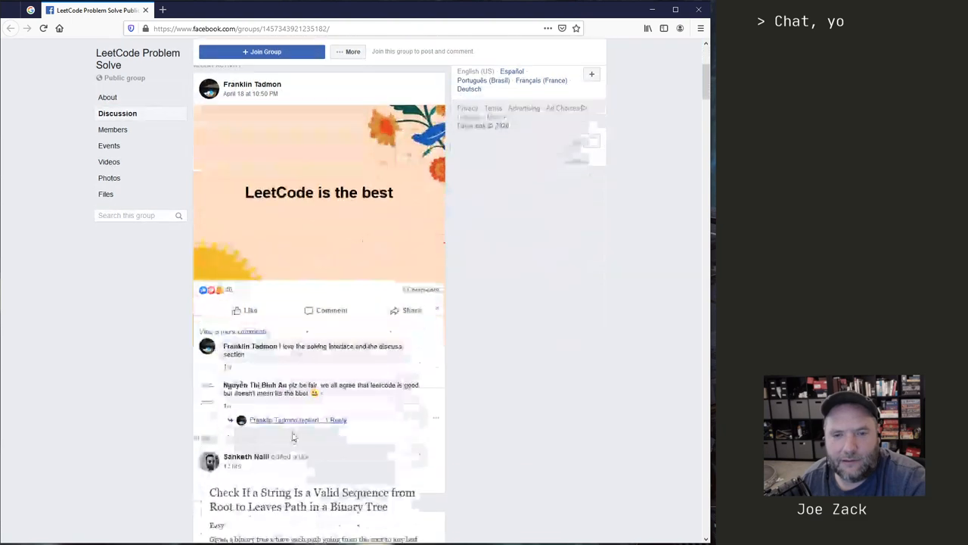
scroll("down", 3)
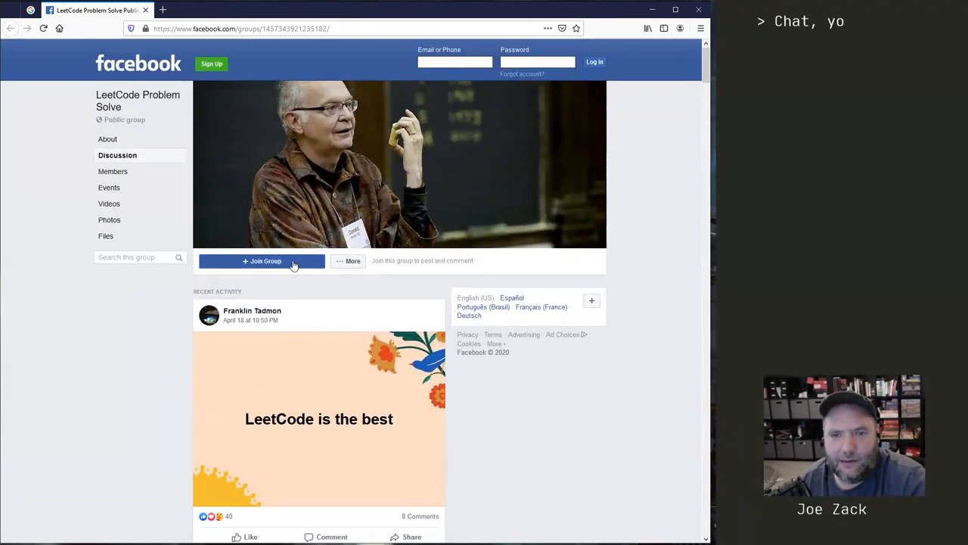
left_click(261, 261)
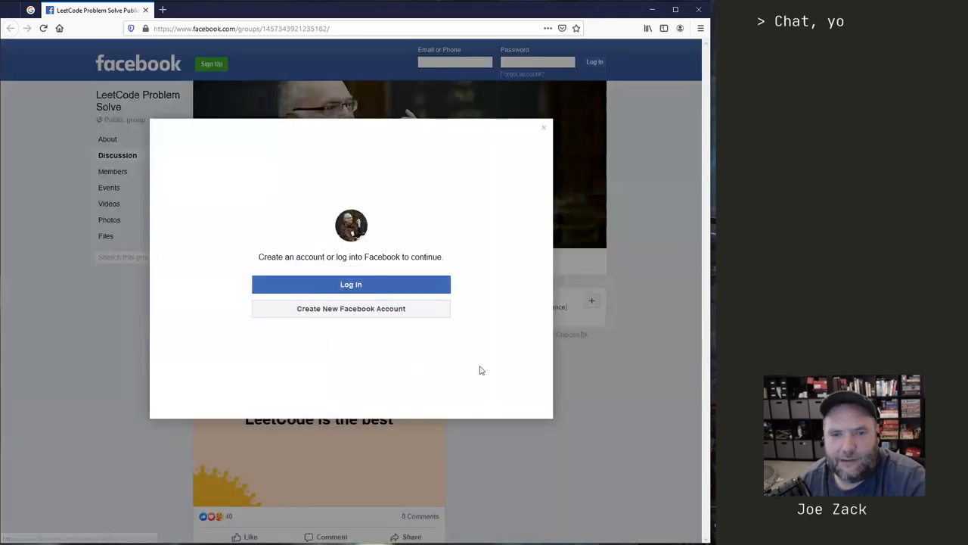
mouse_move(493, 381)
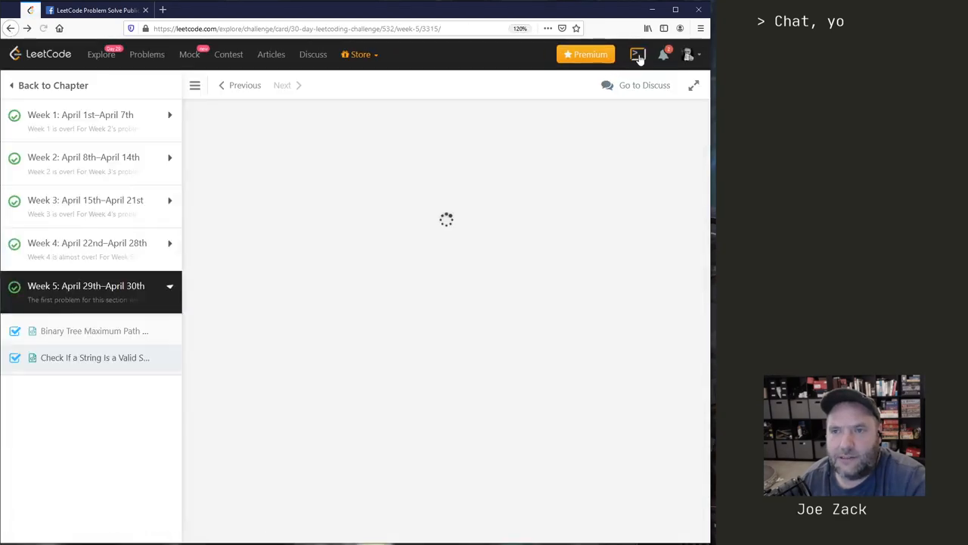
Go back to the 30-Day LeetCoding Challenge overview and scroll through it
left_click(664, 53)
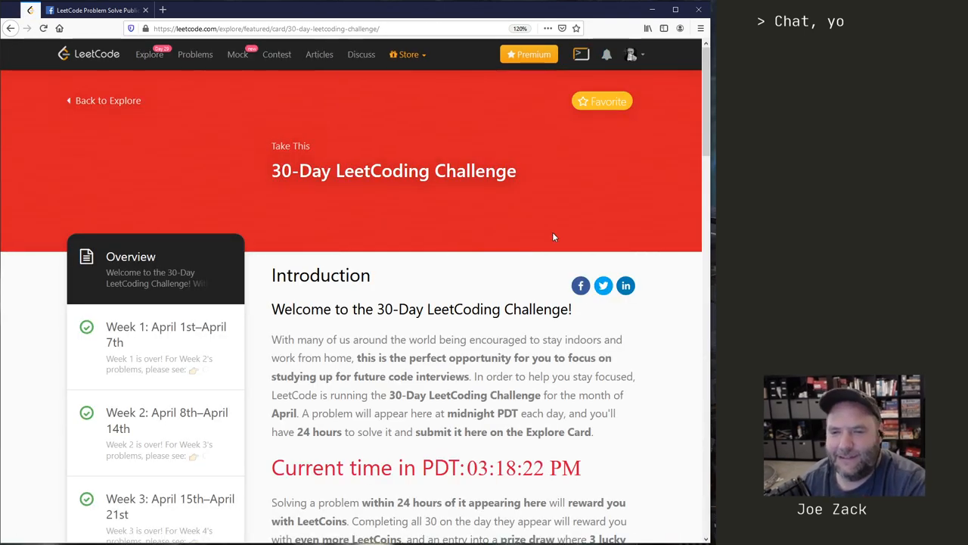
scroll("down", 3)
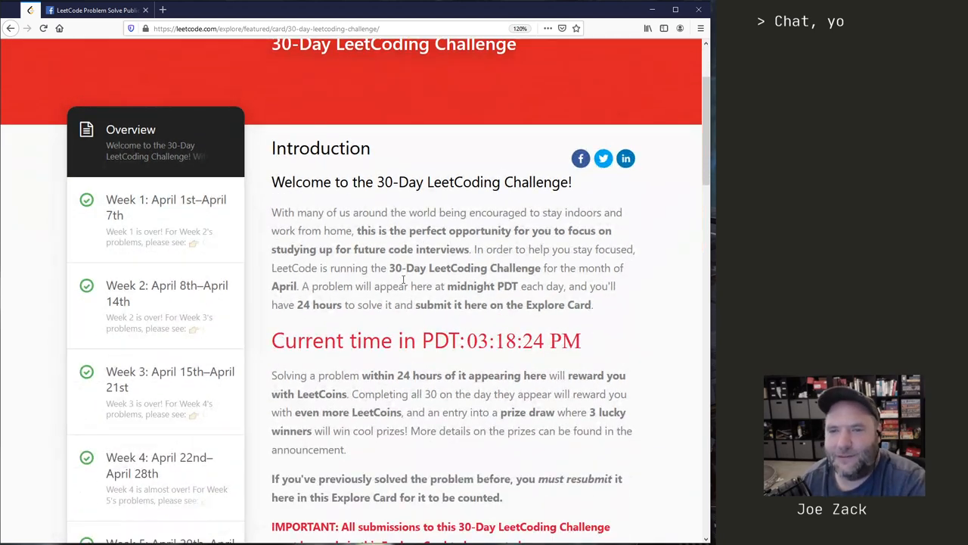
scroll("down", 3)
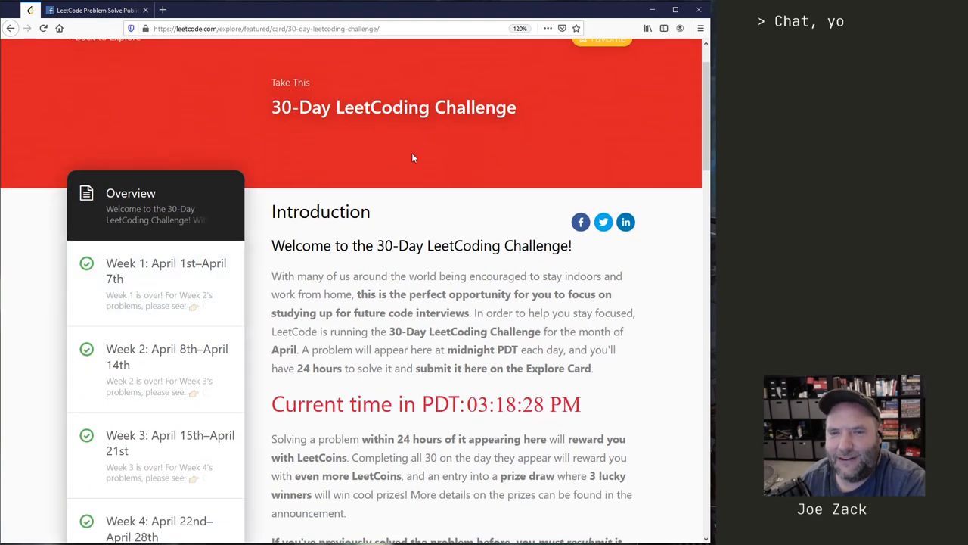
Check the notification bell and profile menu, then open the earned points history
left_click(583, 54)
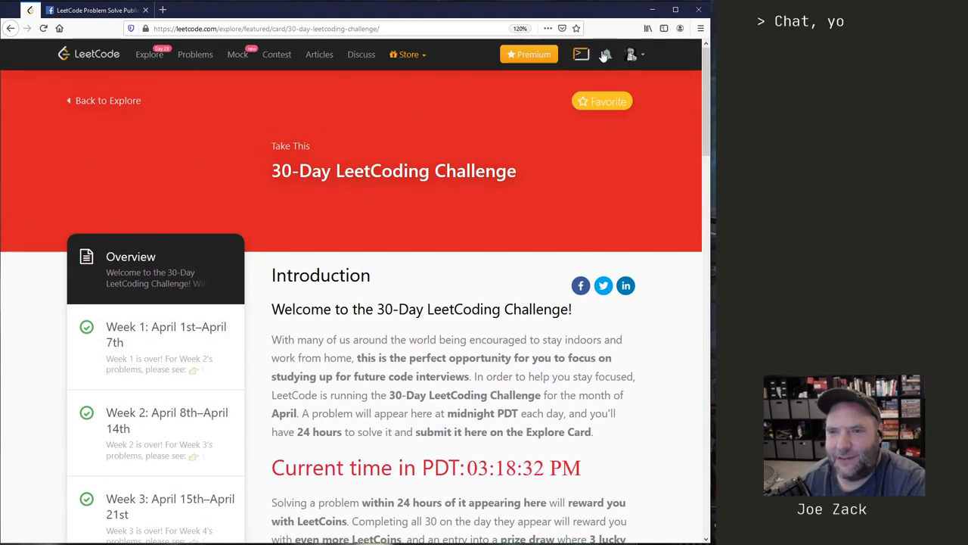
left_click(605, 53)
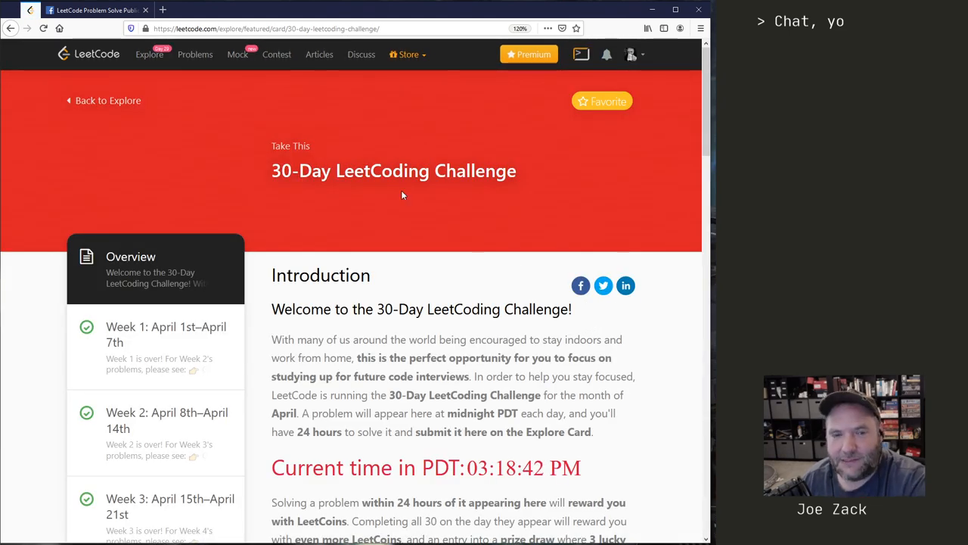
left_click(631, 54)
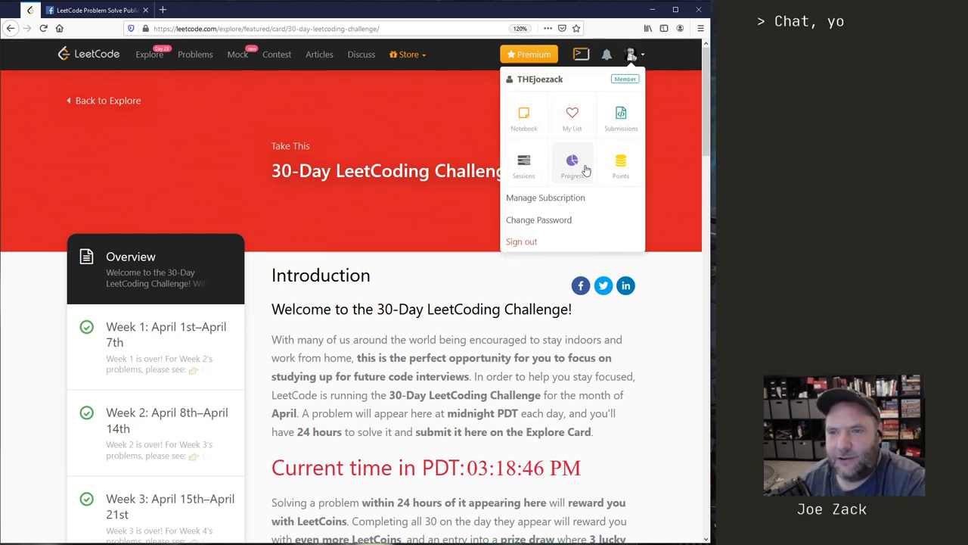
left_click(621, 164)
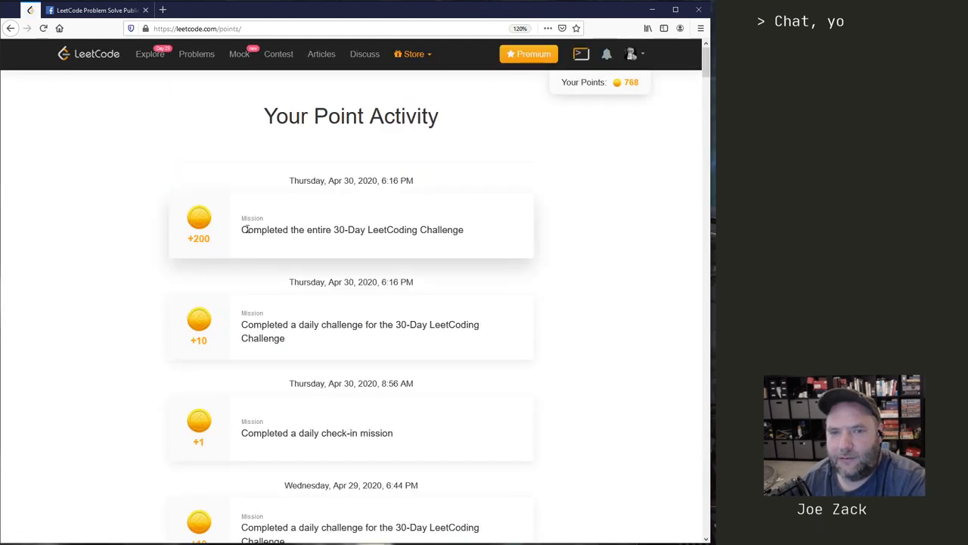
mouse_move(215, 232)
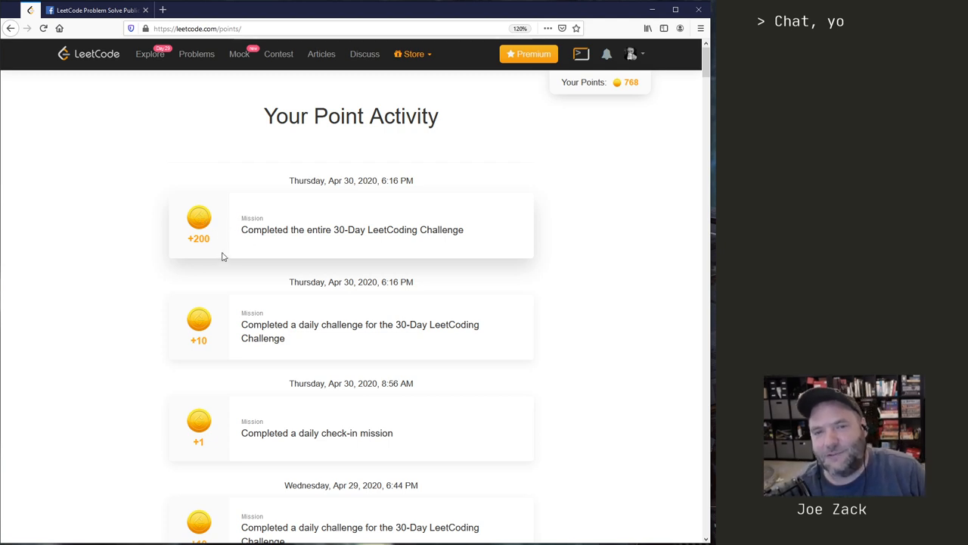
mouse_move(387, 85)
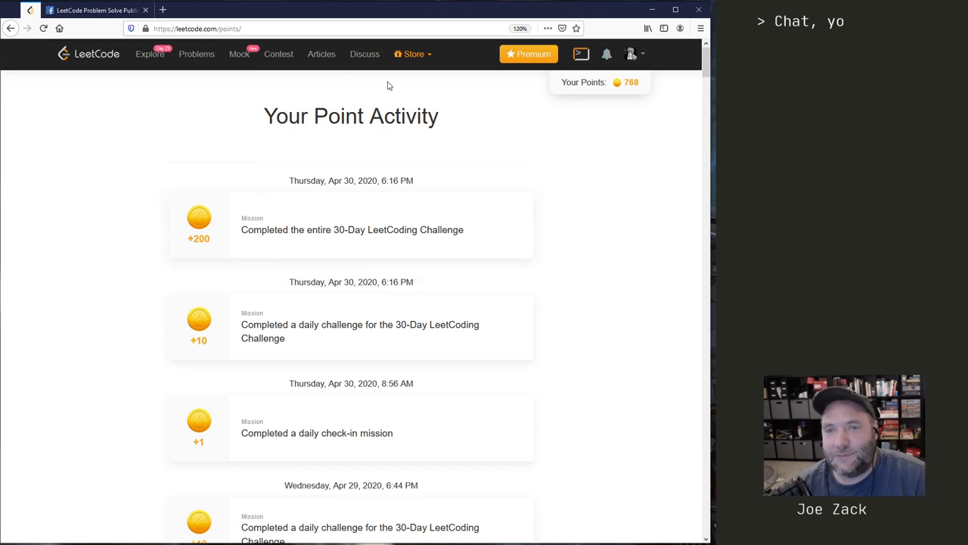
Review the point activity showing +200 for the 30-Day challenge and open the Store
double_click(630, 81)
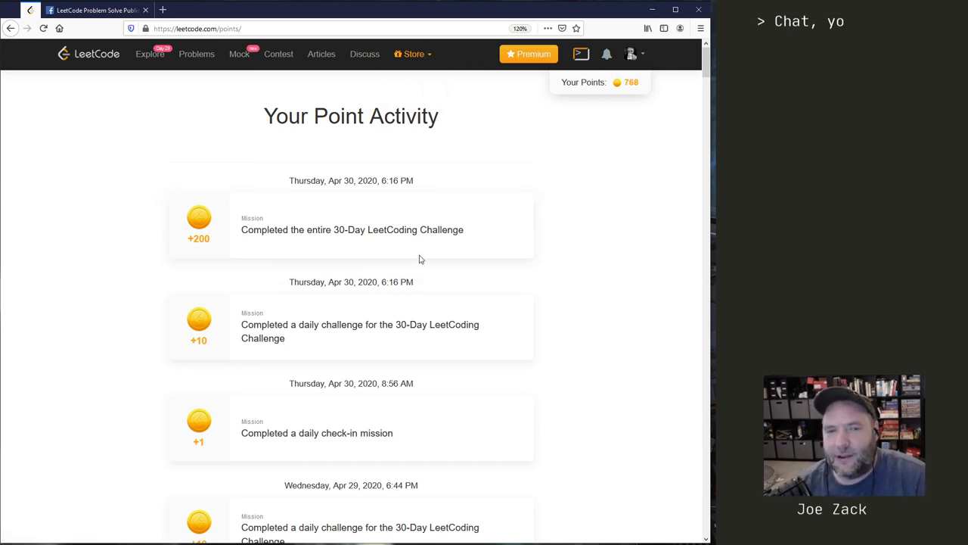
scroll("down", 3)
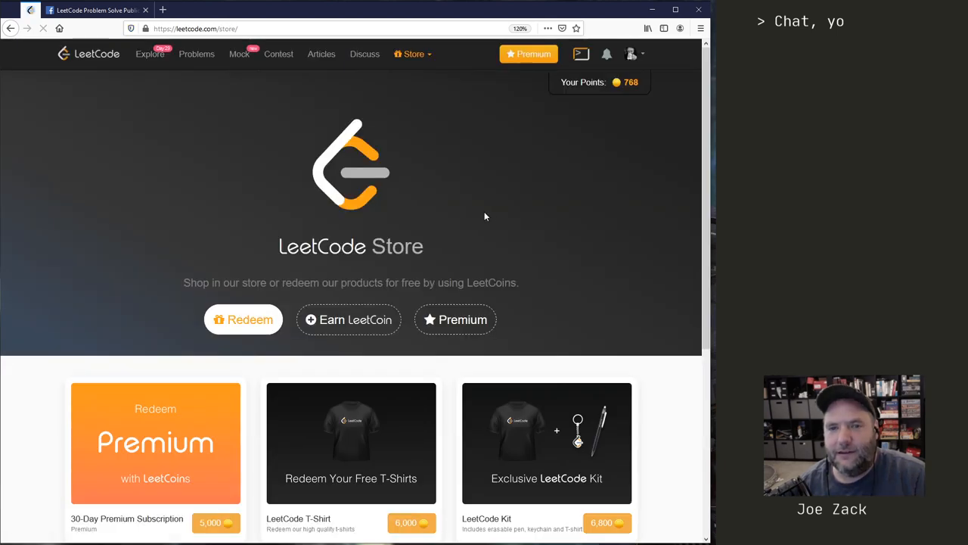
Scroll through the LeetCode Store items like the 6,000 T-shirt and 6,800 Kit
scroll("down", 3)
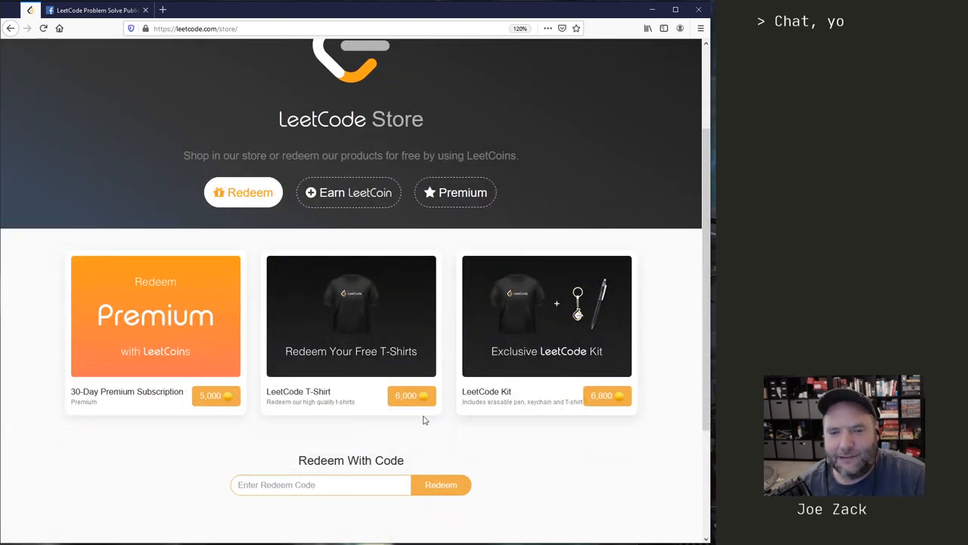
scroll("down", 3)
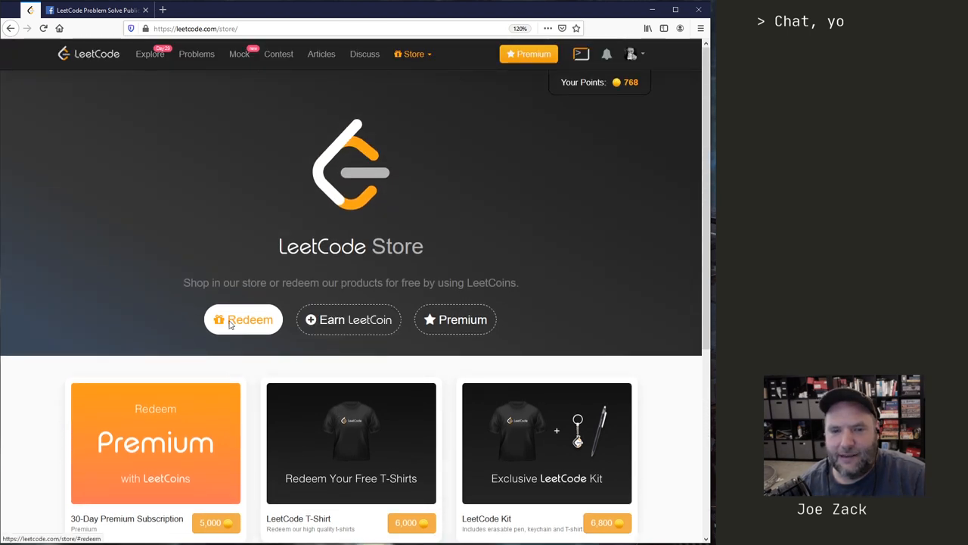
mouse_move(397, 79)
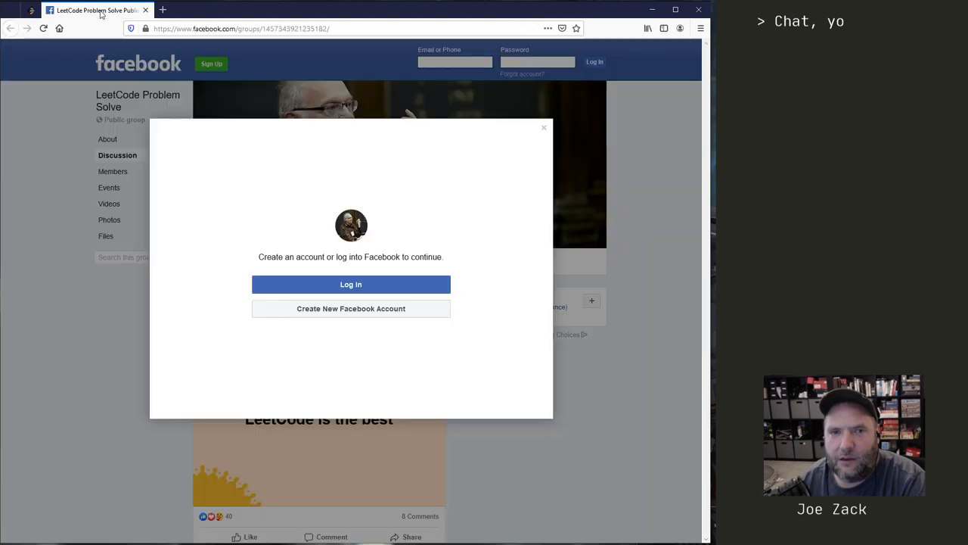
Close the Facebook login prompt covering the LeetCode Problem Solve group page
left_click(544, 127)
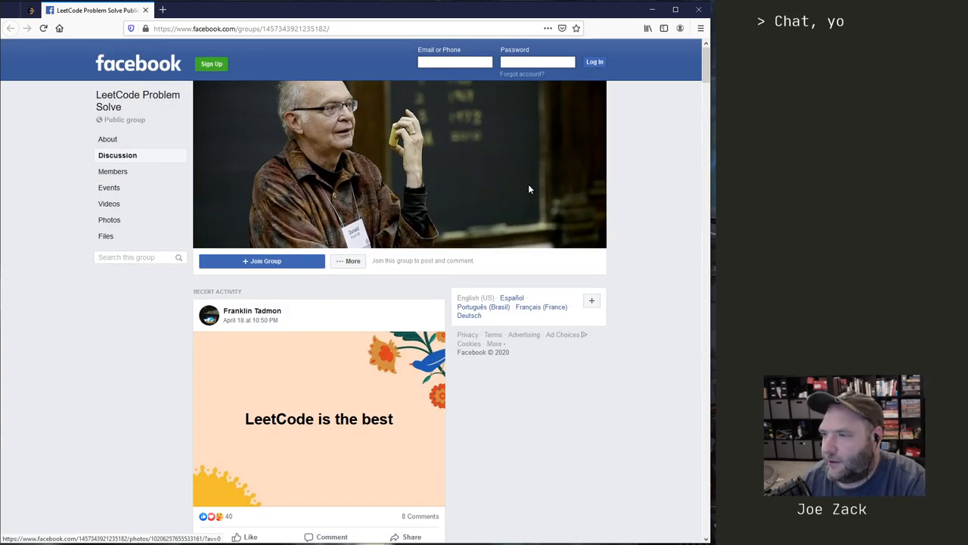
mouse_move(613, 347)
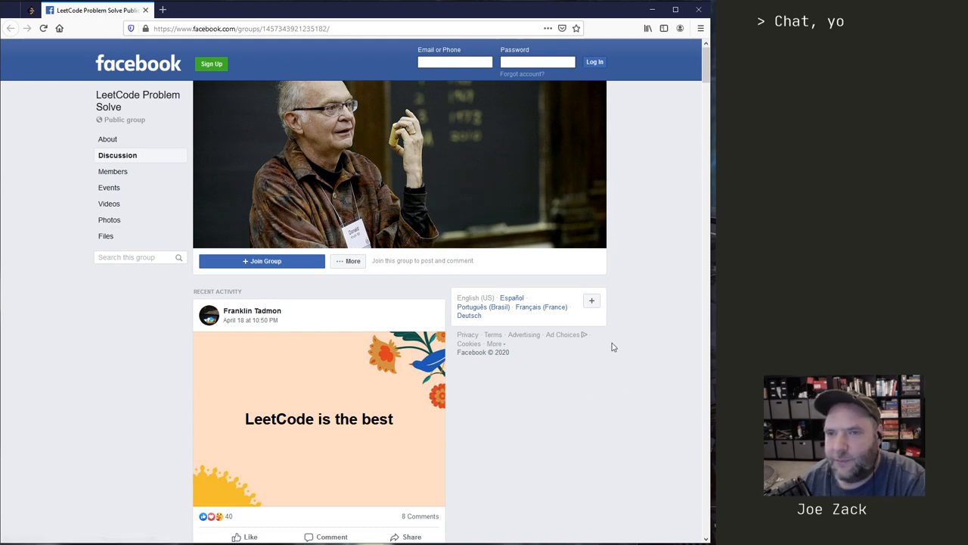